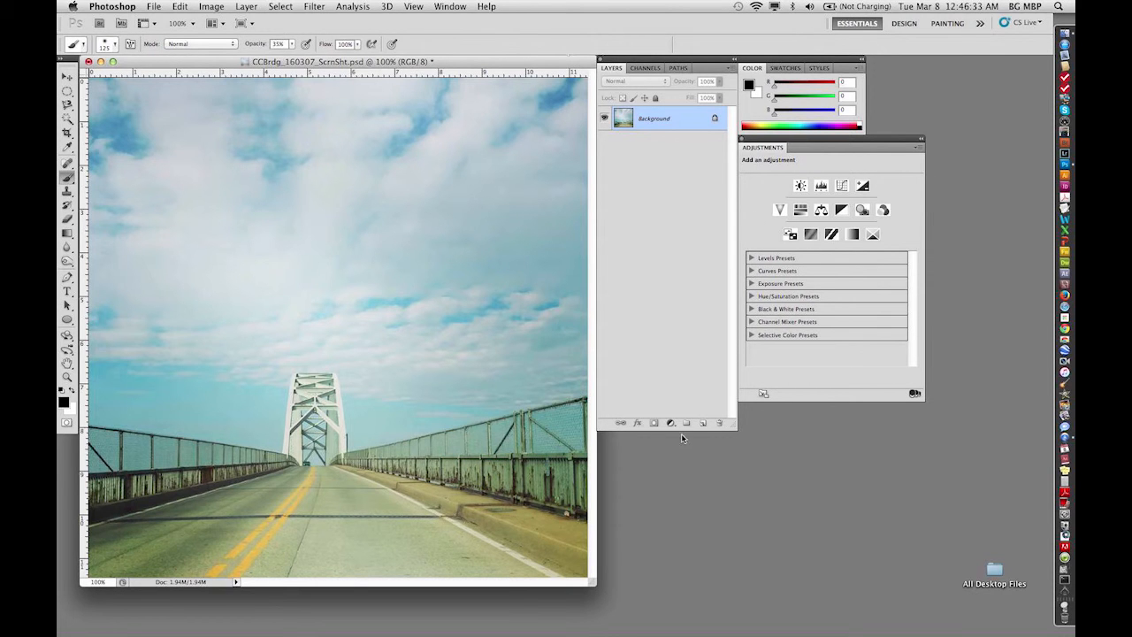
Step: Create a Curves 1 adjustment layer with a mask from the Adjustments panel
left_click(670, 422)
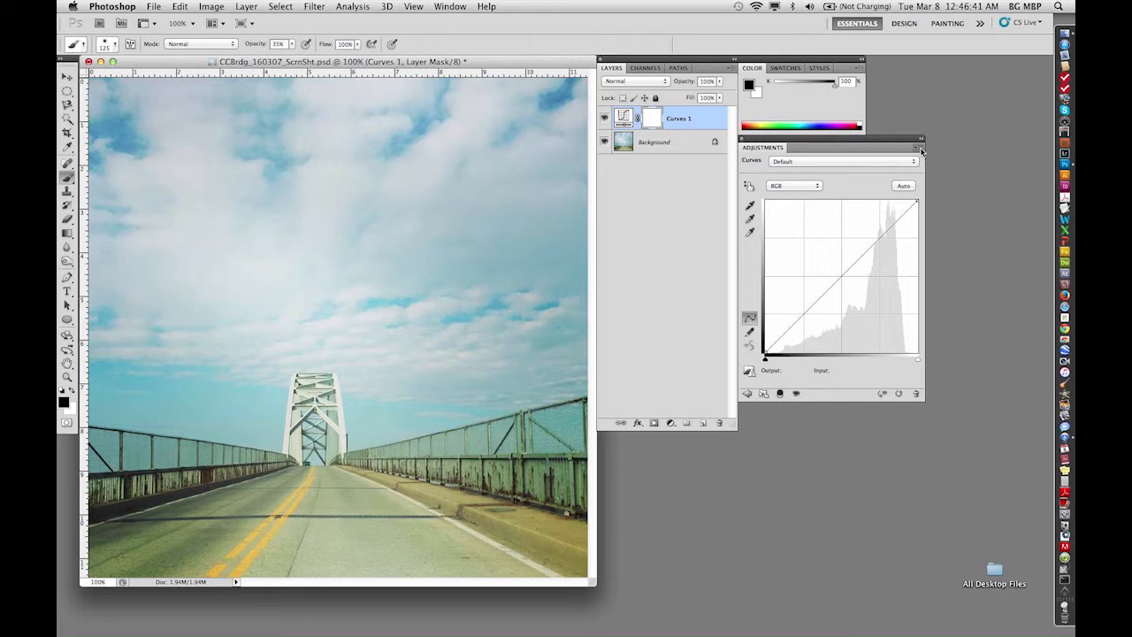
left_click(919, 148)
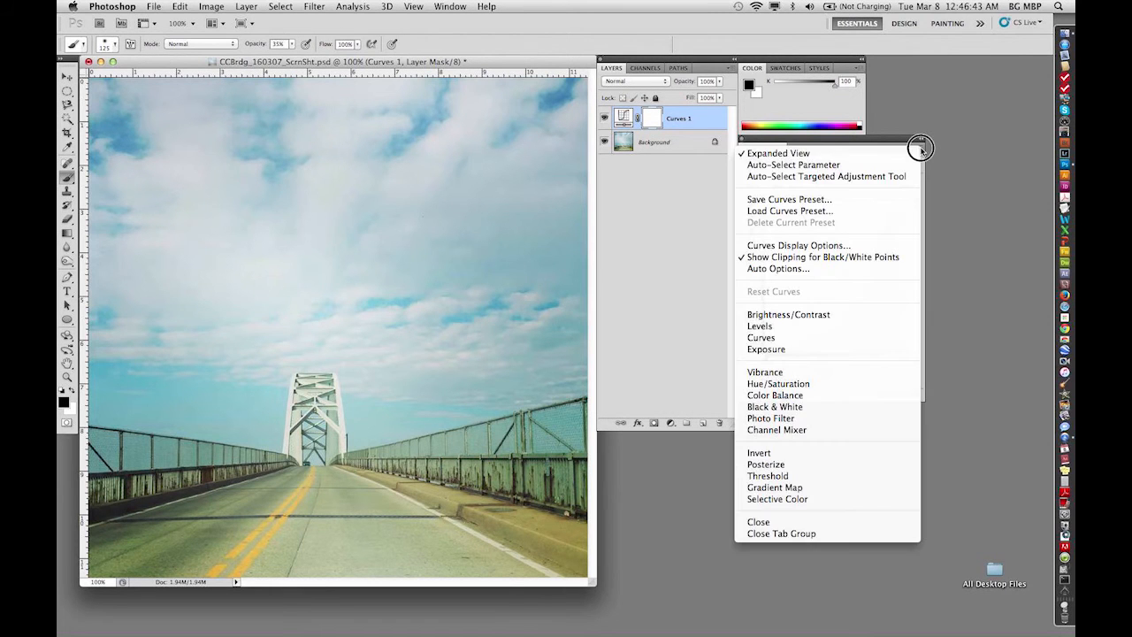
mouse_move(878, 257)
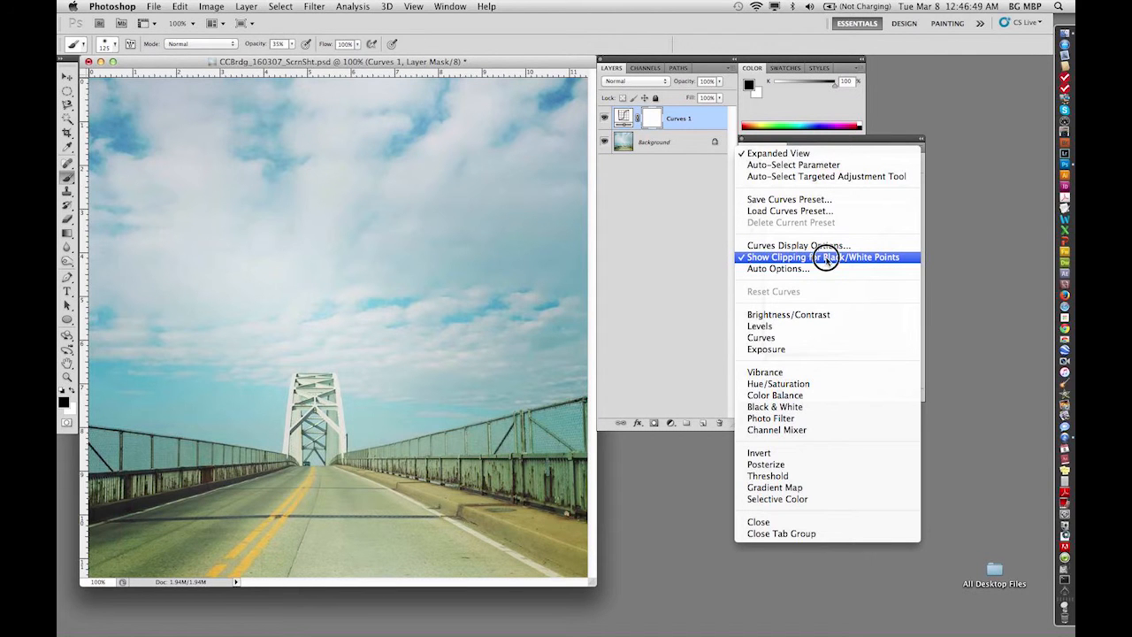
mouse_move(758, 267)
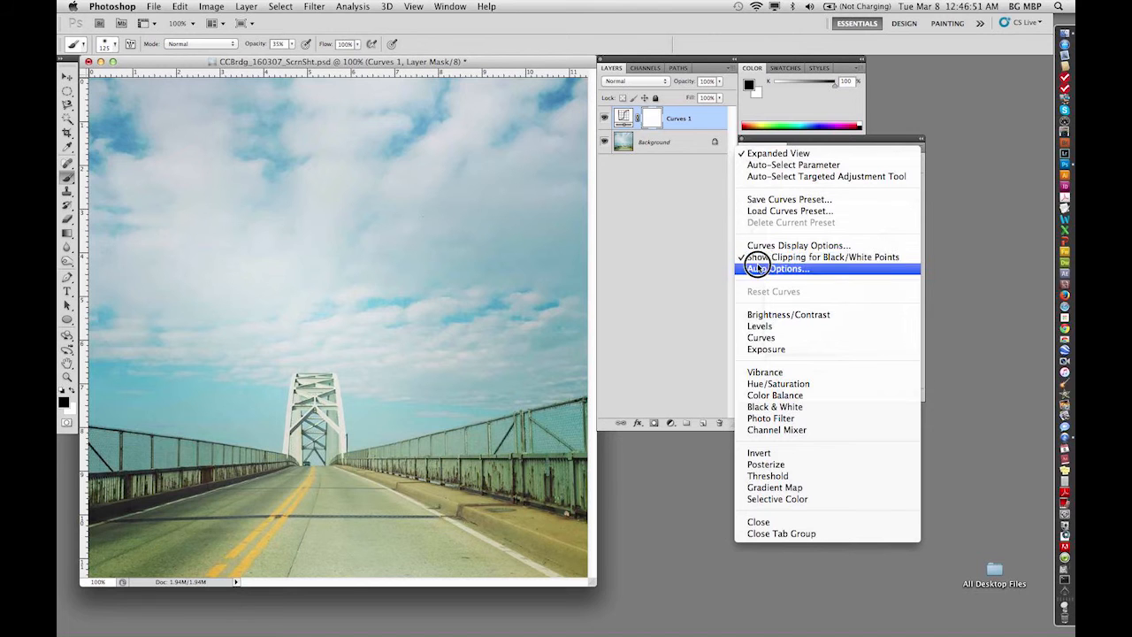
mouse_move(885, 219)
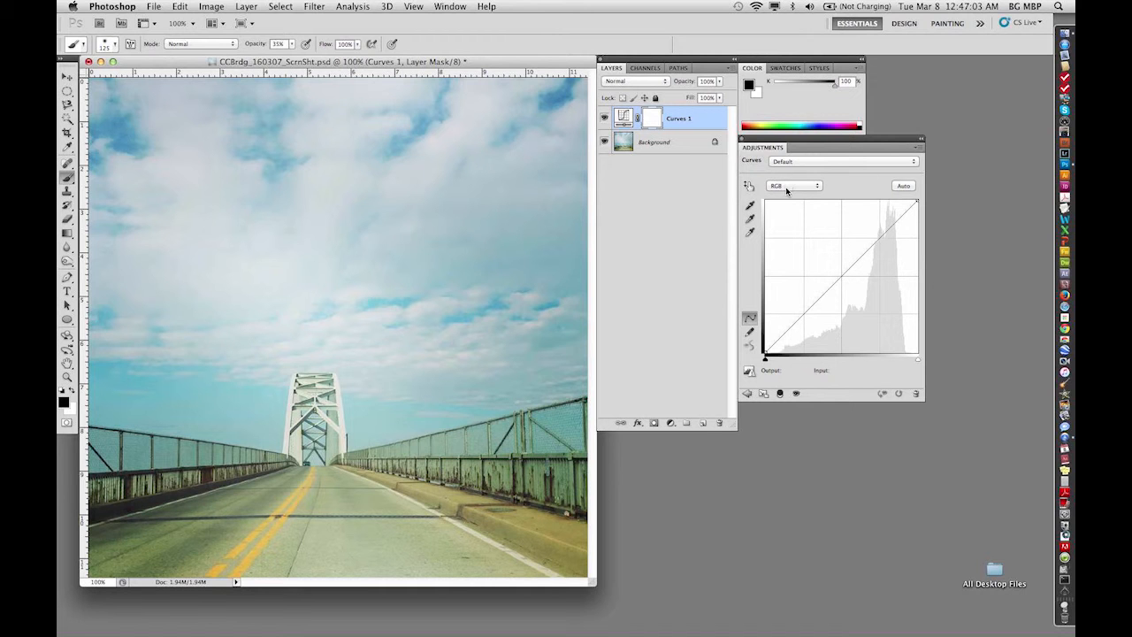
mouse_move(767, 191)
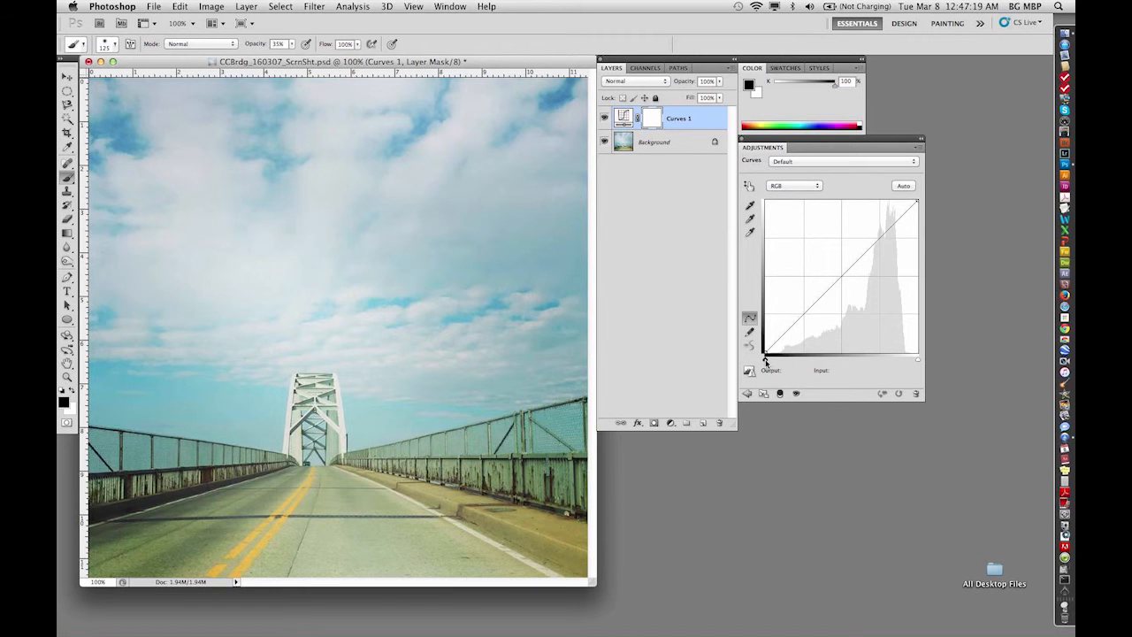
left_click_drag(765, 358, 777, 361)
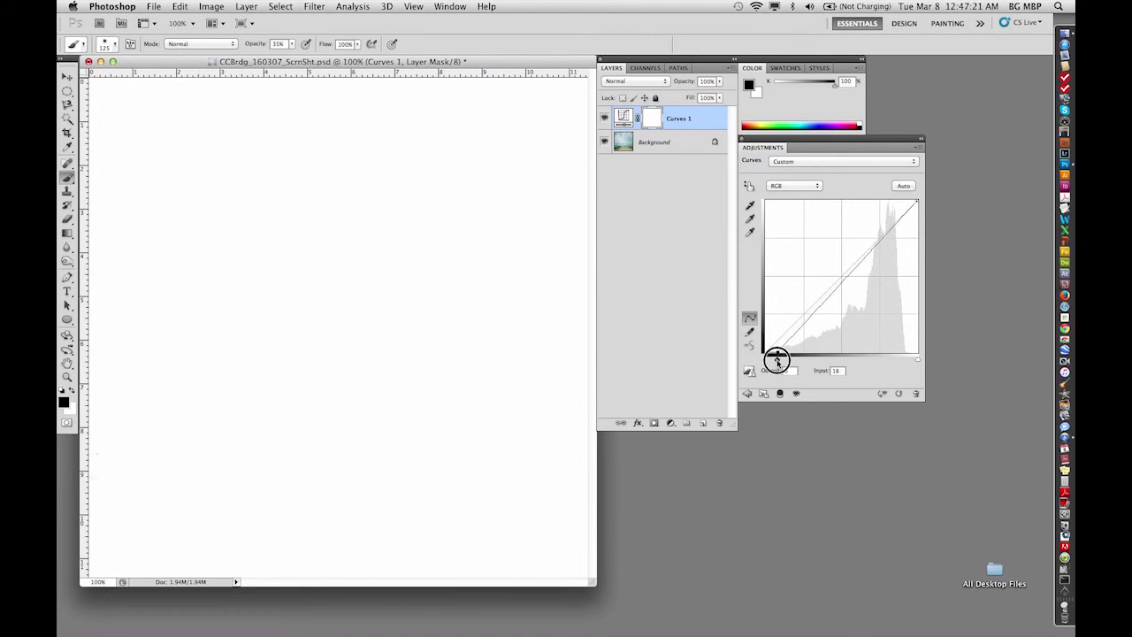
left_click_drag(777, 361, 779, 360)
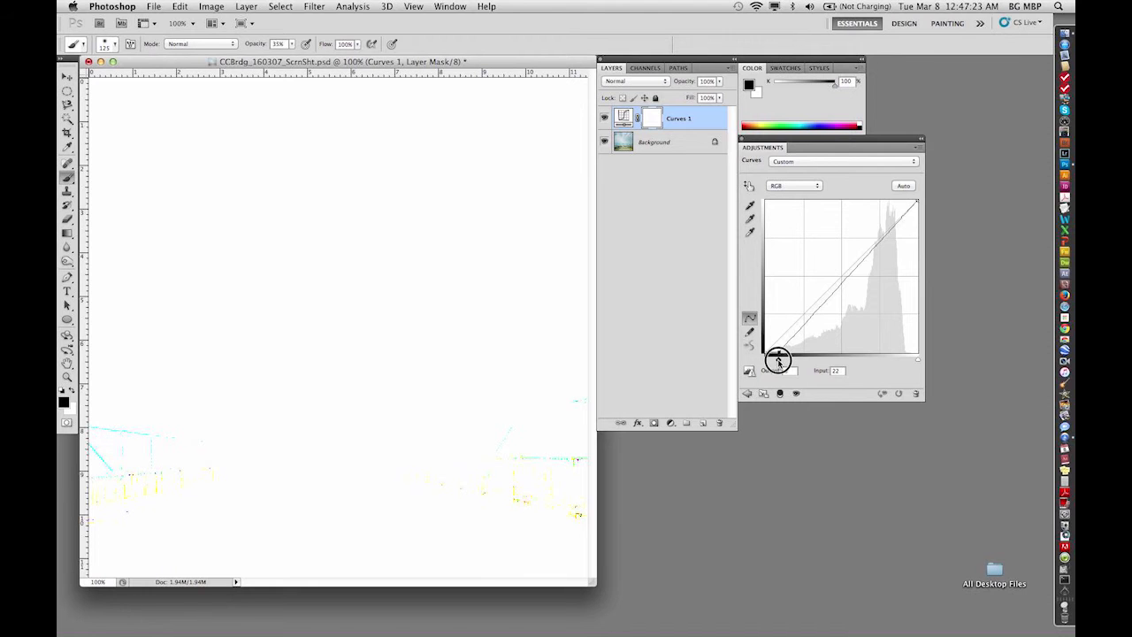
left_click_drag(777, 360, 785, 360)
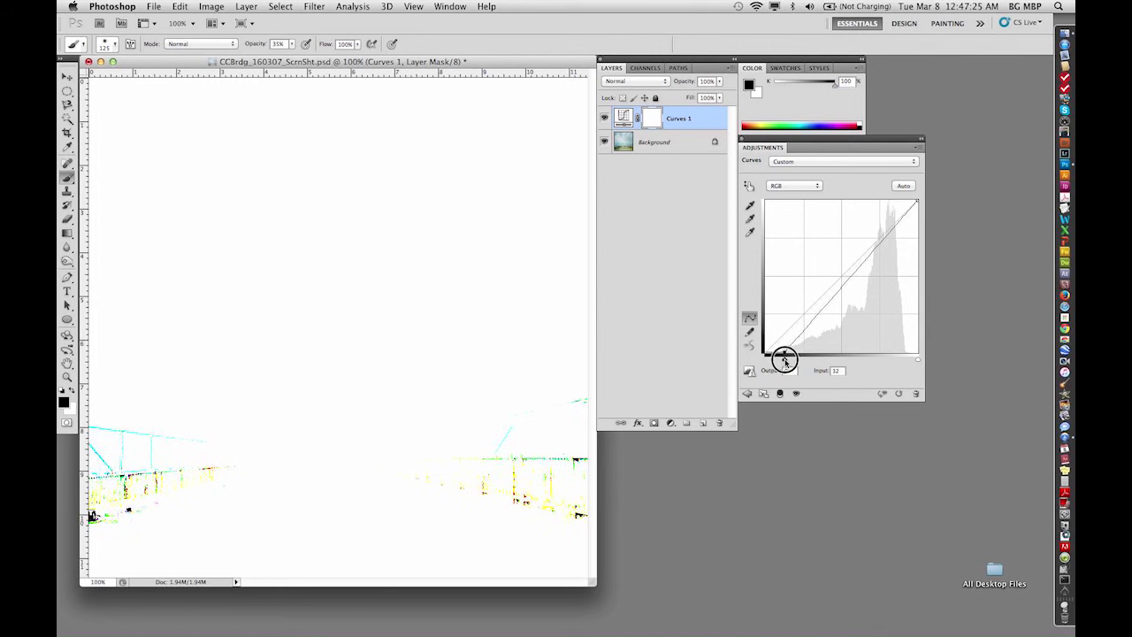
left_click_drag(784, 360, 787, 360)
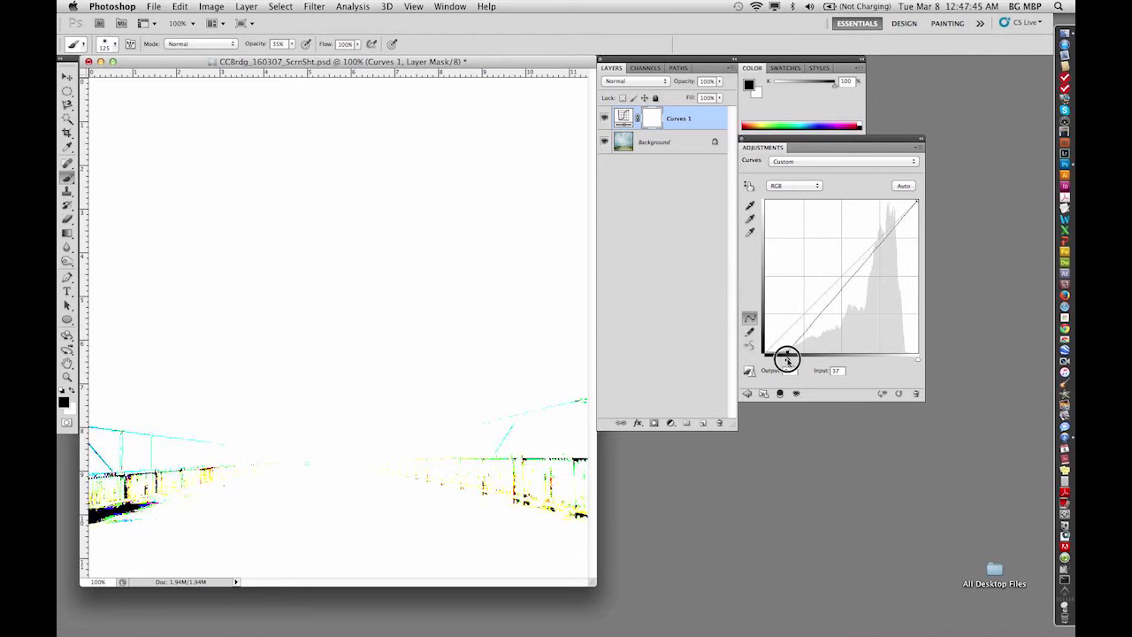
left_click_drag(787, 358, 787, 354)
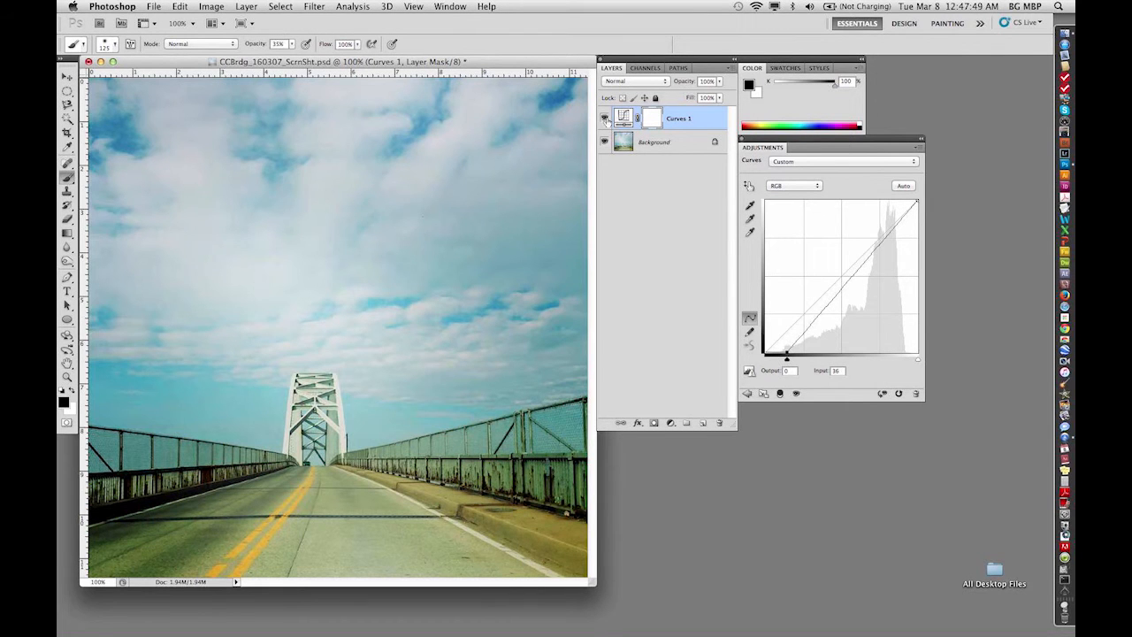
left_click(605, 119)
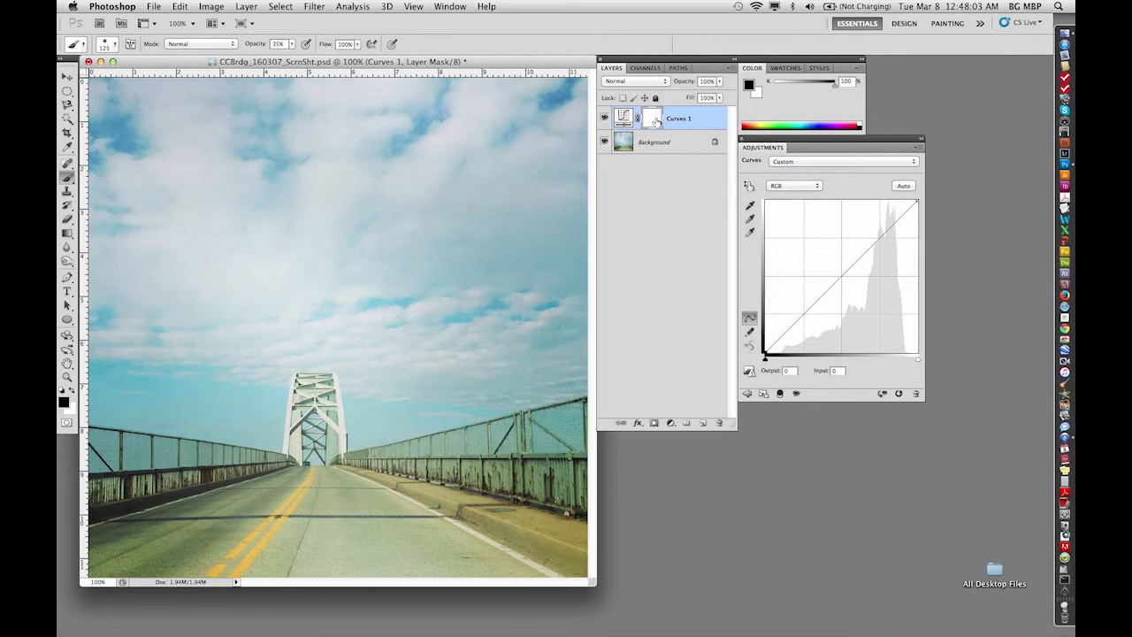
mouse_move(652, 118)
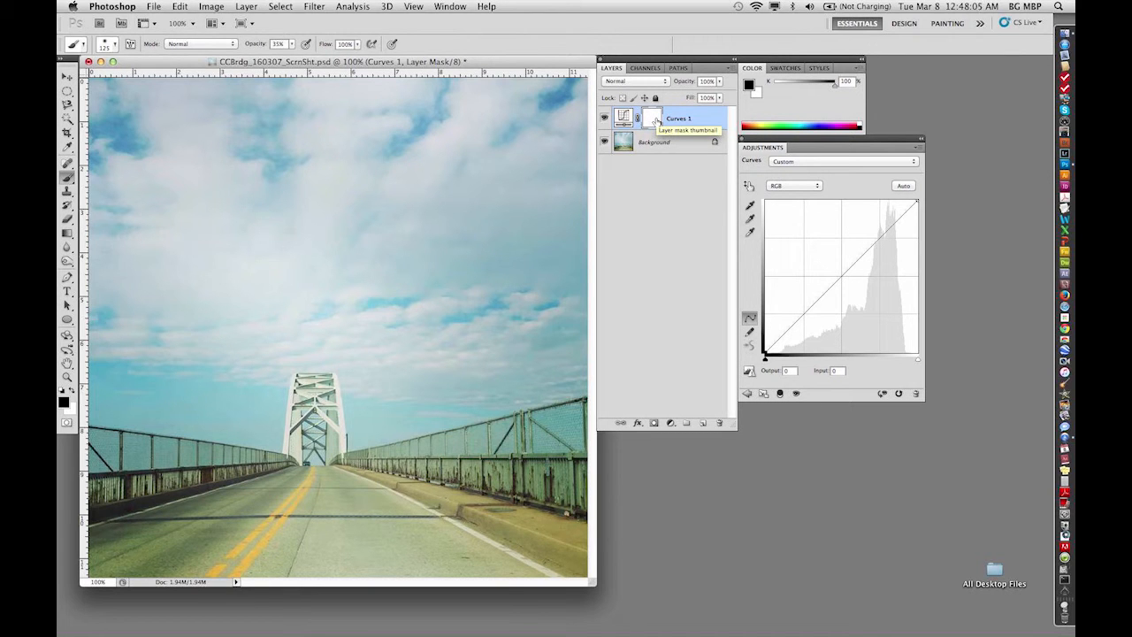
mouse_move(781, 191)
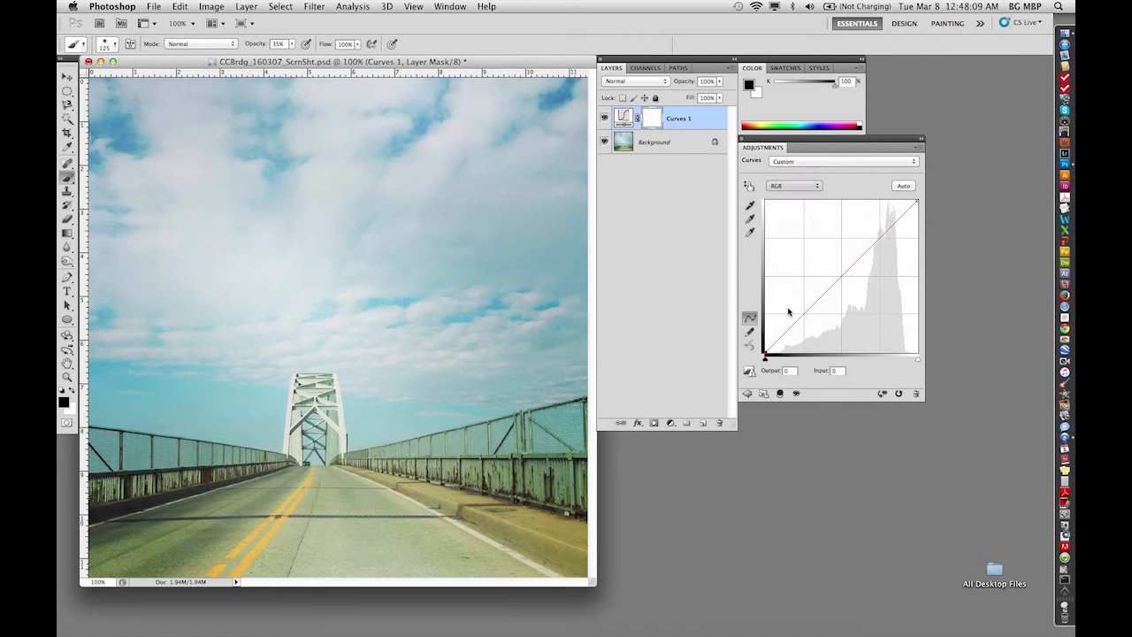
Step: Switch Curves to the Red channel and set its black point near 28, where shadow clipping appears
left_click(793, 185)
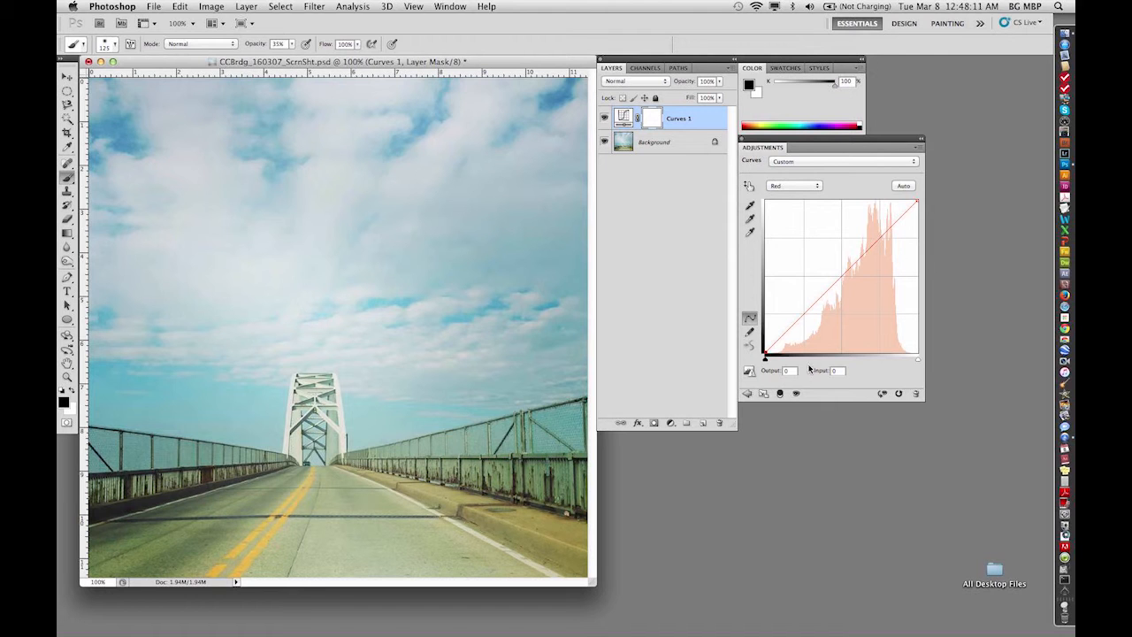
mouse_move(824, 332)
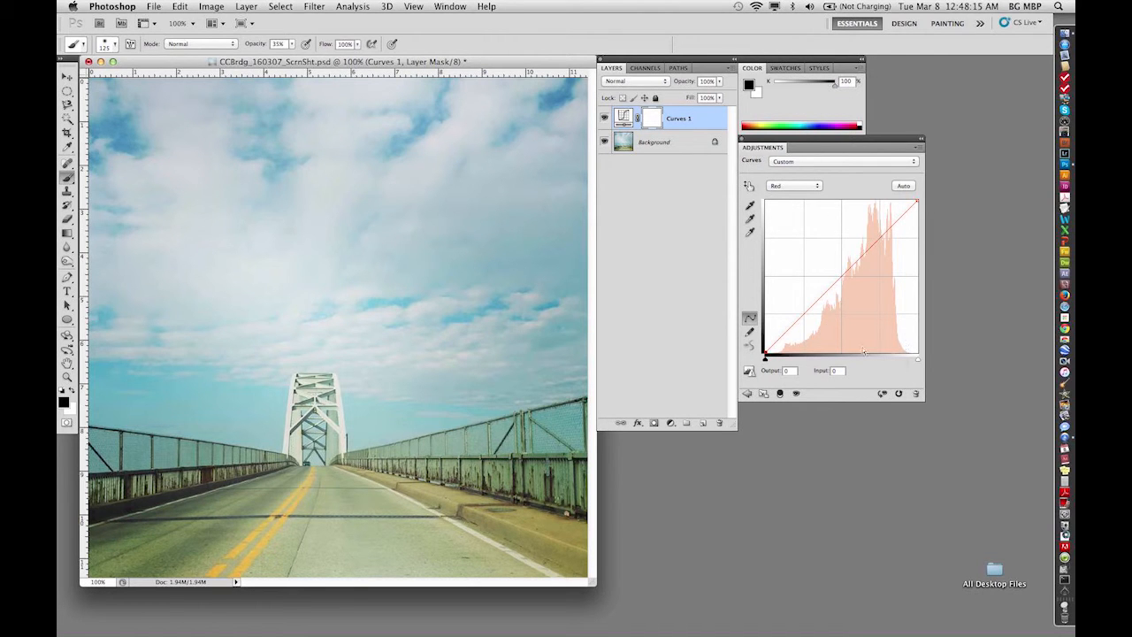
left_click_drag(917, 202, 881, 208)
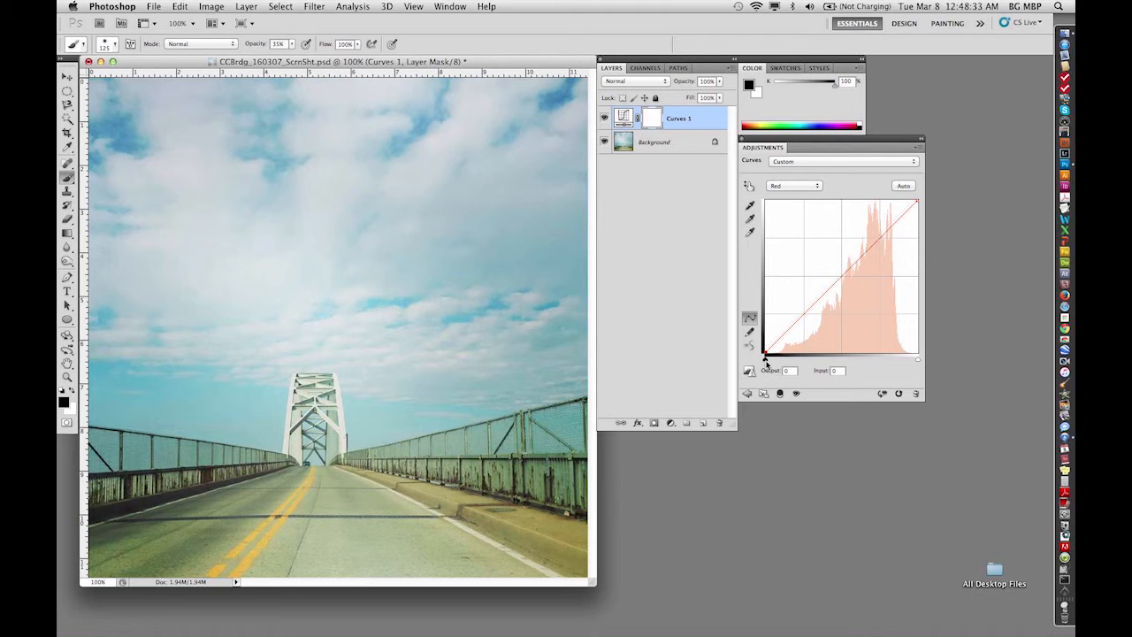
left_click_drag(766, 352, 765, 358)
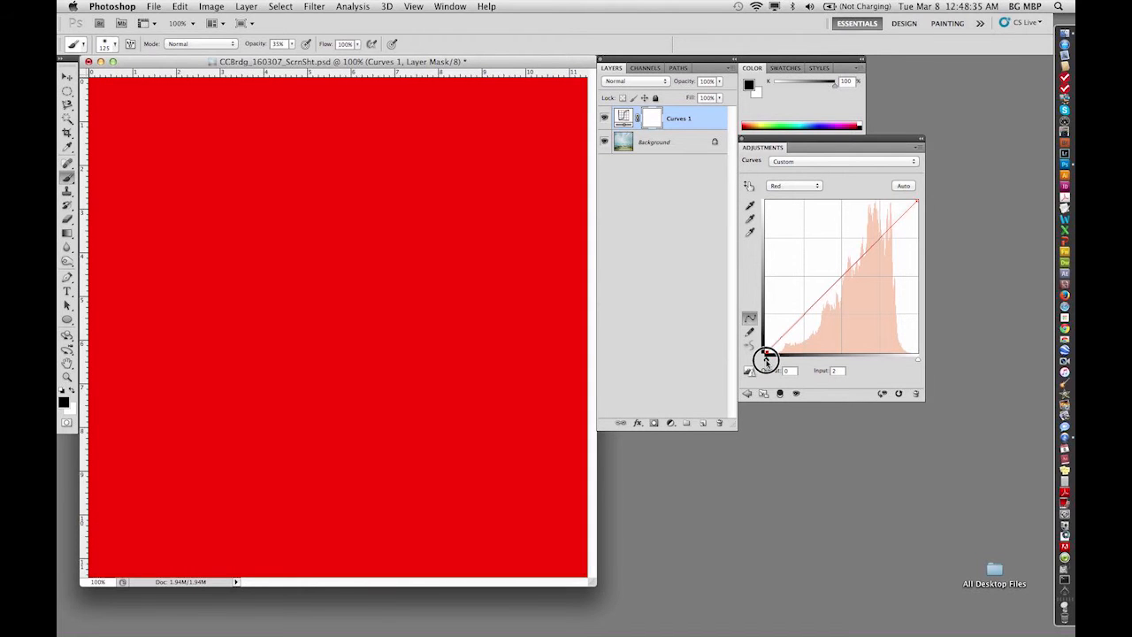
left_click_drag(767, 358, 771, 359)
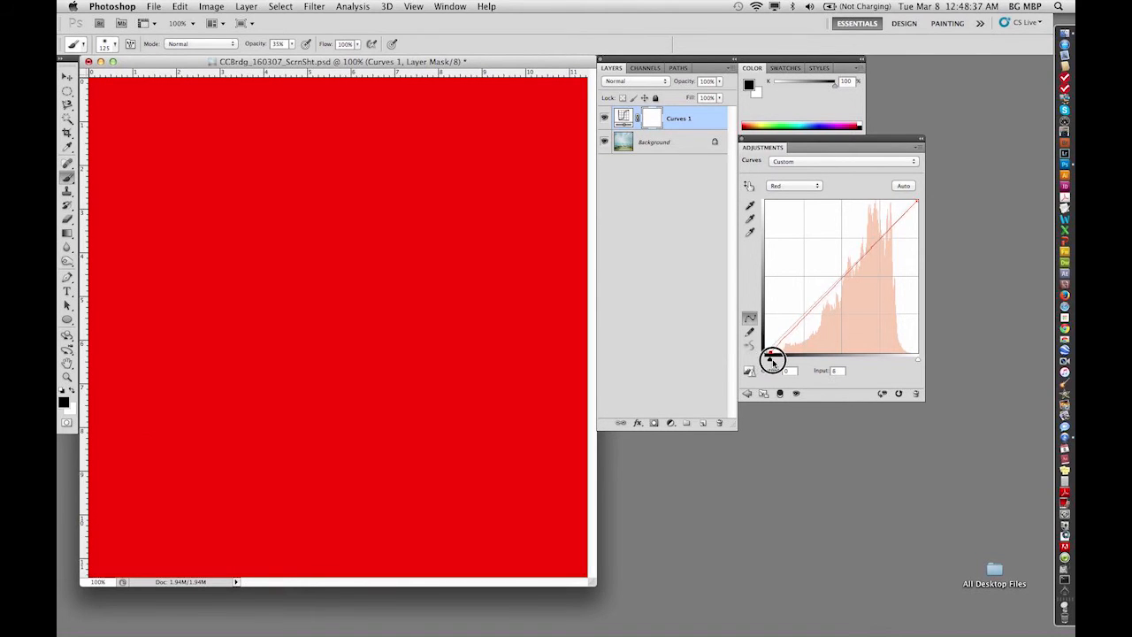
left_click_drag(772, 360, 818, 360)
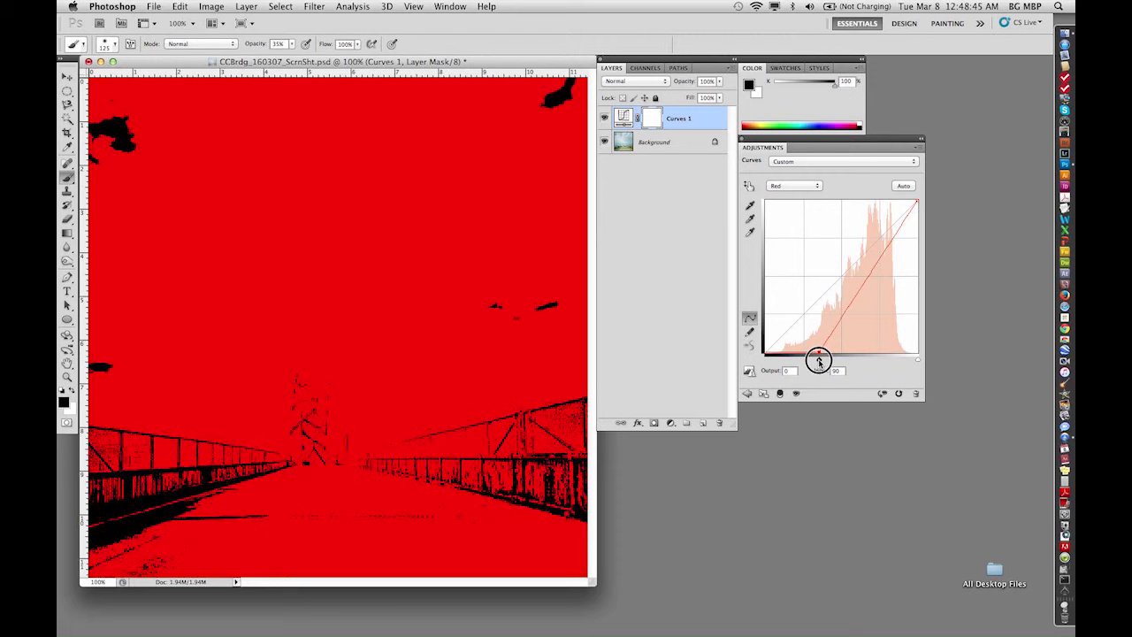
left_click_drag(818, 358, 787, 367)
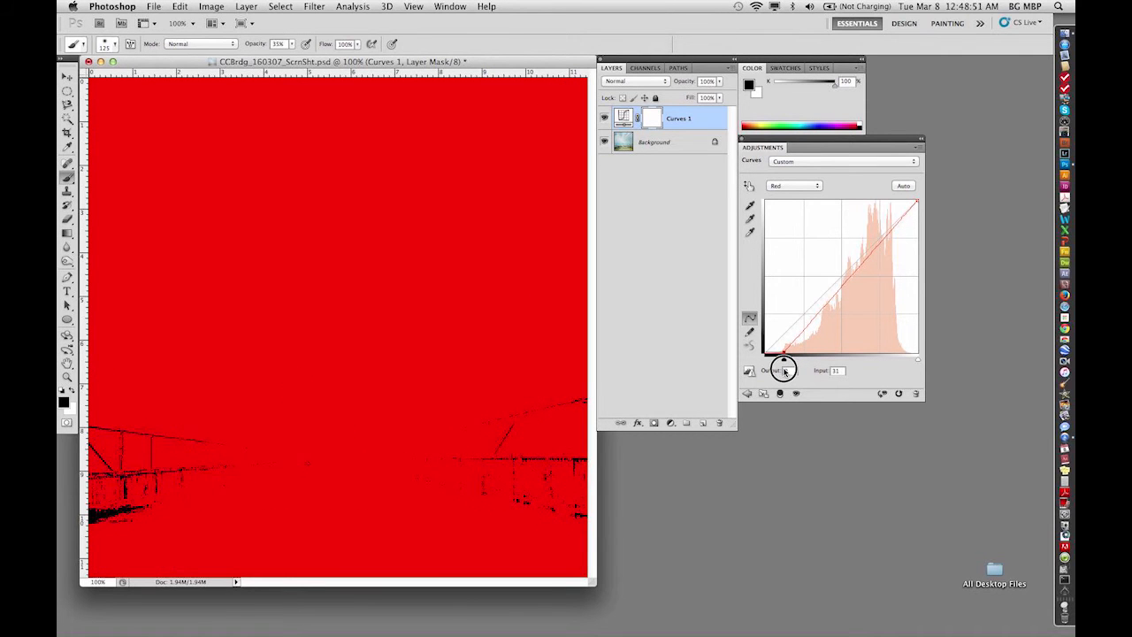
left_click_drag(785, 367, 784, 370)
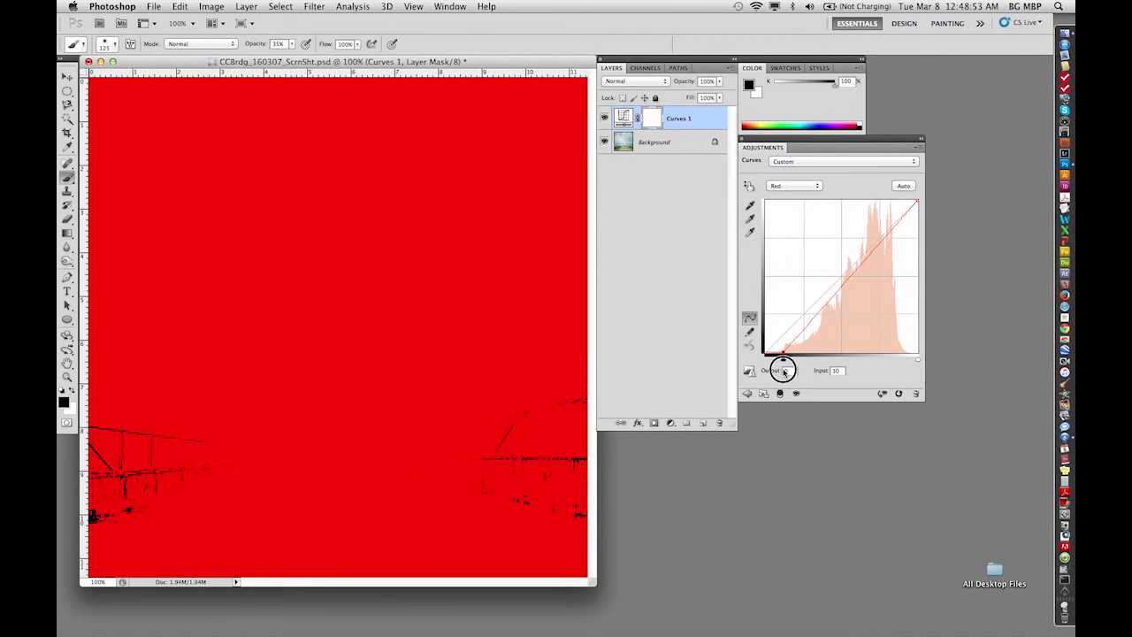
left_click_drag(785, 354, 786, 358)
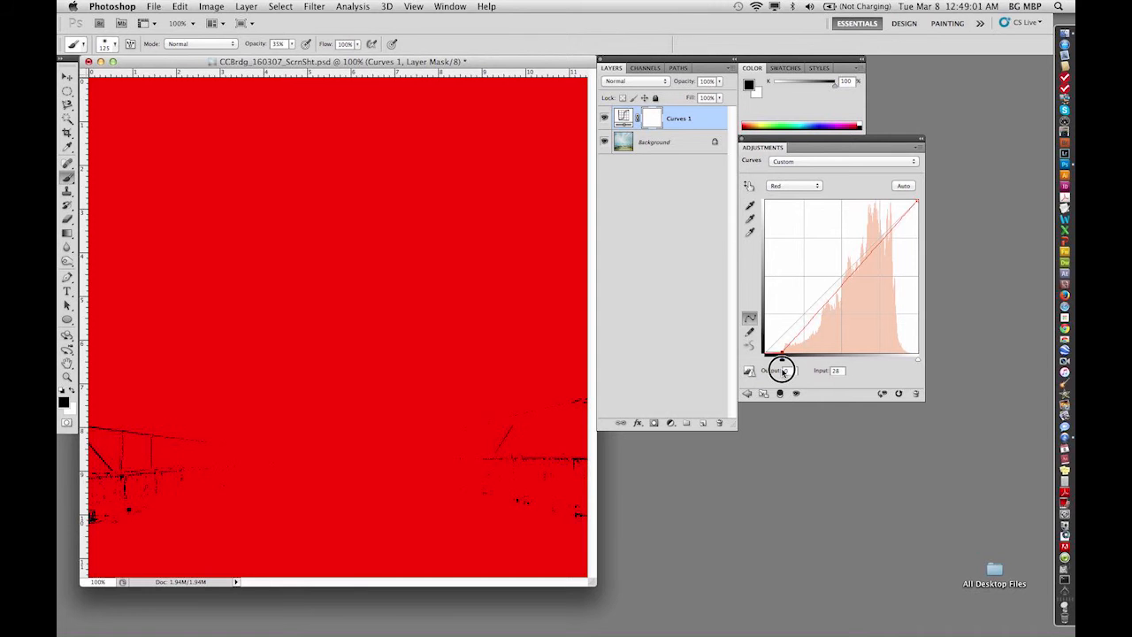
left_click_drag(782, 369, 780, 358)
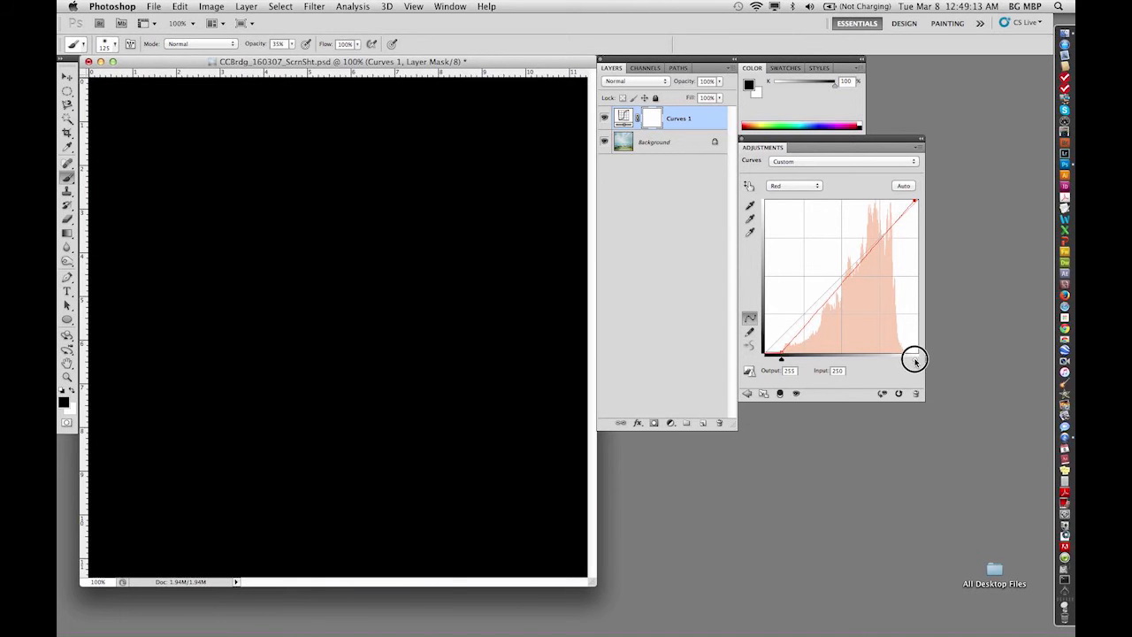
Step: Set the Red channel white point to 247 while previewing highlight clipping
left_click_drag(916, 360, 902, 363)
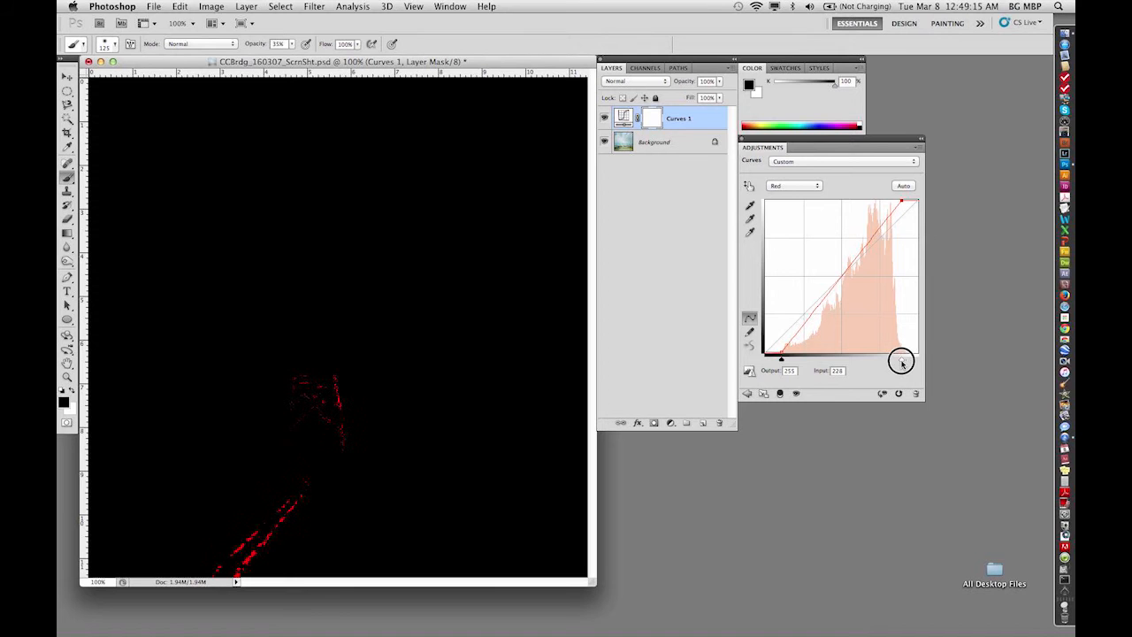
left_click_drag(902, 360, 898, 363)
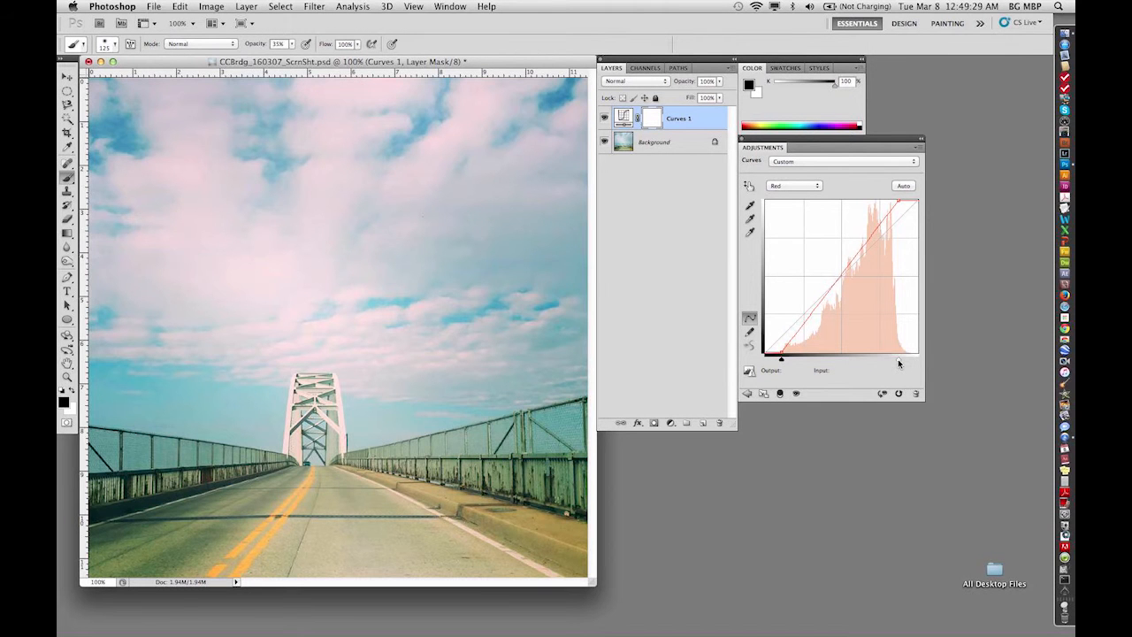
left_click_drag(898, 364, 902, 360)
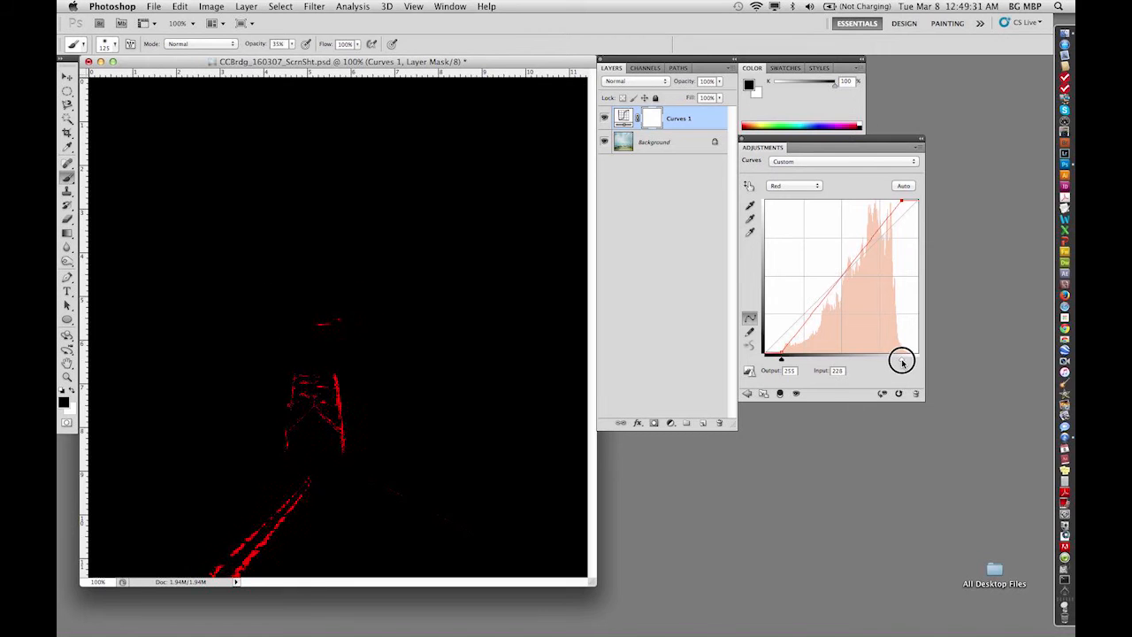
left_click_drag(901, 360, 906, 359)
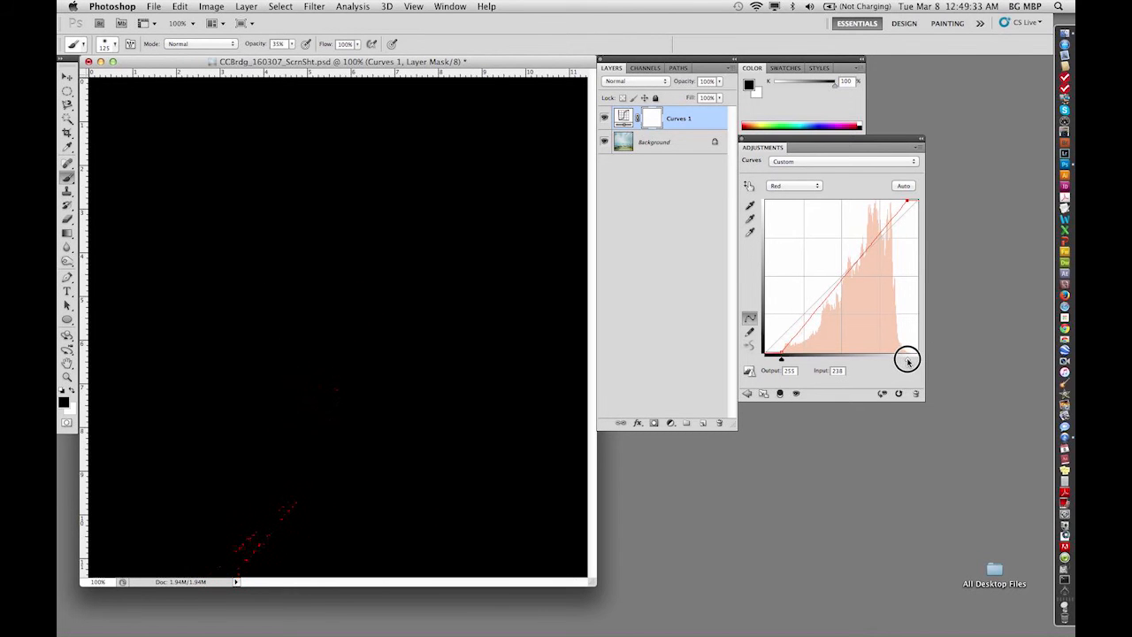
left_click_drag(906, 359, 912, 359)
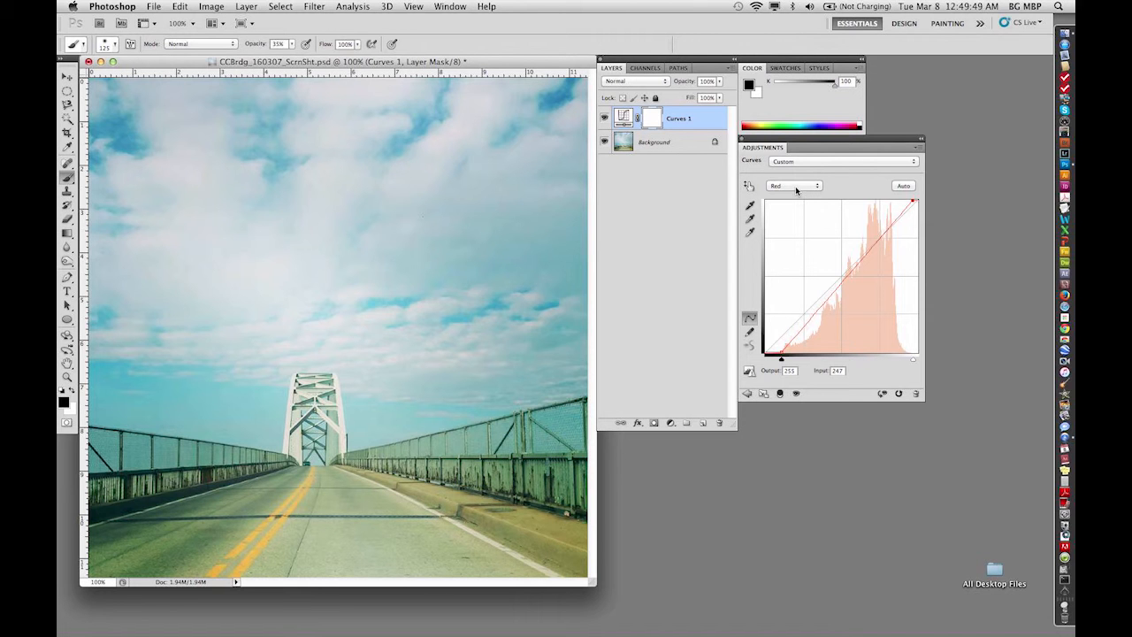
Step: In the Green channel, set the black point near 26 and the white point to 250
left_click(793, 184)
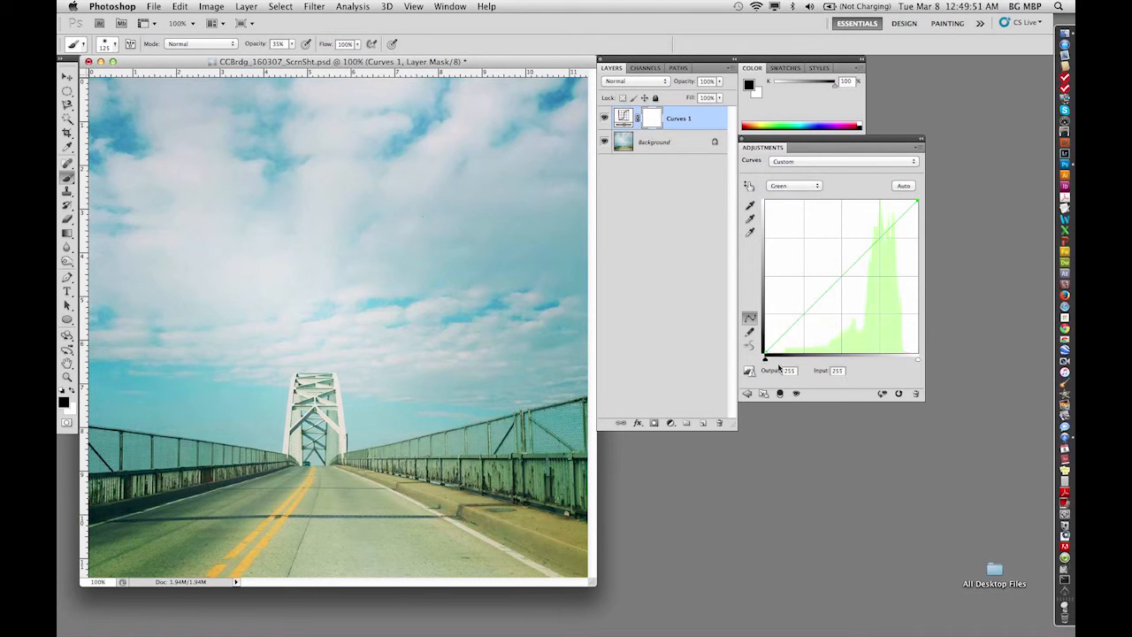
left_click_drag(765, 351, 772, 360)
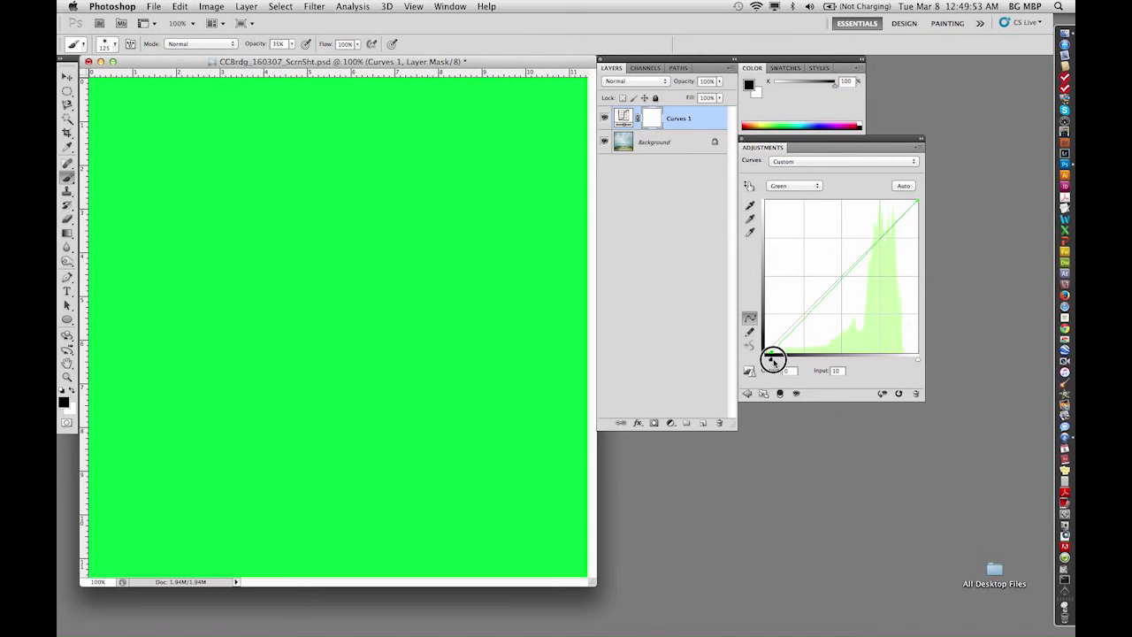
left_click_drag(772, 361, 781, 358)
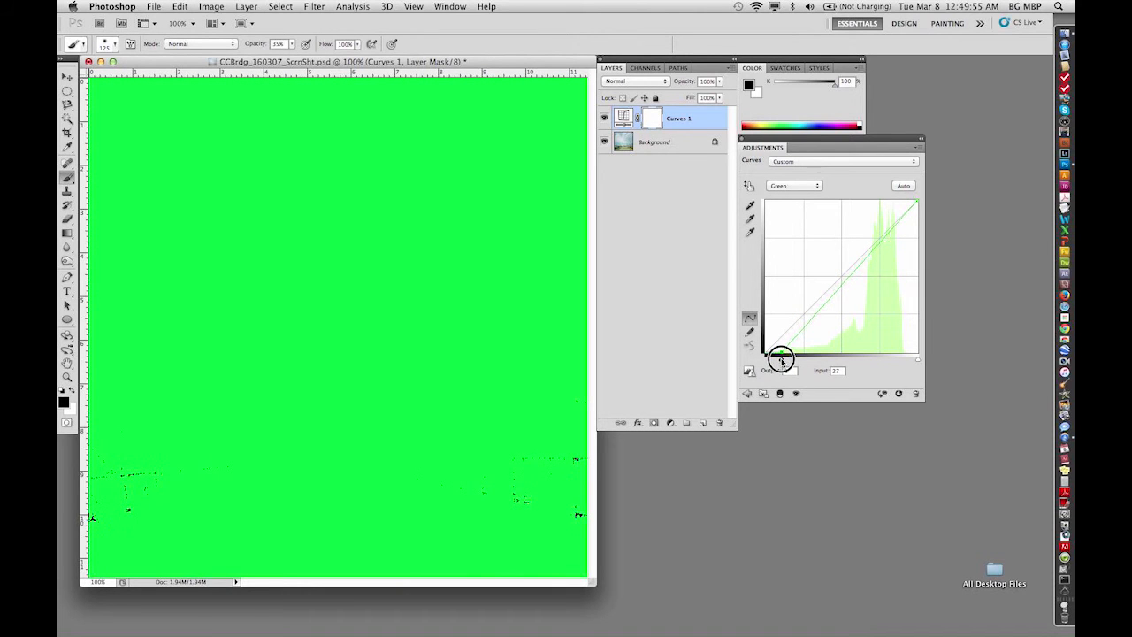
left_click_drag(781, 358, 781, 354)
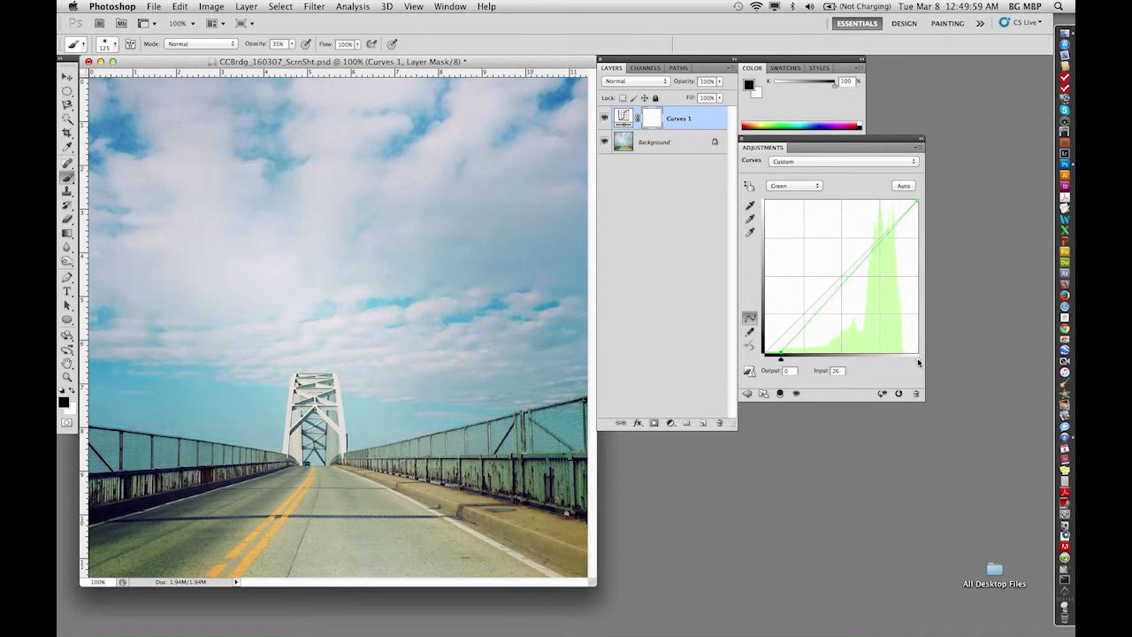
left_click_drag(918, 358, 909, 361)
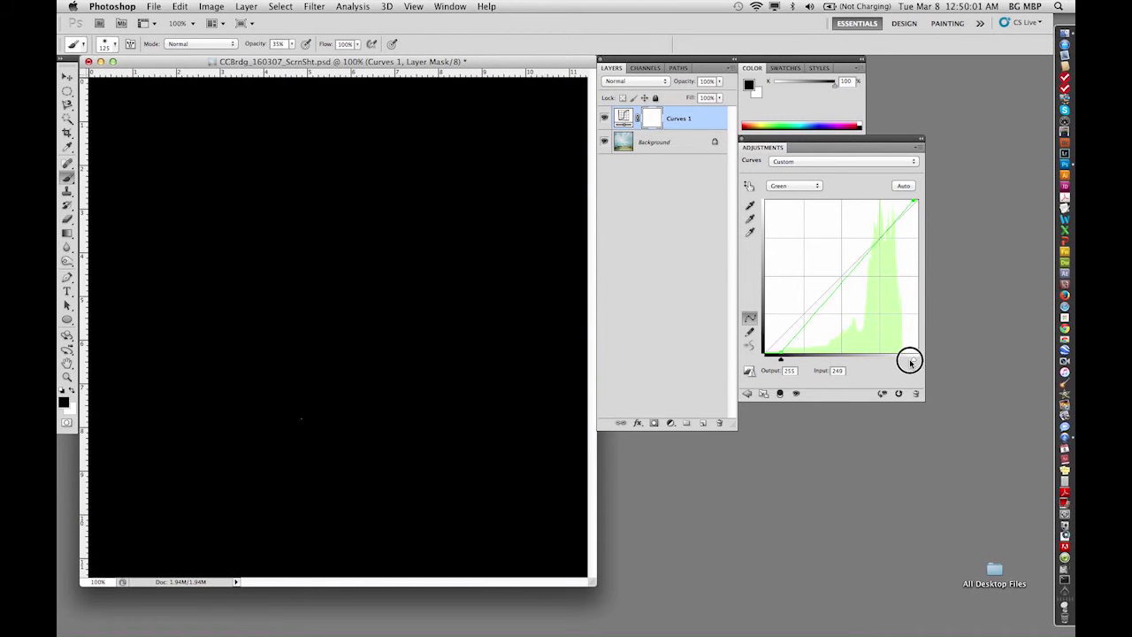
left_click_drag(911, 361, 906, 361)
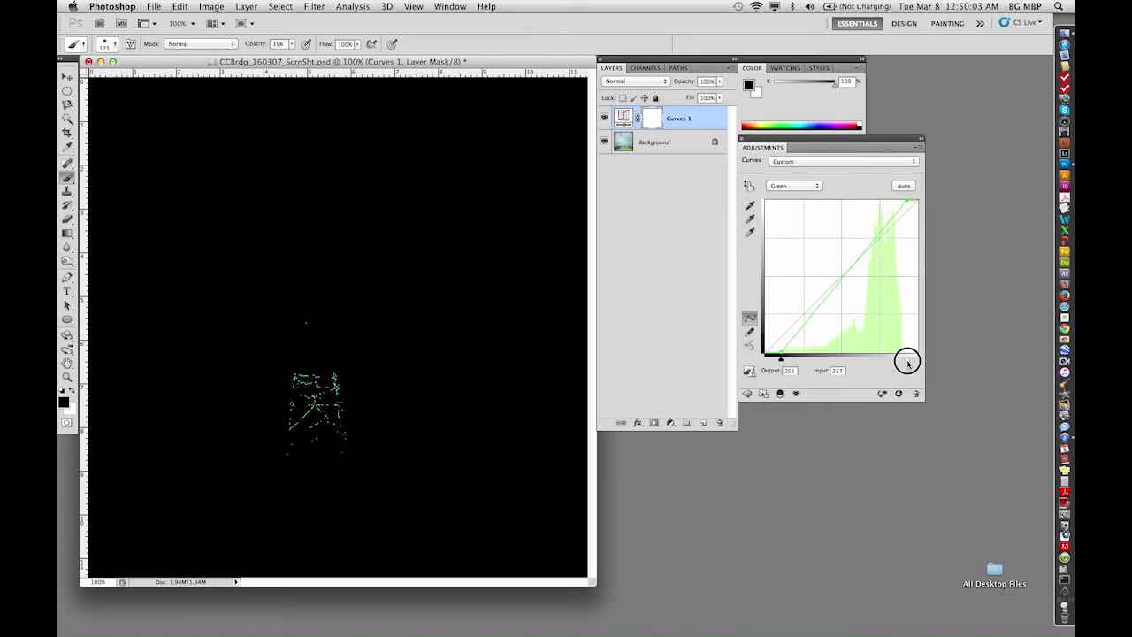
left_click_drag(906, 361, 911, 361)
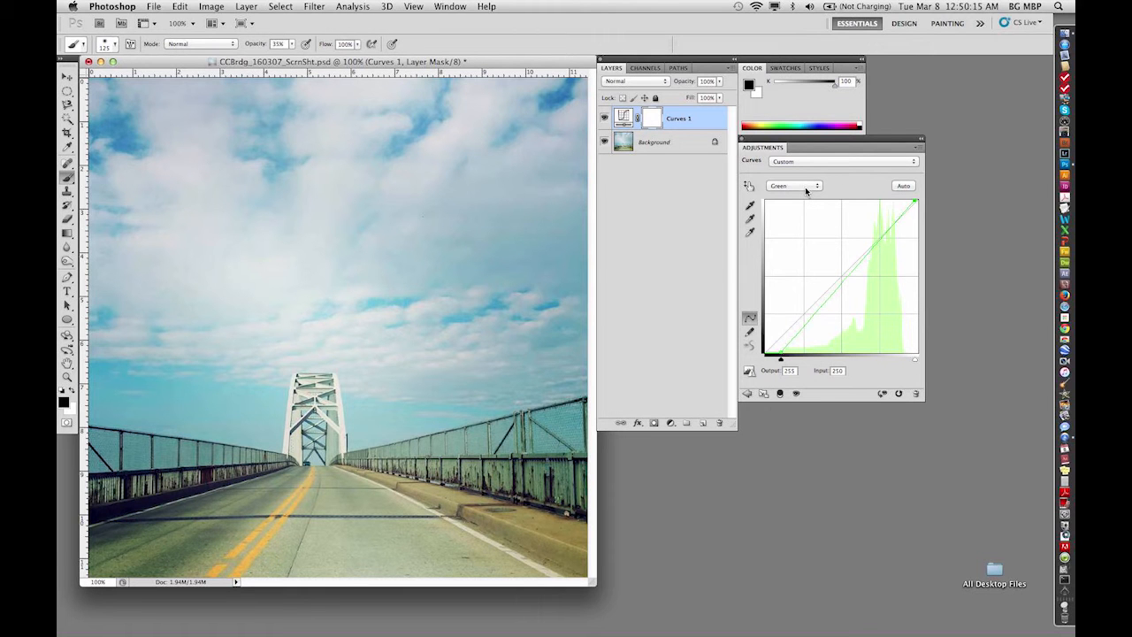
Step: In the Blue channel, pull the black point to the clipping edge and set the white point to 244
left_click(810, 185)
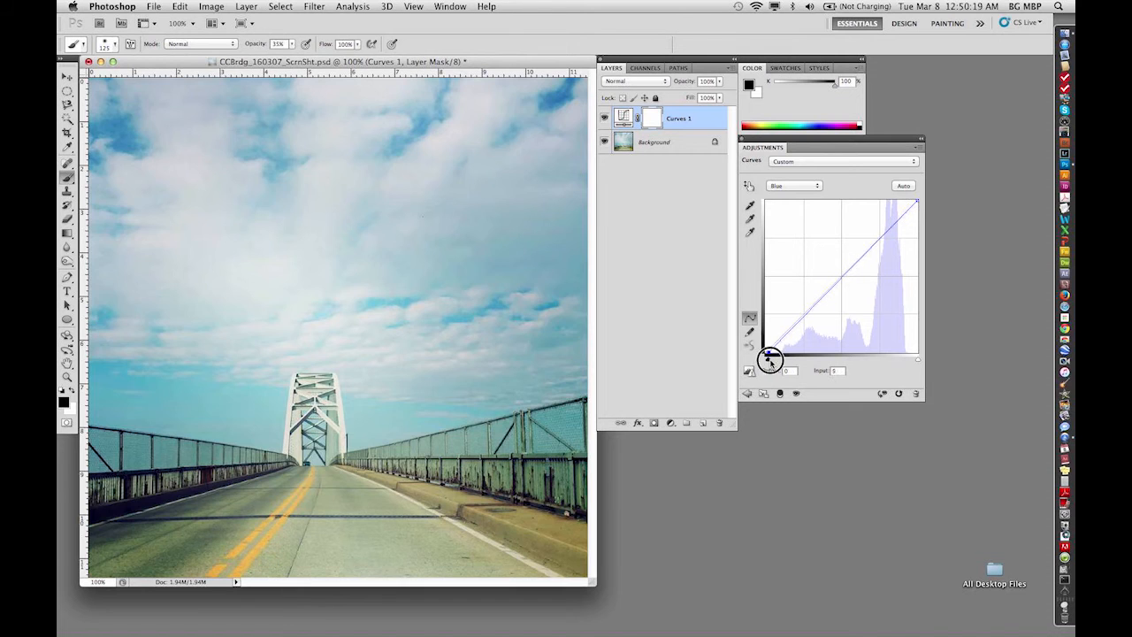
left_click_drag(770, 358, 775, 360)
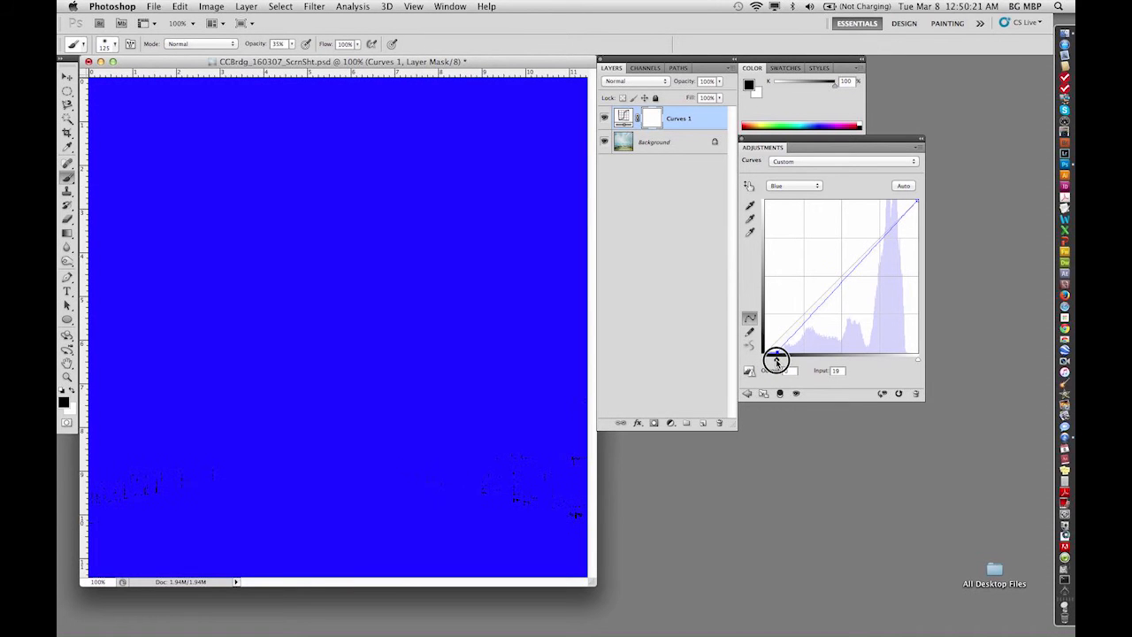
left_click_drag(775, 360, 779, 358)
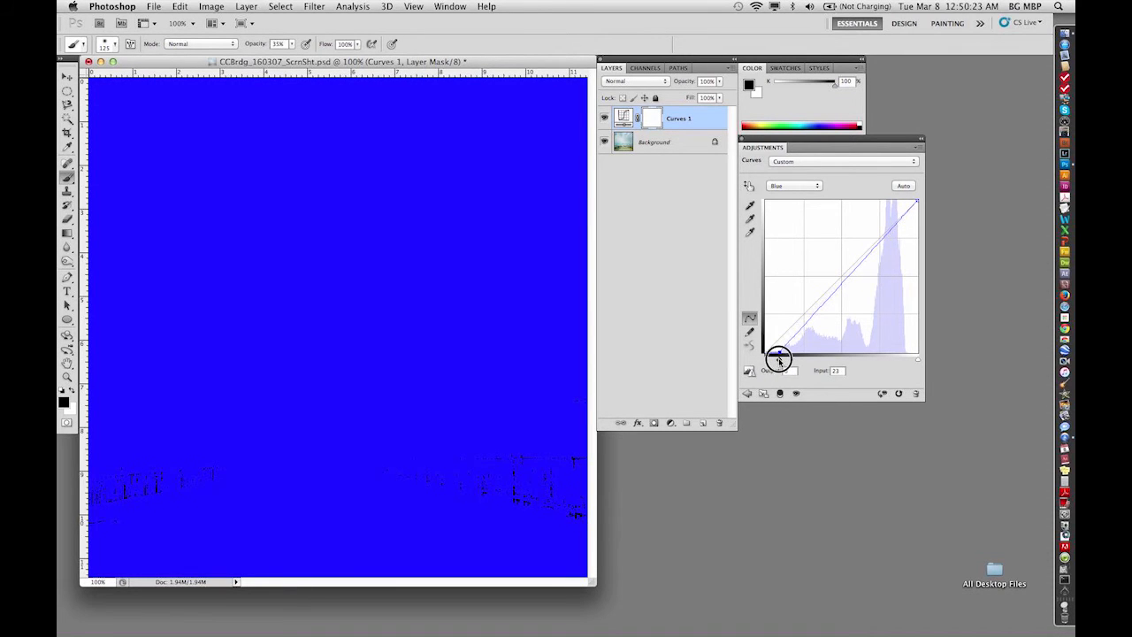
left_click_drag(778, 358, 917, 358)
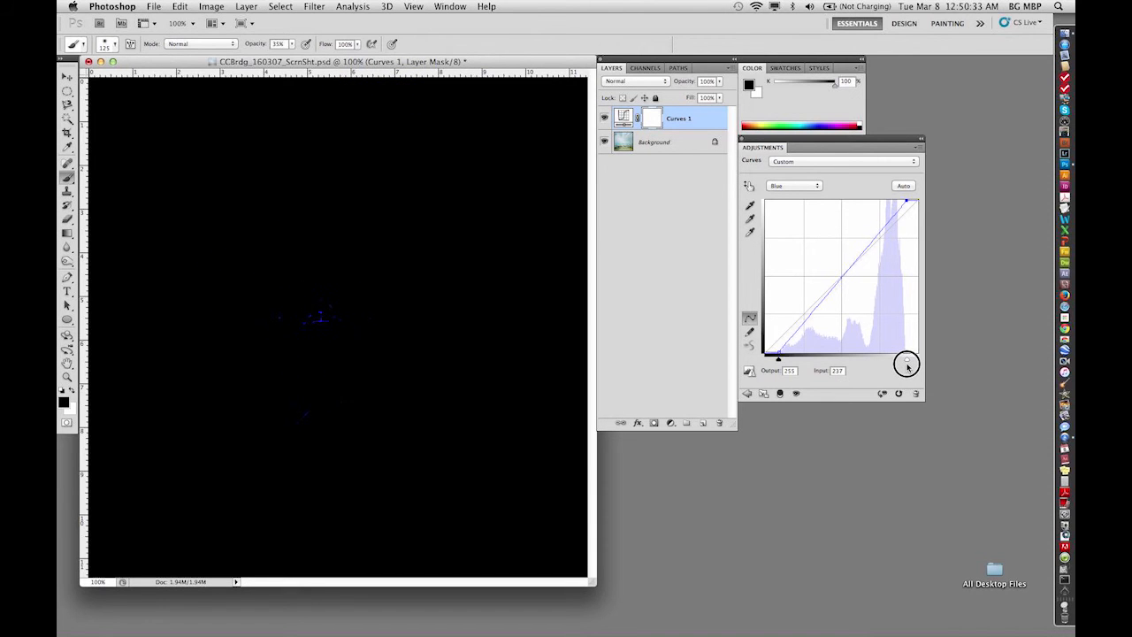
left_click_drag(906, 365, 911, 361)
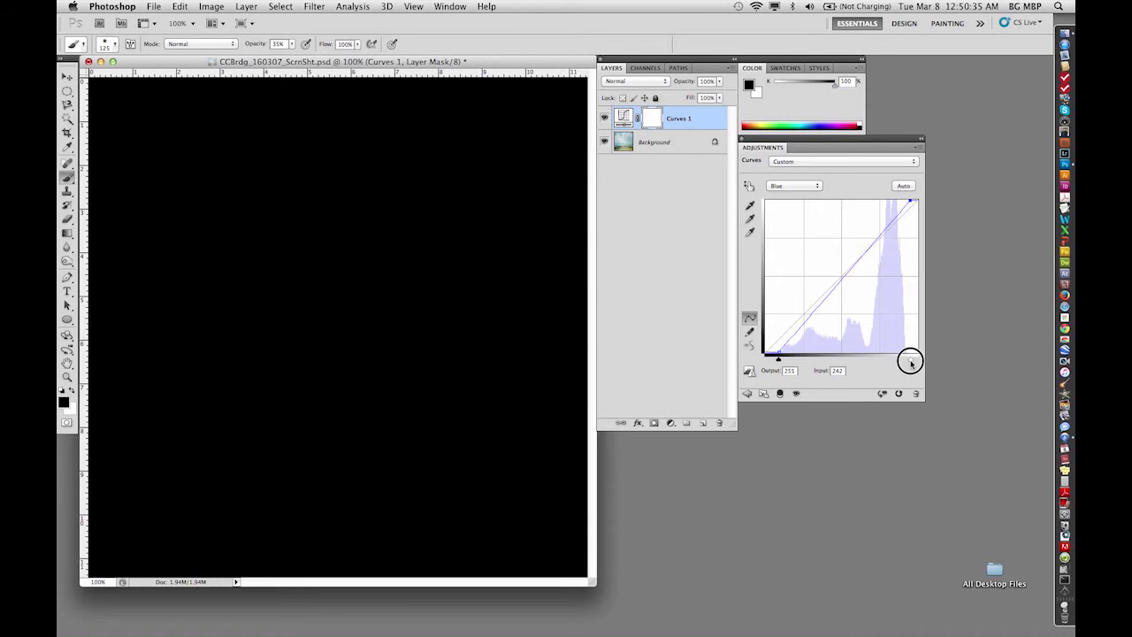
left_click_drag(910, 361, 914, 363)
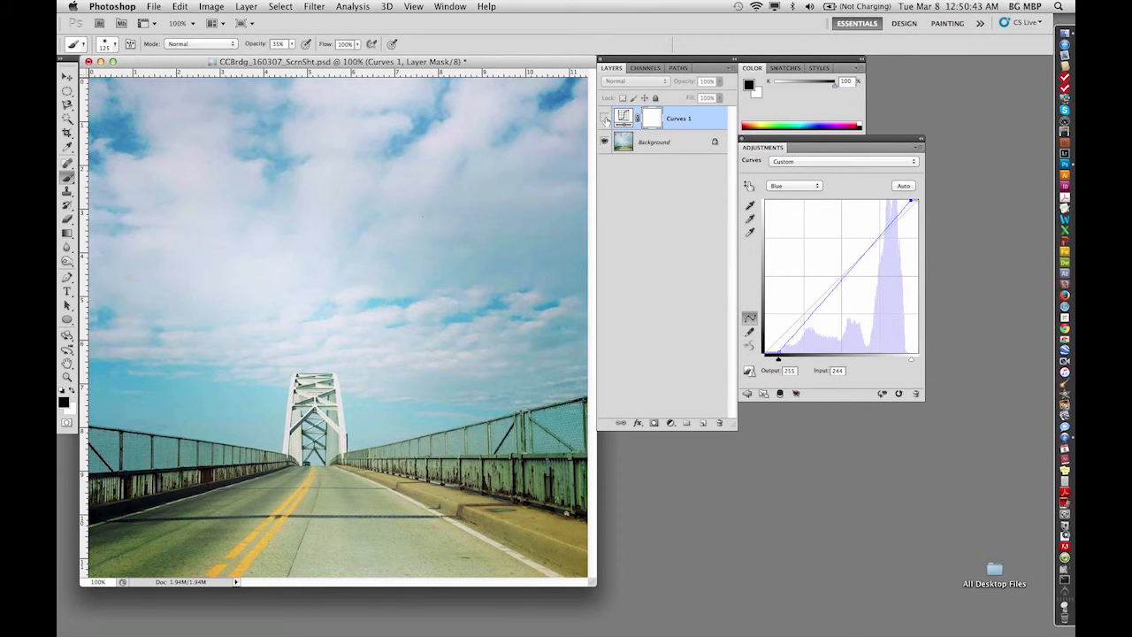
mouse_move(604, 118)
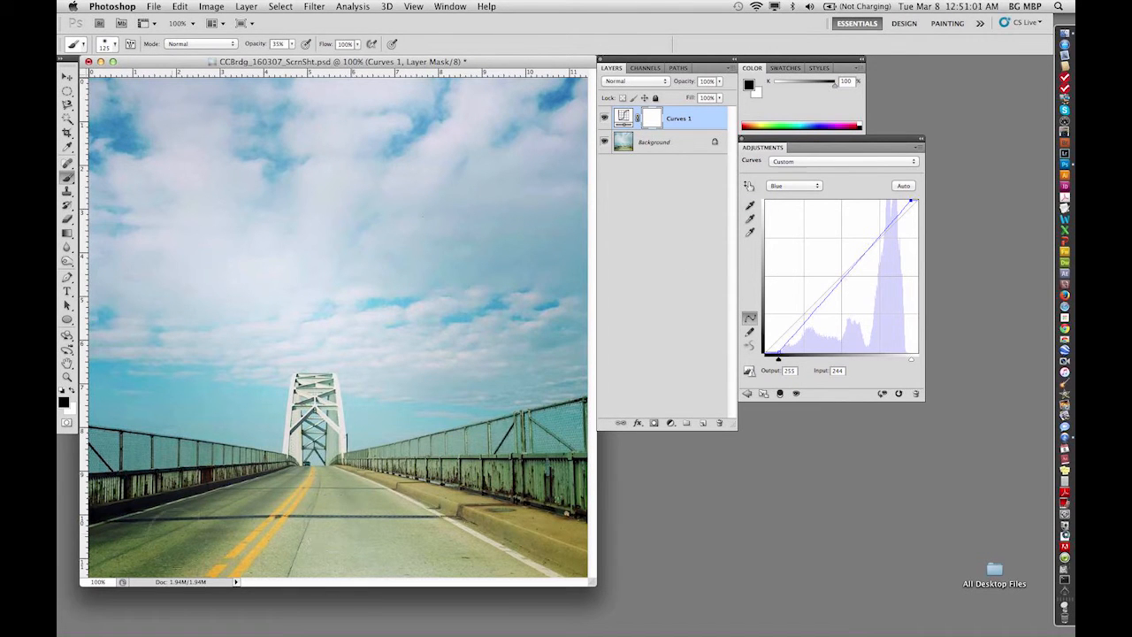
mouse_move(184, 530)
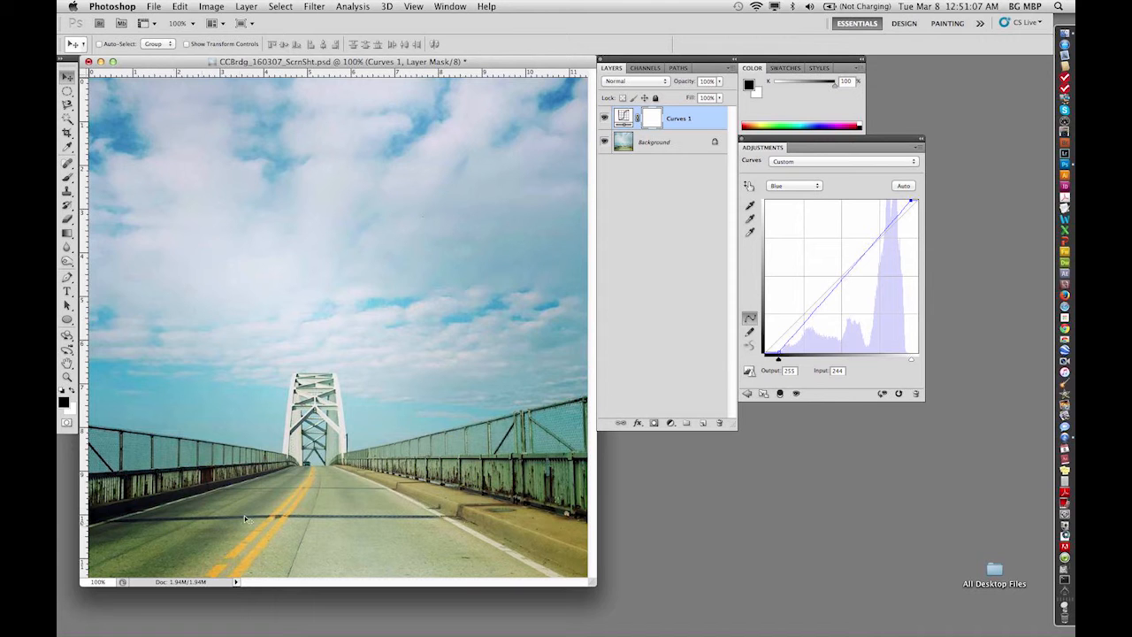
mouse_move(166, 544)
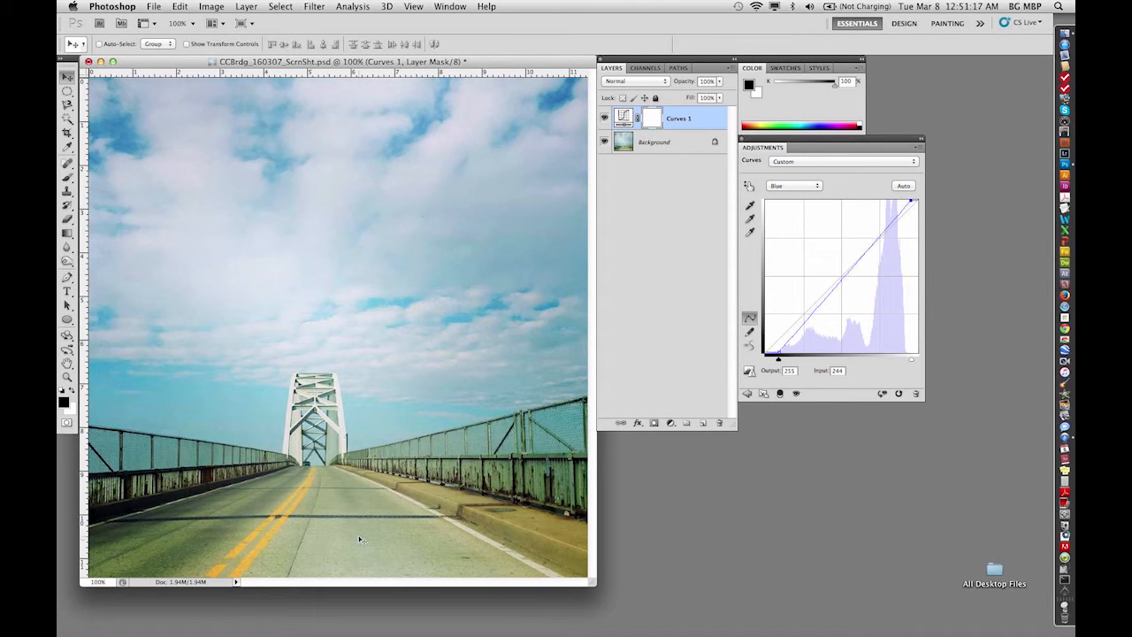
Step: Select the Green channel and add a midtone point at input 144, output 114
left_click(788, 184)
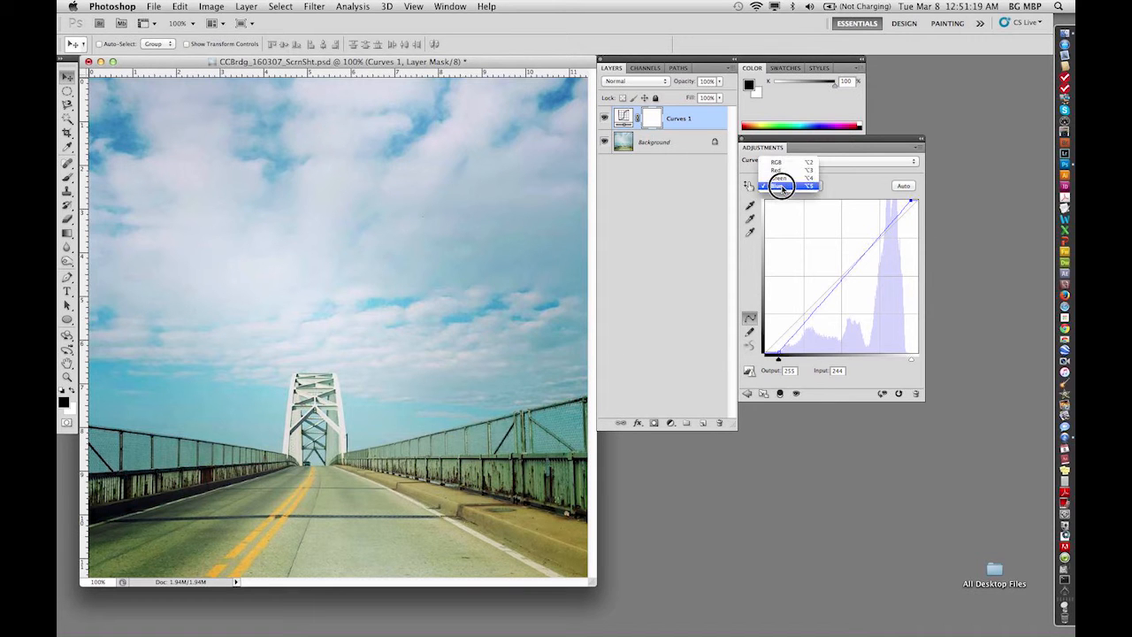
left_click(783, 186)
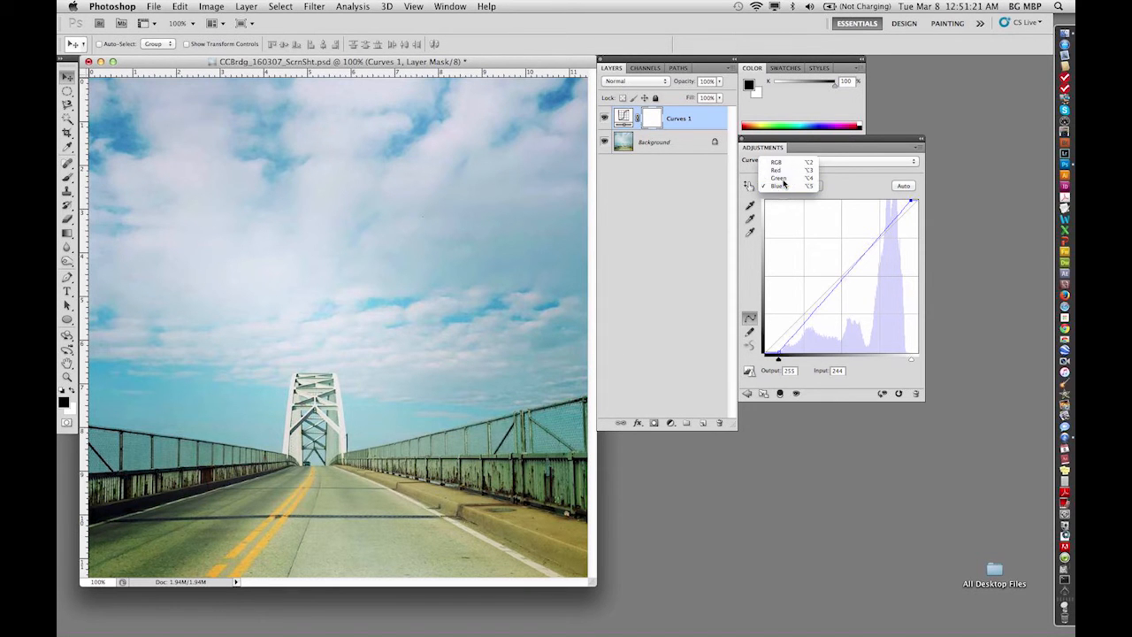
left_click(778, 178)
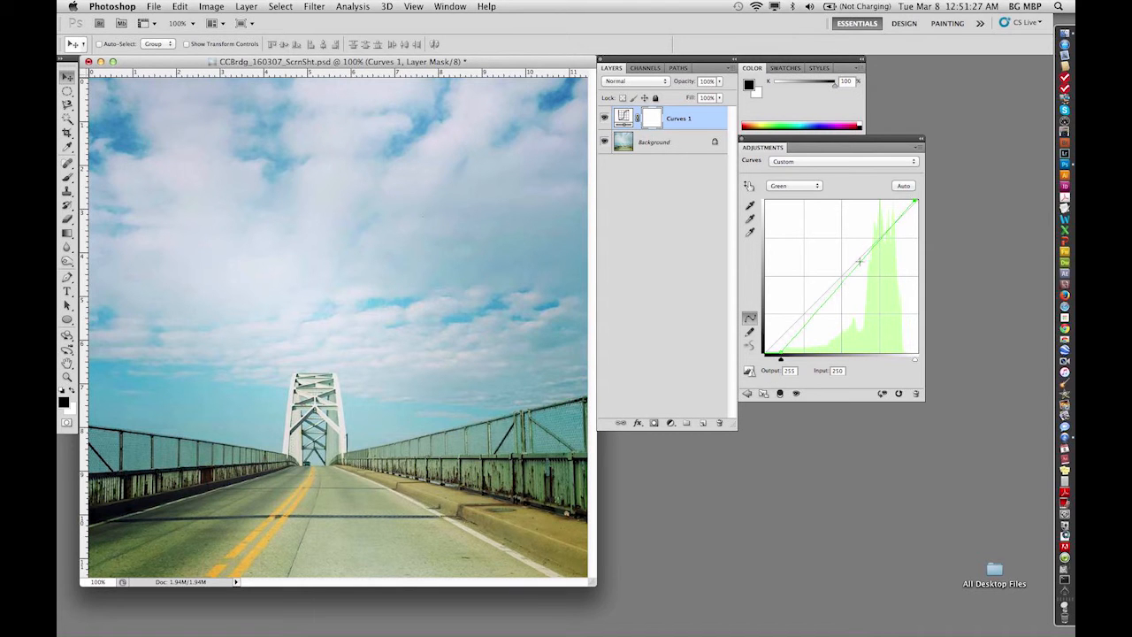
left_click_drag(859, 261, 914, 201)
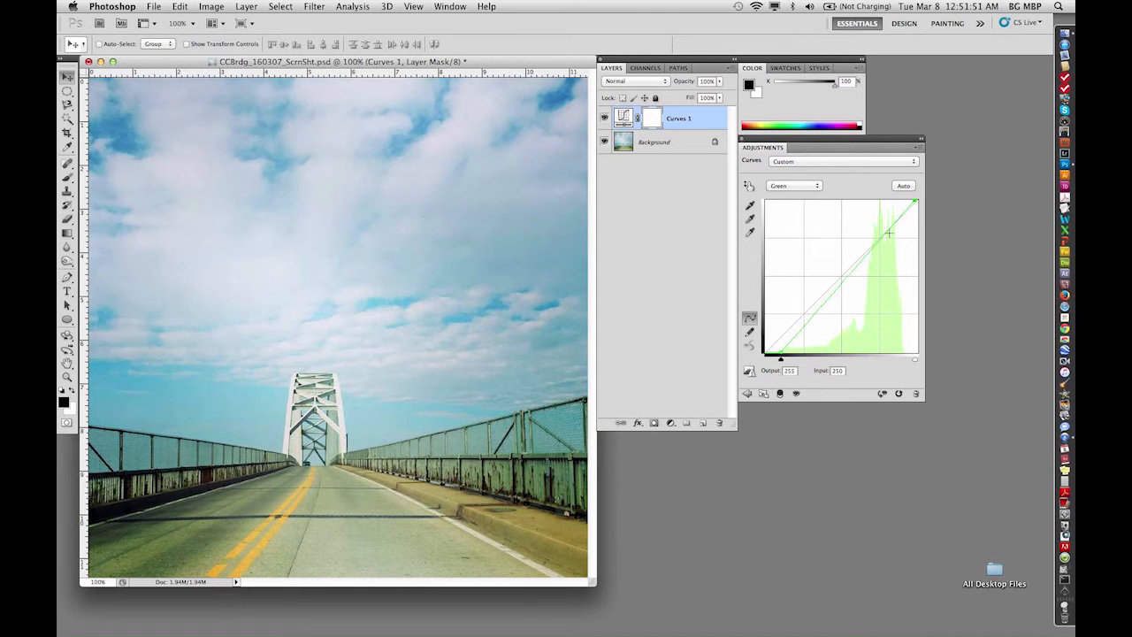
left_click_drag(888, 233, 846, 277)
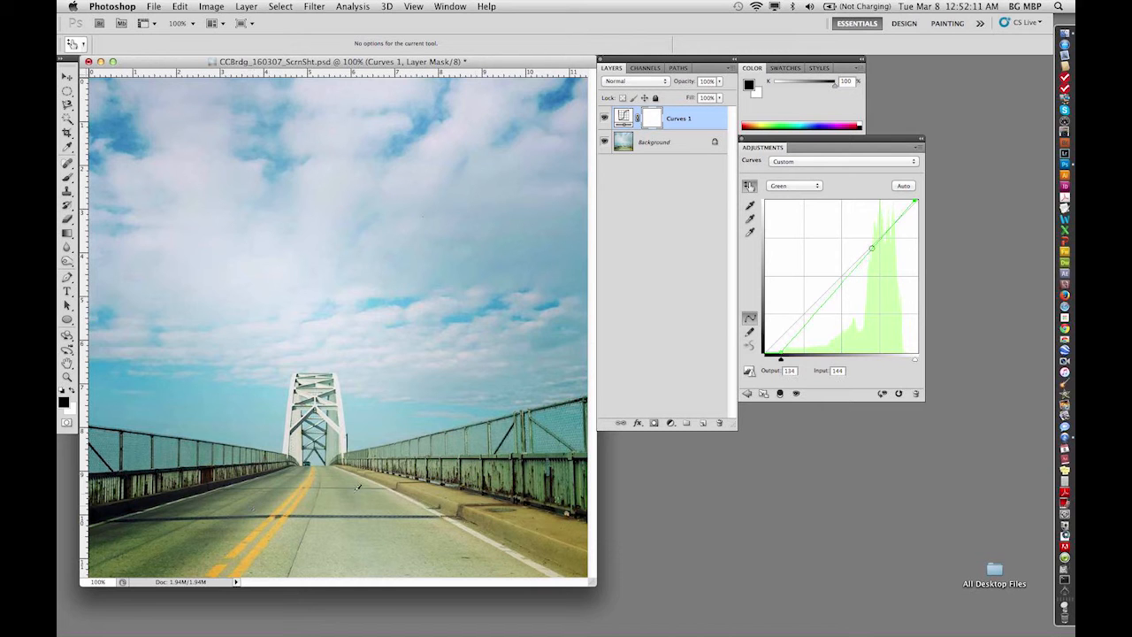
Step: Lower the green midtones to tint the sky magenta, adding a second point near 191/172
left_click_drag(872, 249, 841, 282)
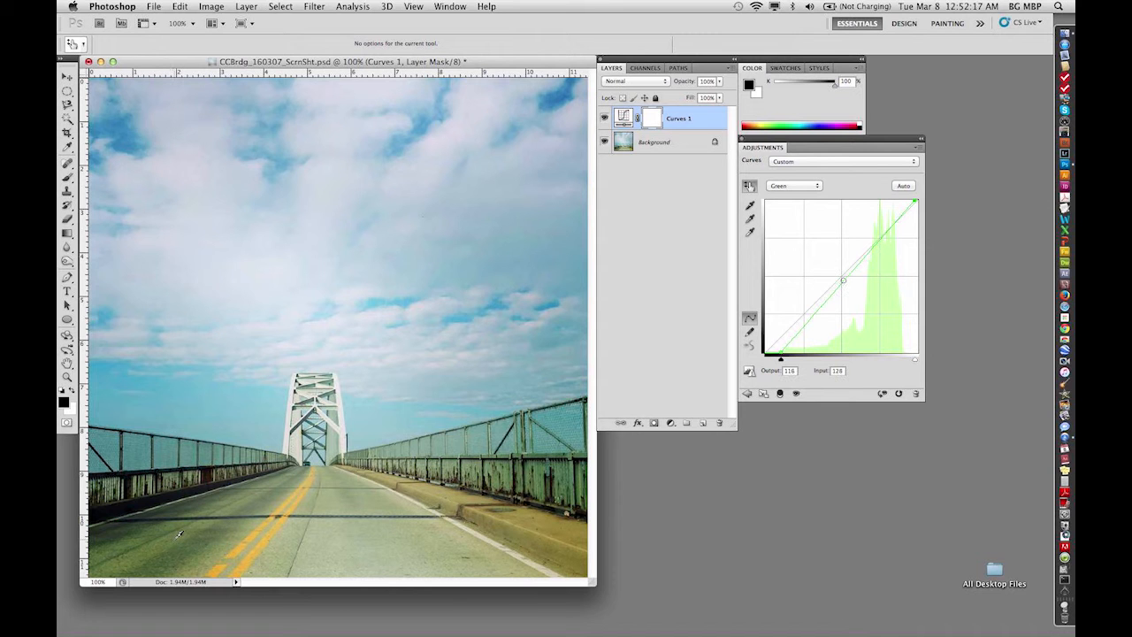
left_click_drag(843, 281, 843, 278)
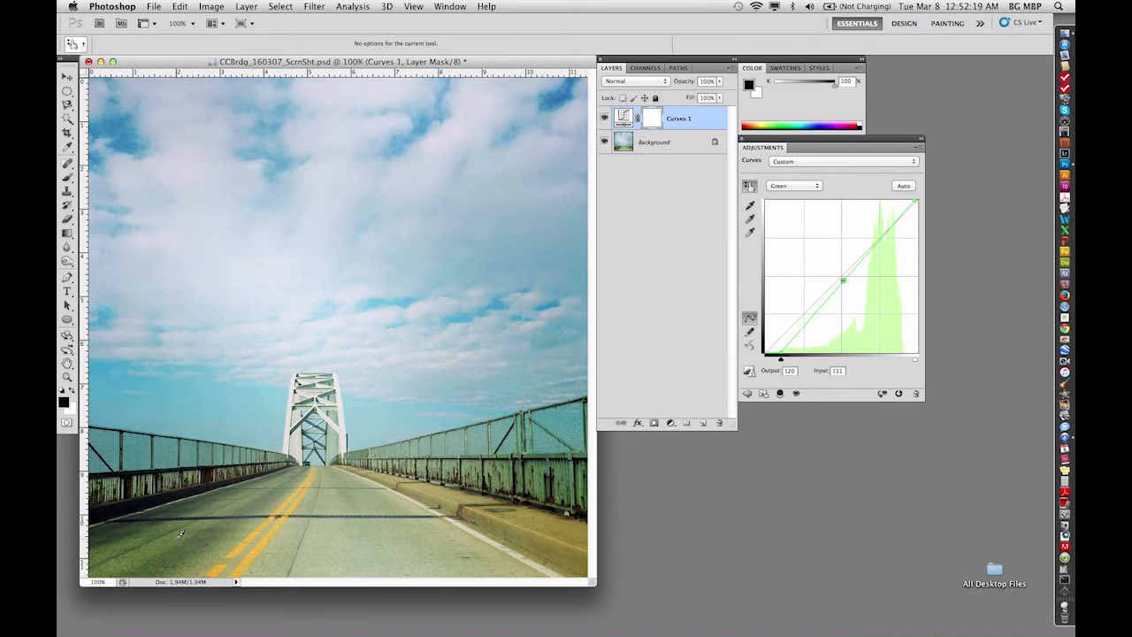
left_click_drag(843, 280, 863, 258)
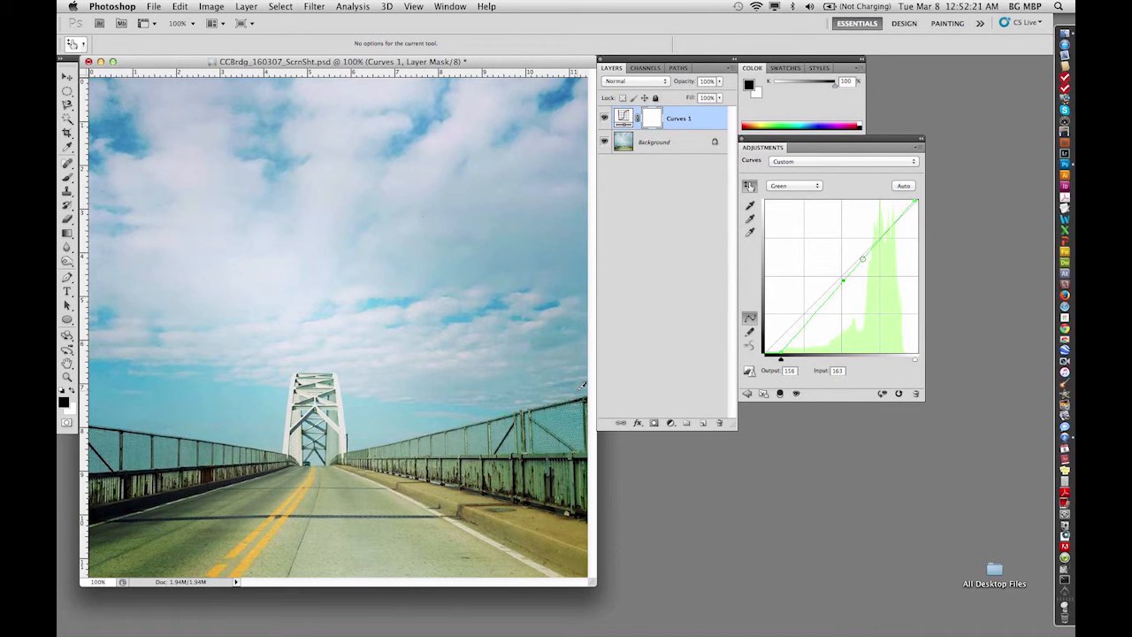
left_click_drag(863, 258, 843, 280)
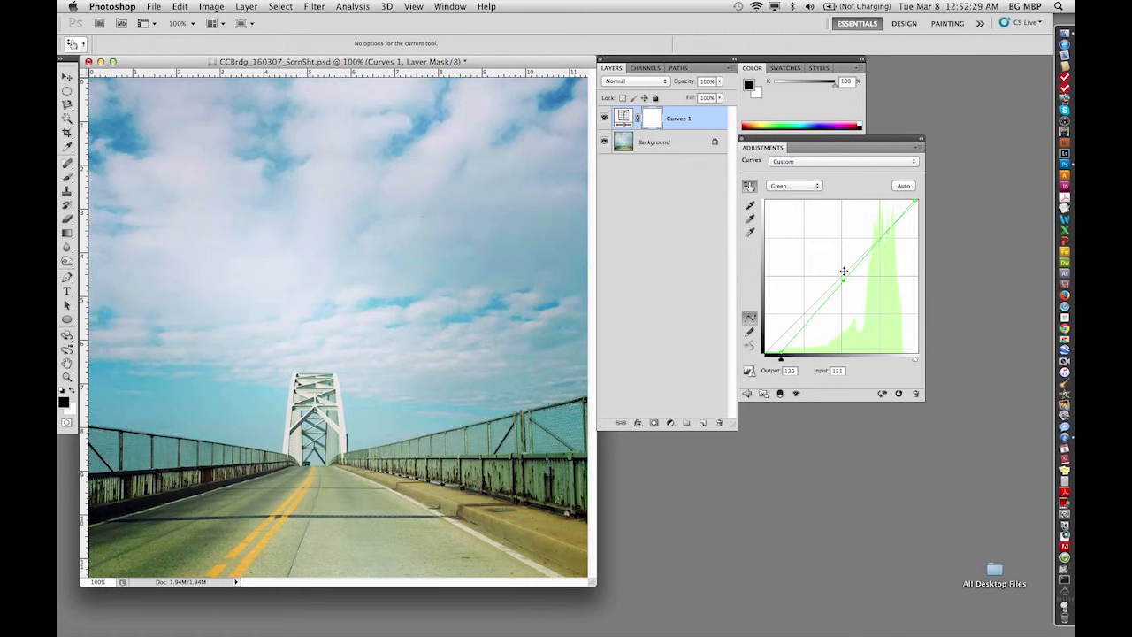
left_click_drag(843, 281, 843, 285)
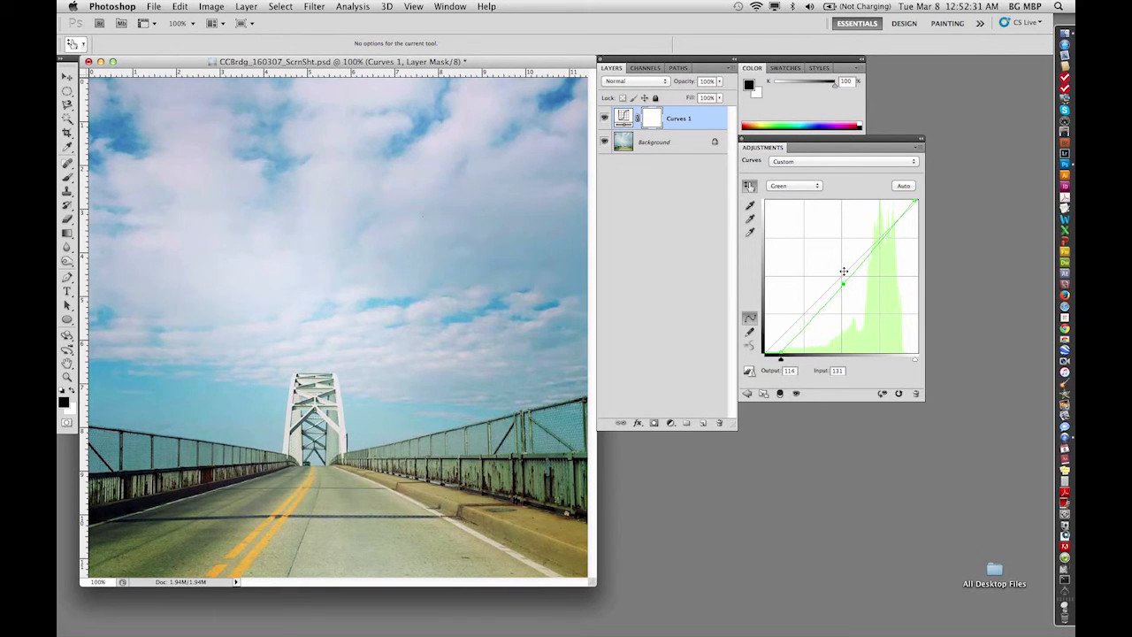
left_click_drag(843, 283, 843, 288)
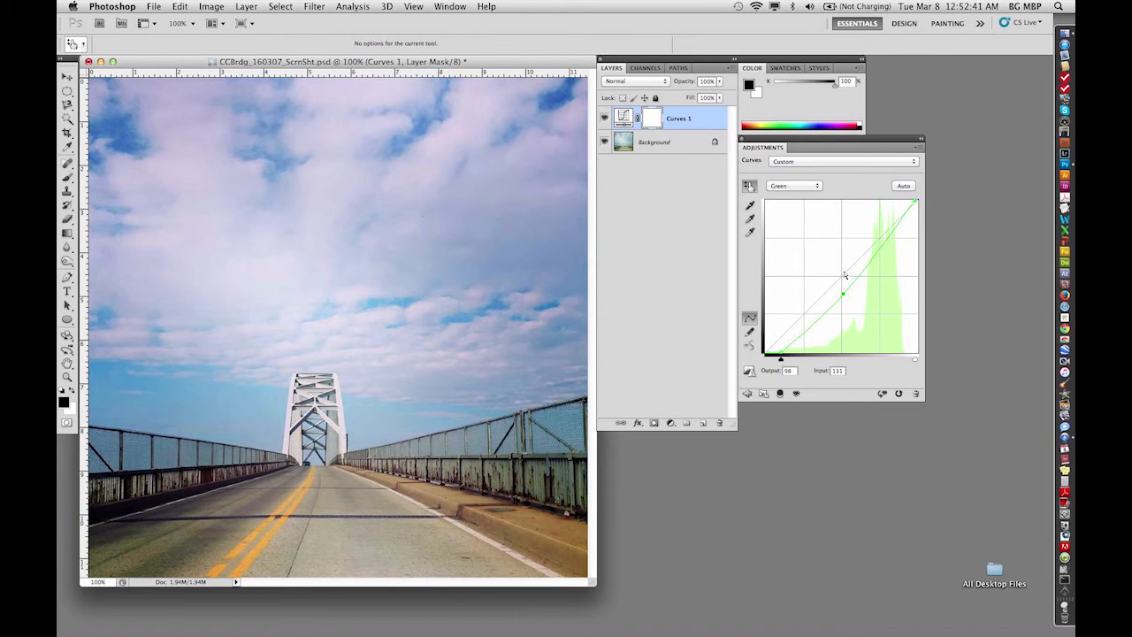
left_click_drag(844, 275, 844, 295)
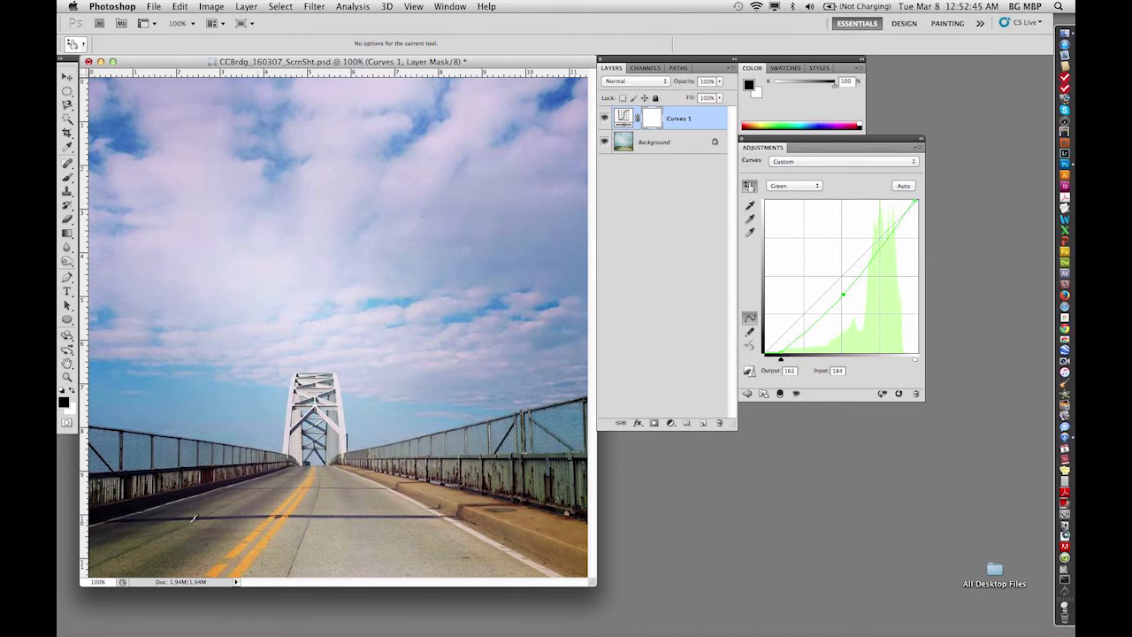
left_click_drag(844, 293, 848, 288)
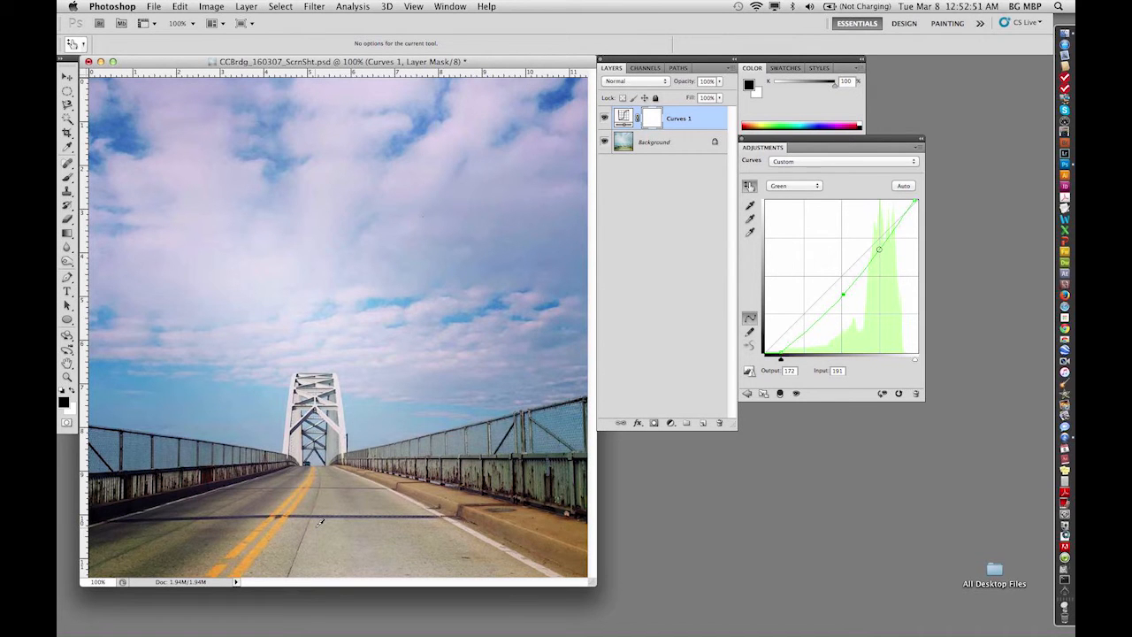
Step: Raise and lower the green highlight point, sampling the sky, to temper the pink
left_click_drag(879, 250, 880, 245)
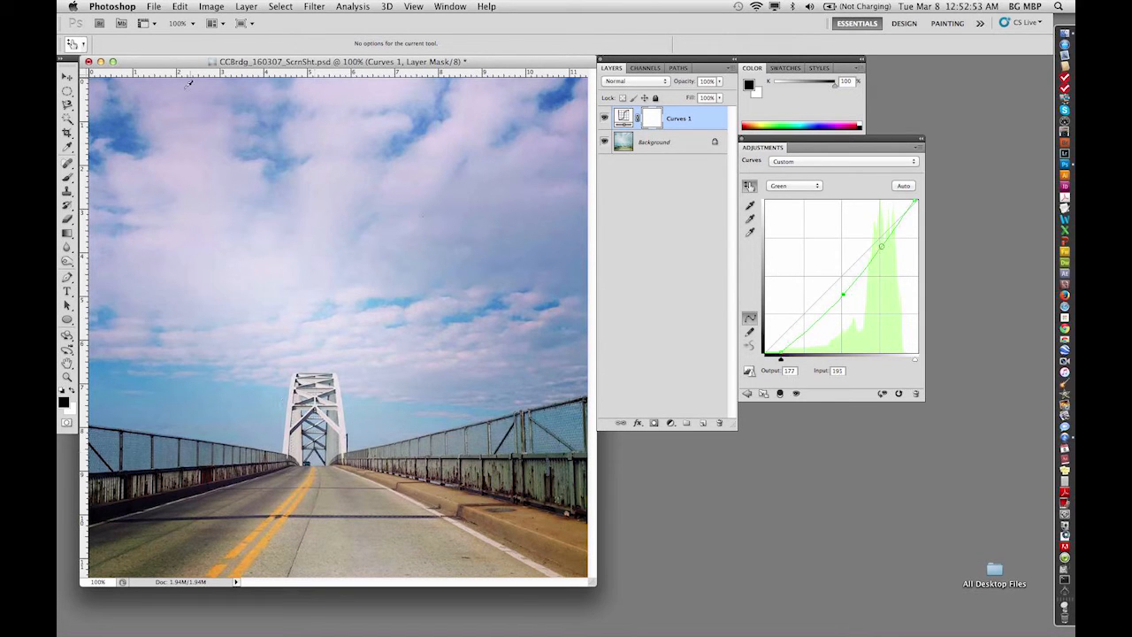
left_click_drag(881, 246, 871, 260)
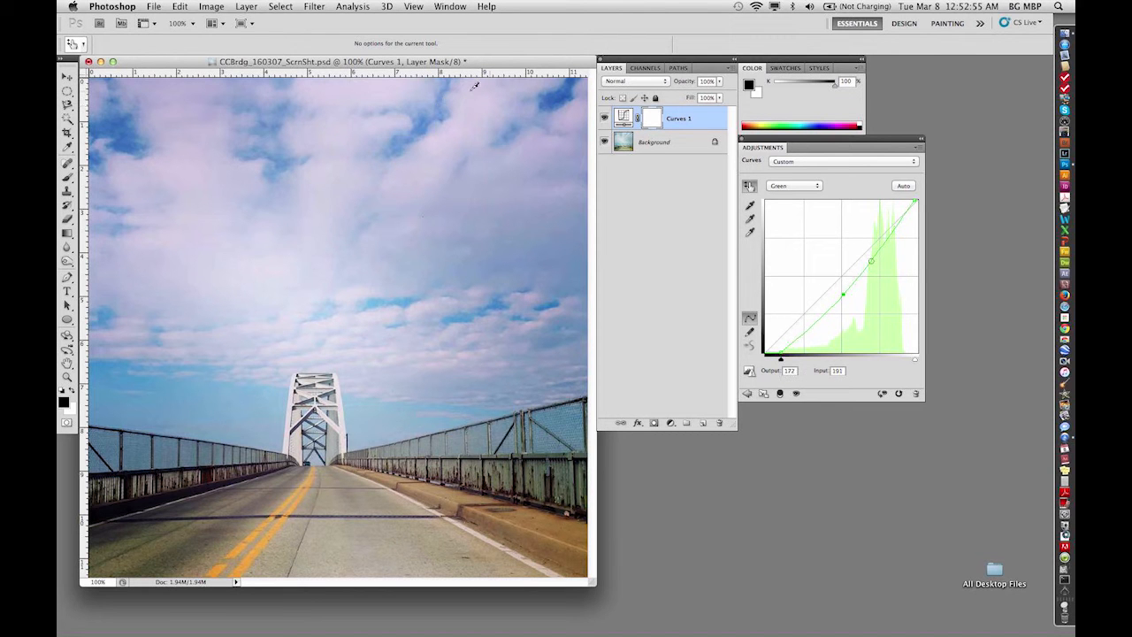
left_click_drag(871, 260, 892, 230)
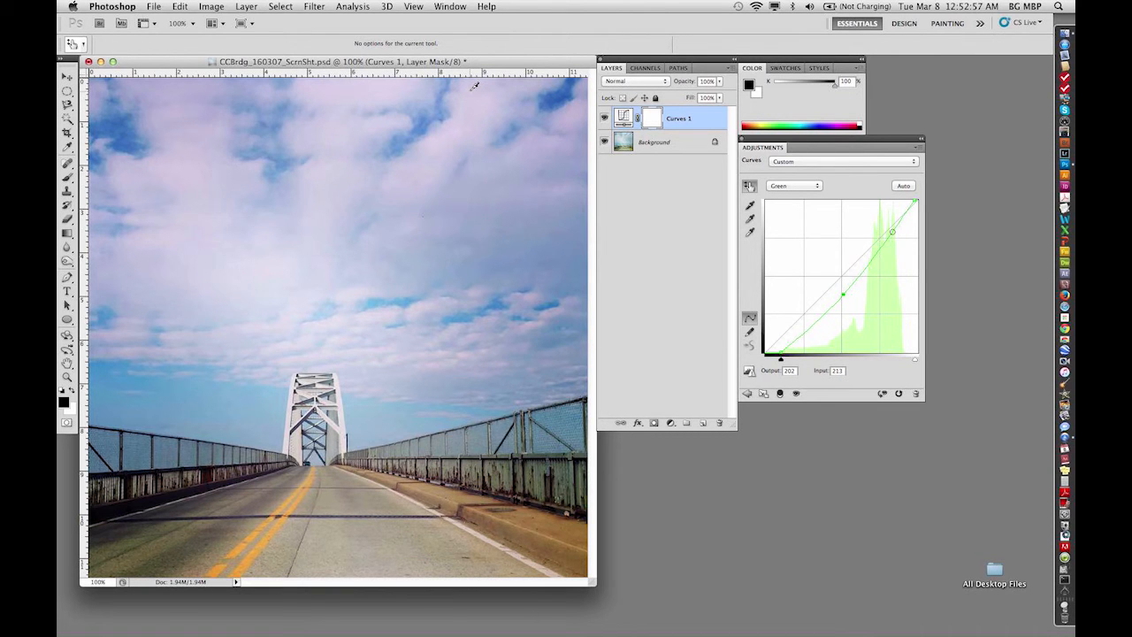
left_click_drag(892, 230, 881, 247)
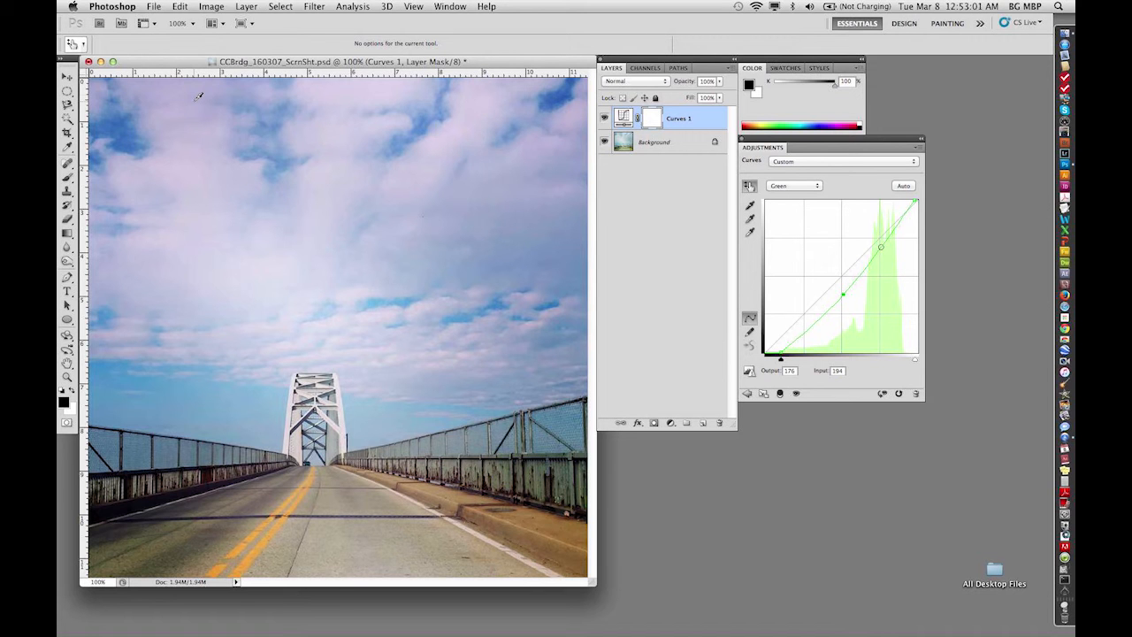
left_click_drag(880, 247, 881, 250)
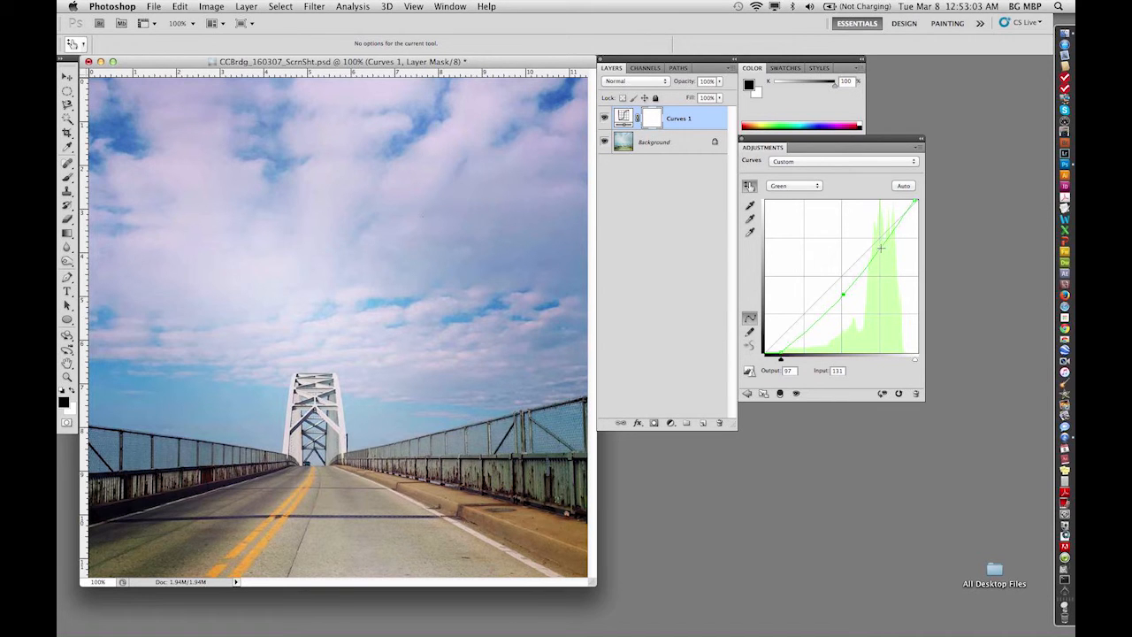
left_click_drag(881, 249, 881, 246)
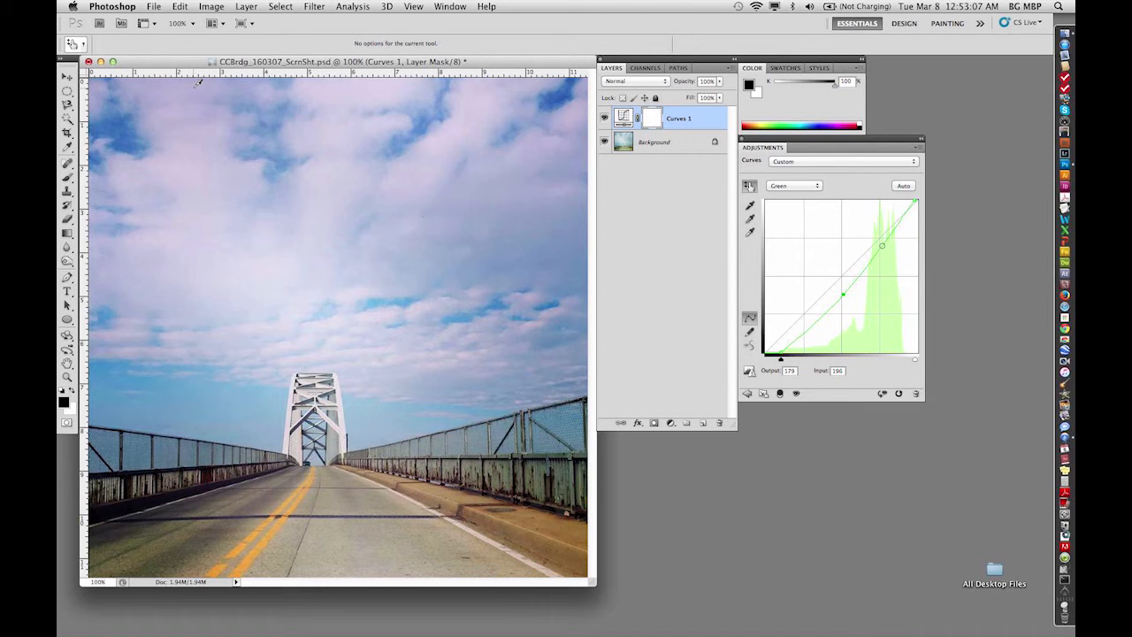
Step: Remove the extra green highlight point, leaving a single lowered midtone point
left_click_drag(880, 245, 884, 241)
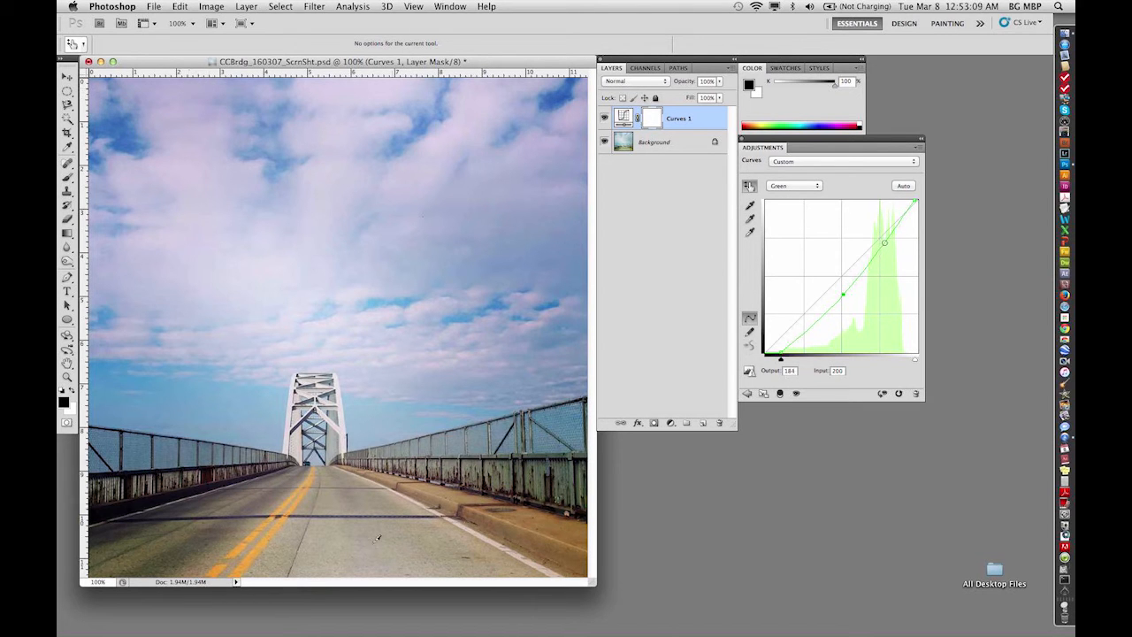
left_click_drag(883, 242, 874, 255)
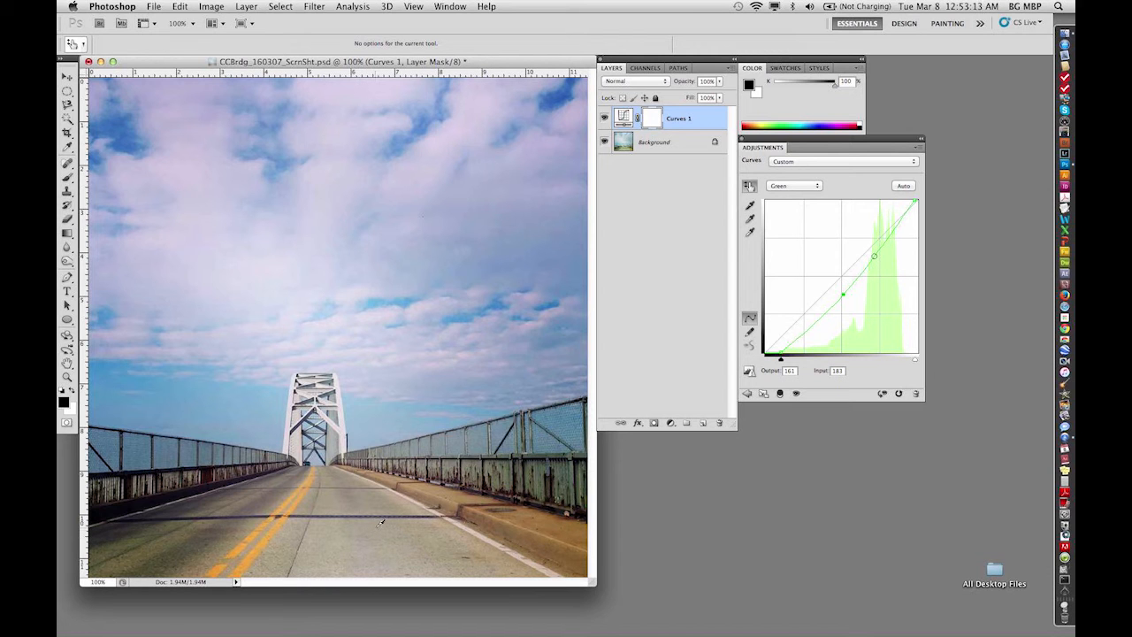
left_click_drag(874, 256, 880, 247)
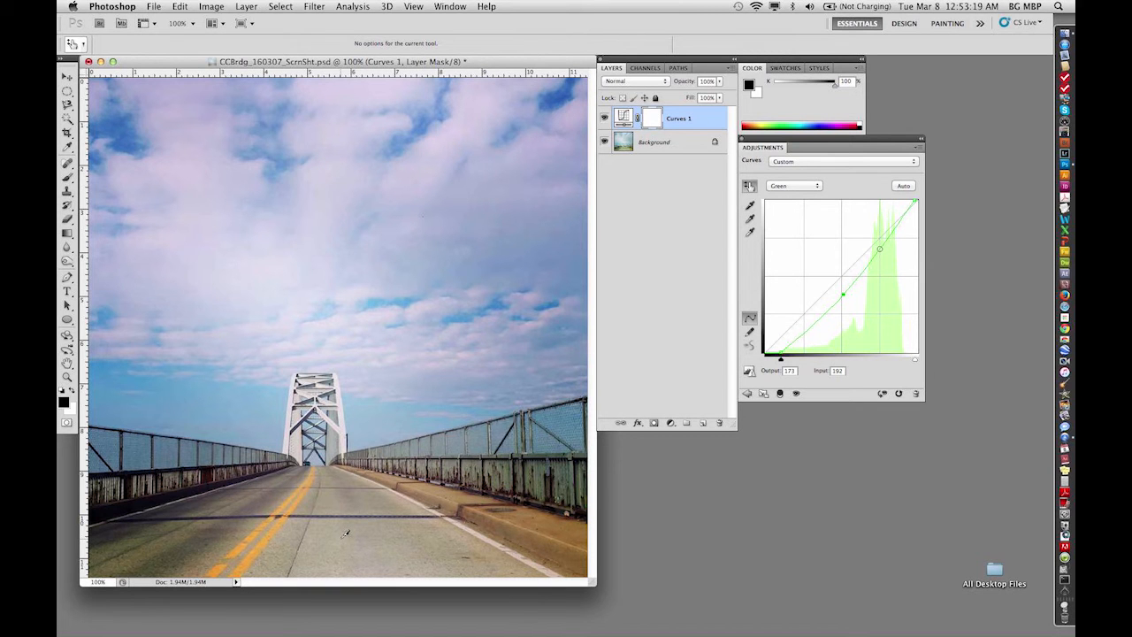
left_click_drag(880, 249, 893, 230)
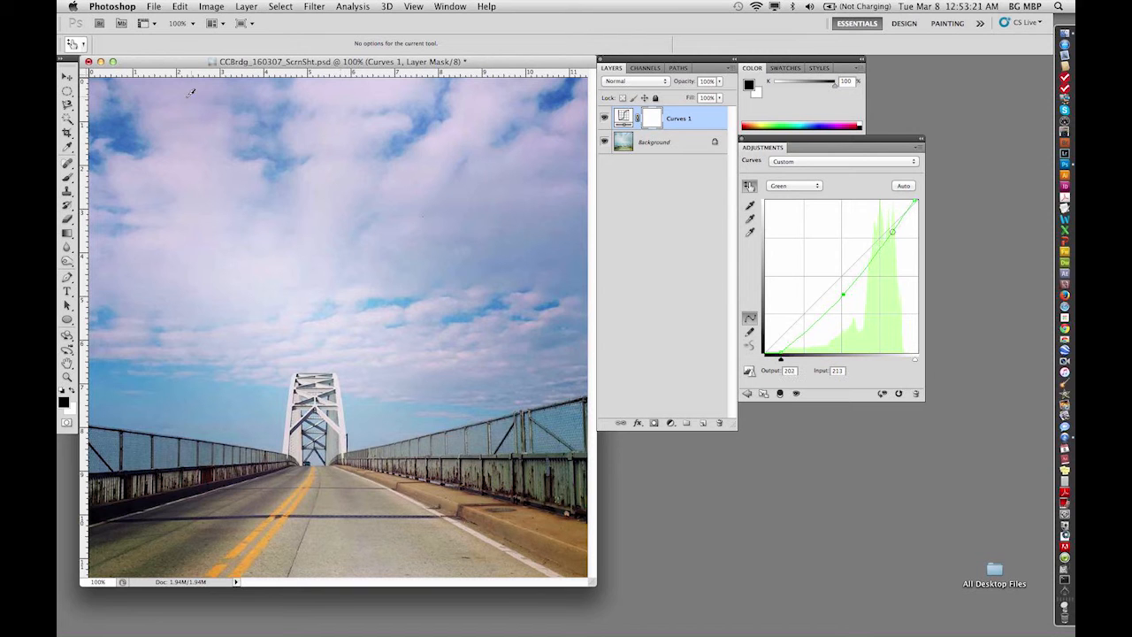
left_click_drag(893, 231, 881, 247)
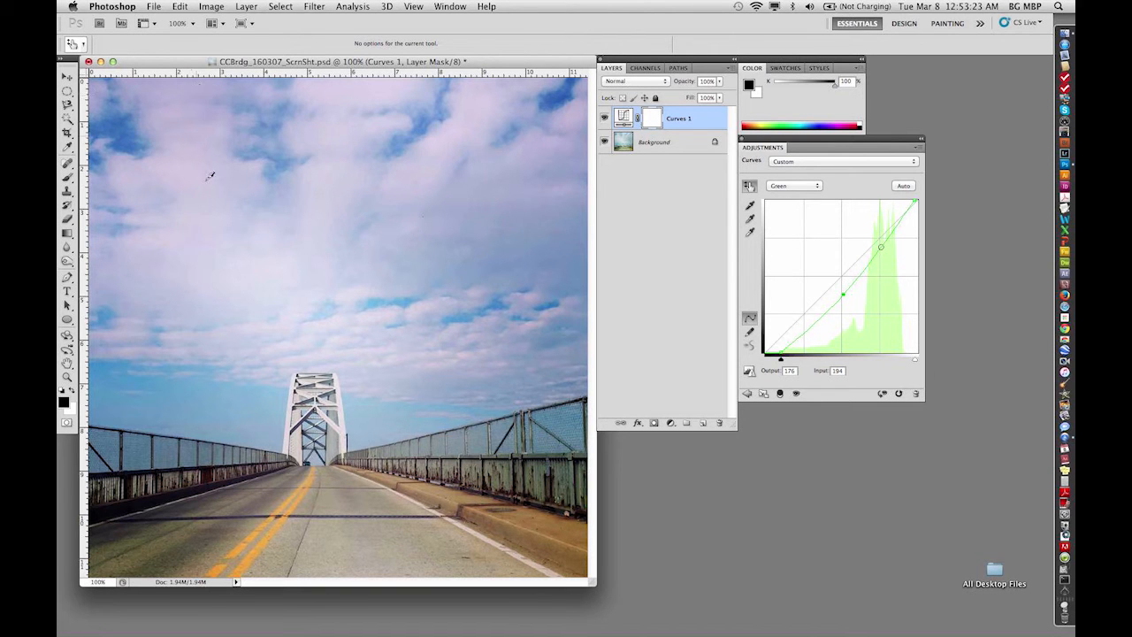
left_click_drag(881, 247, 878, 251)
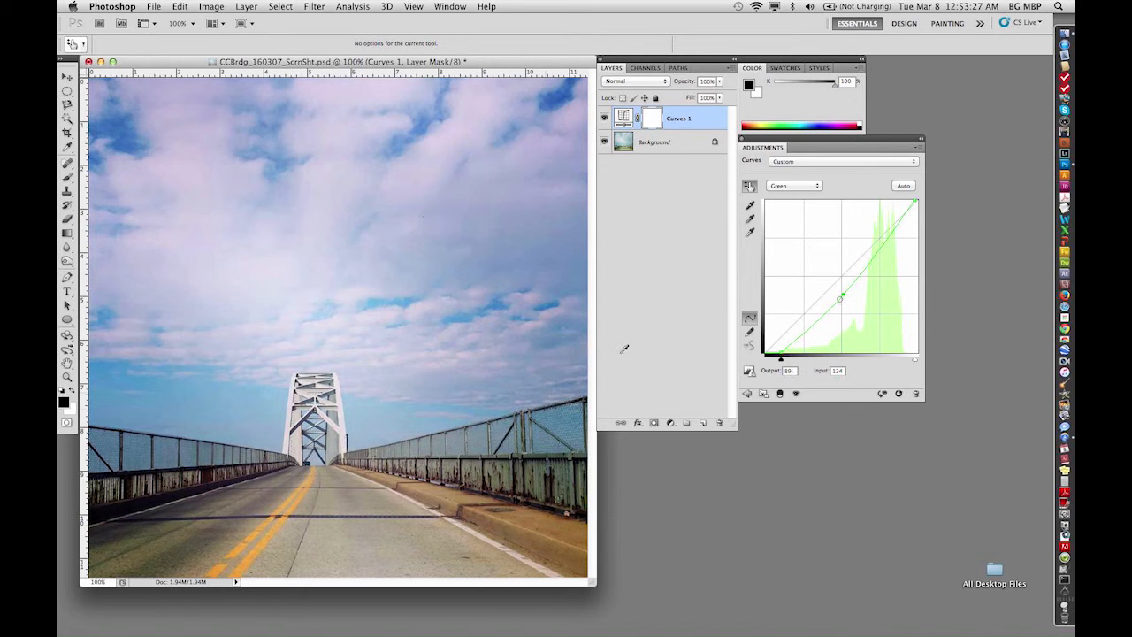
left_click_drag(841, 298, 847, 292)
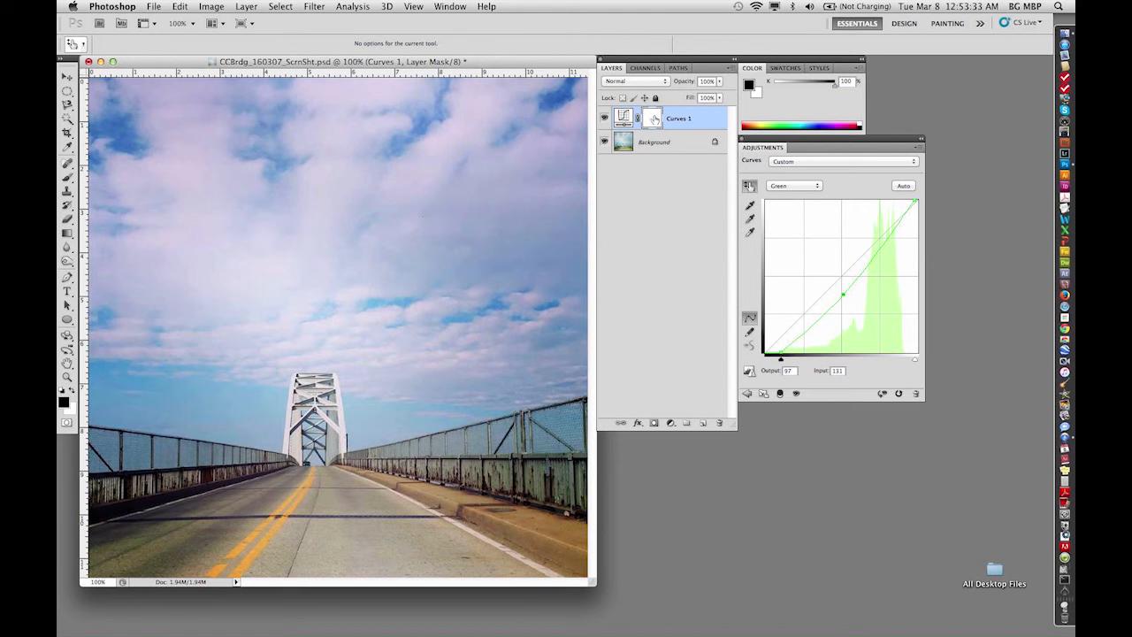
mouse_move(649, 118)
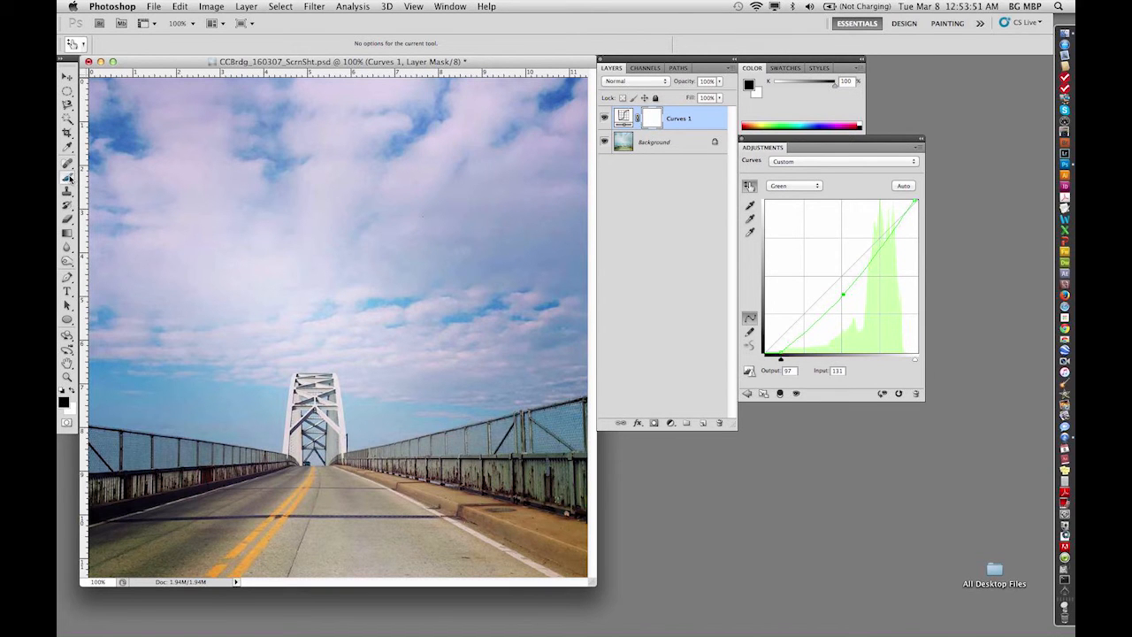
Step: Select the Brush tool with a 400 px soft brush at 35% opacity
left_click(66, 179)
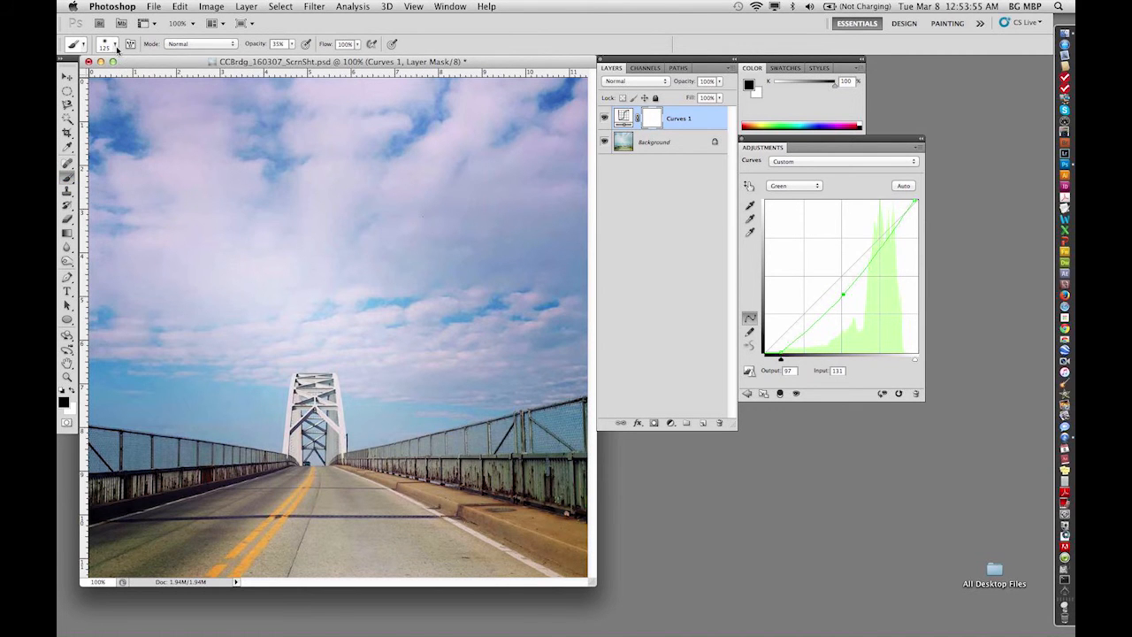
left_click(117, 45)
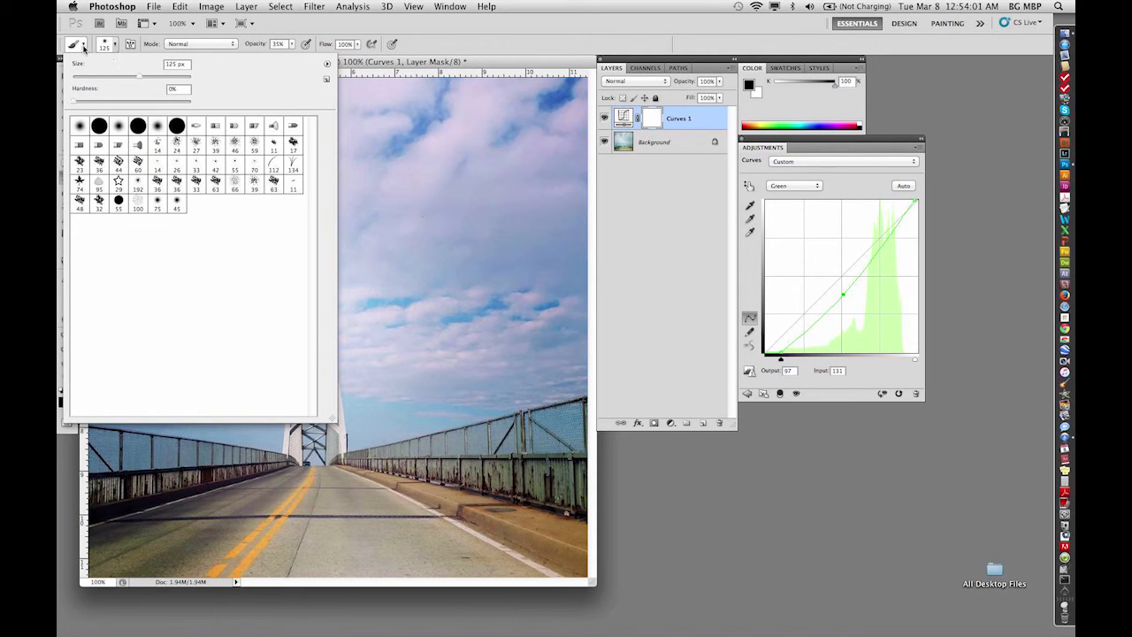
left_click(117, 46)
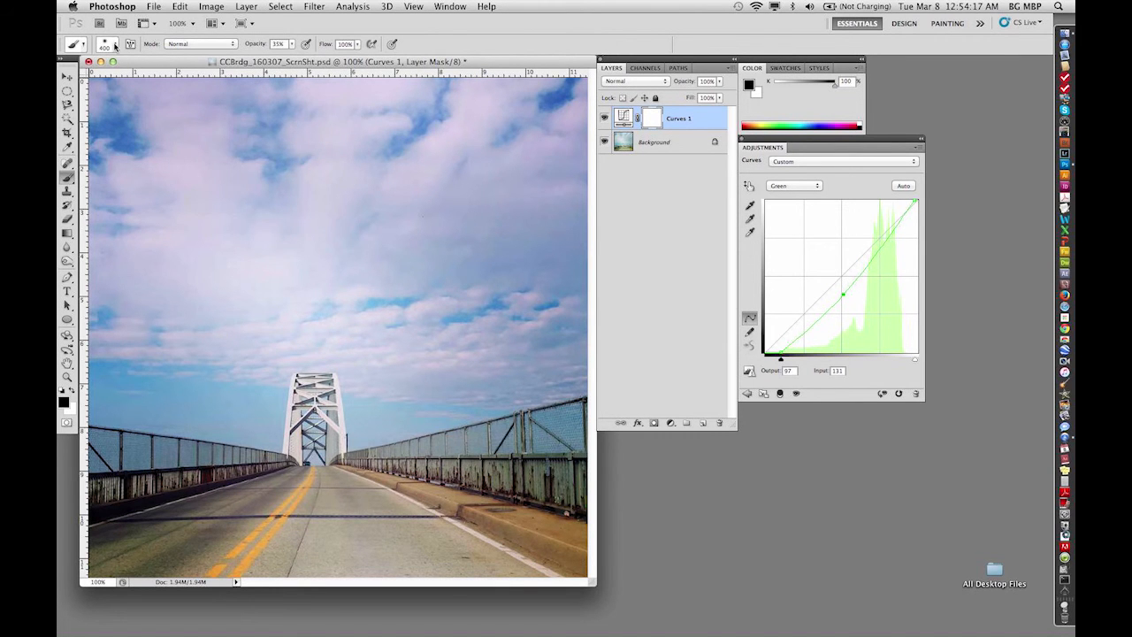
mouse_move(354, 221)
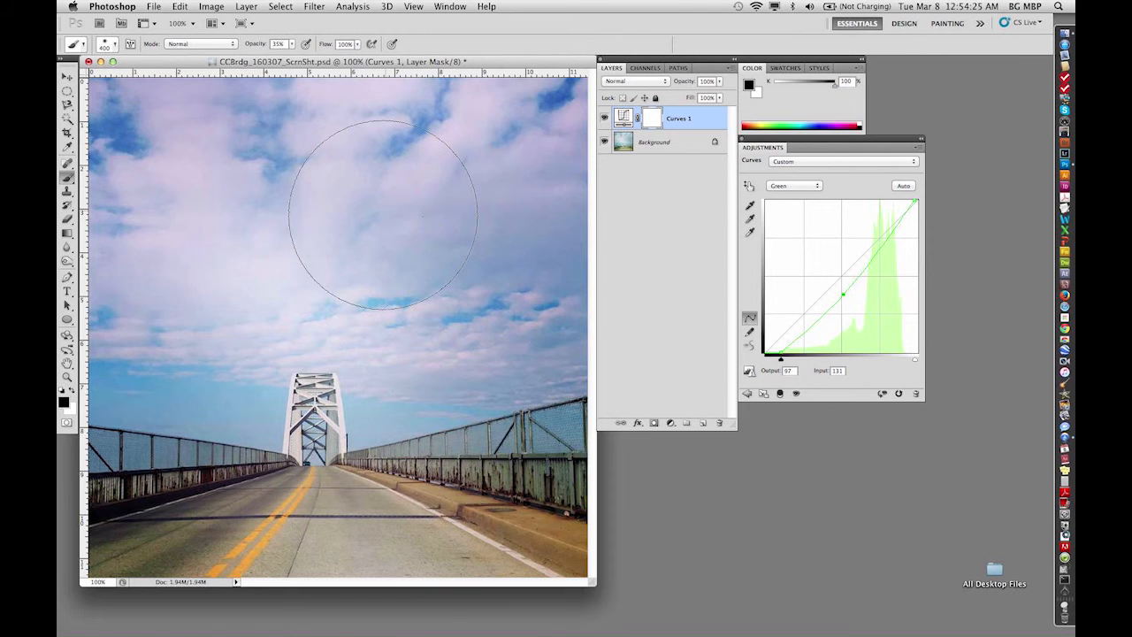
Step: Paint a soft black stroke across the sky on the Curves 1 mask
left_click_drag(382, 213, 446, 332)
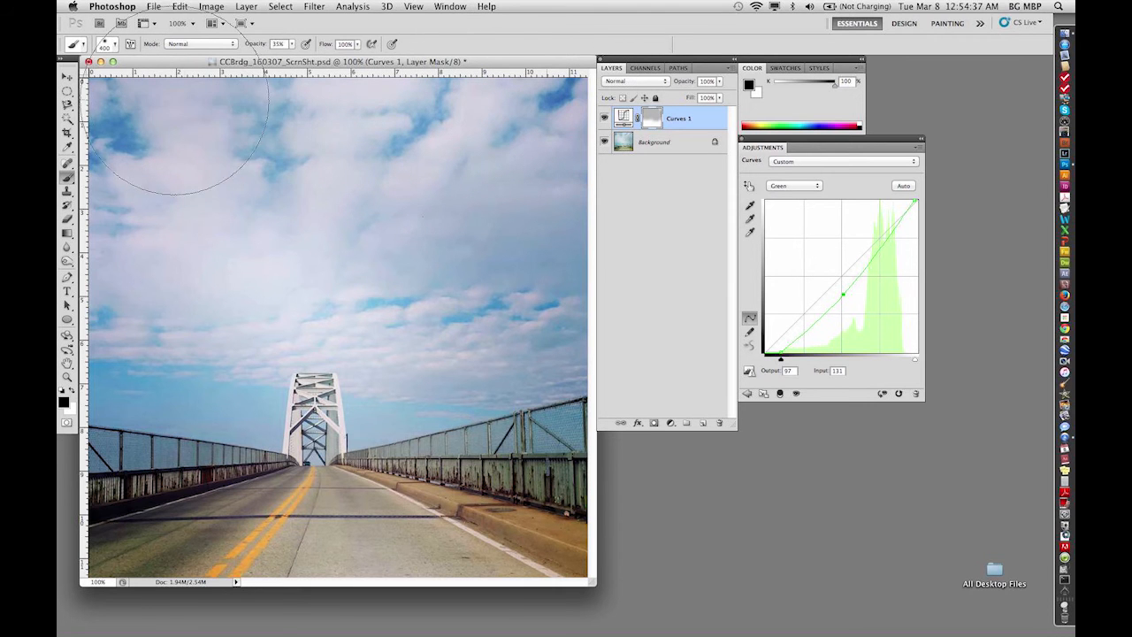
mouse_move(406, 261)
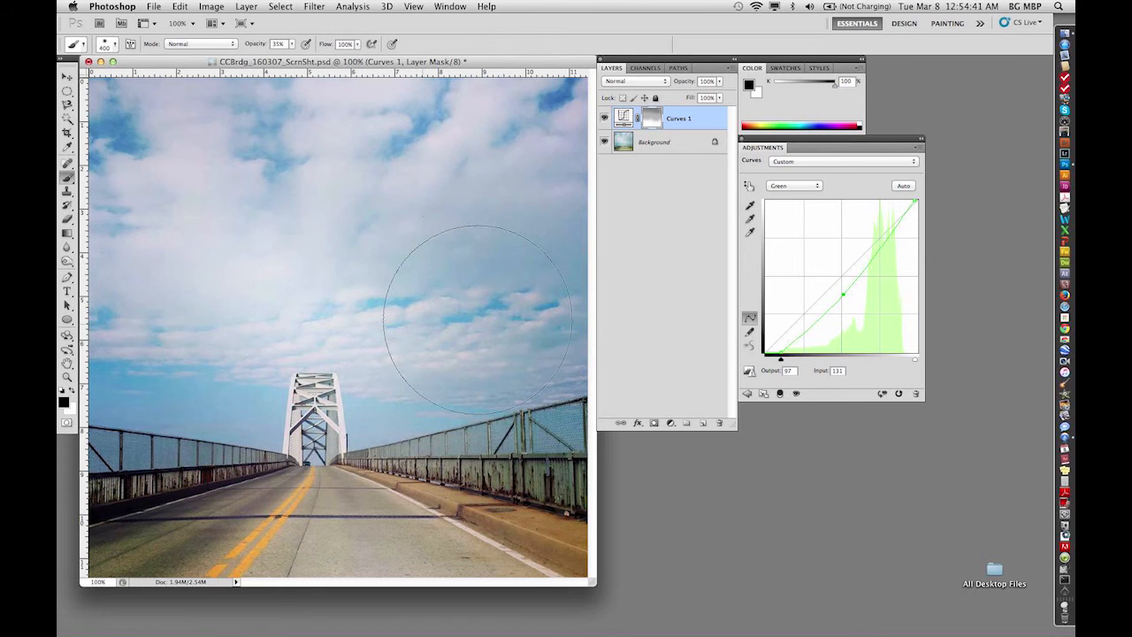
mouse_move(155, 257)
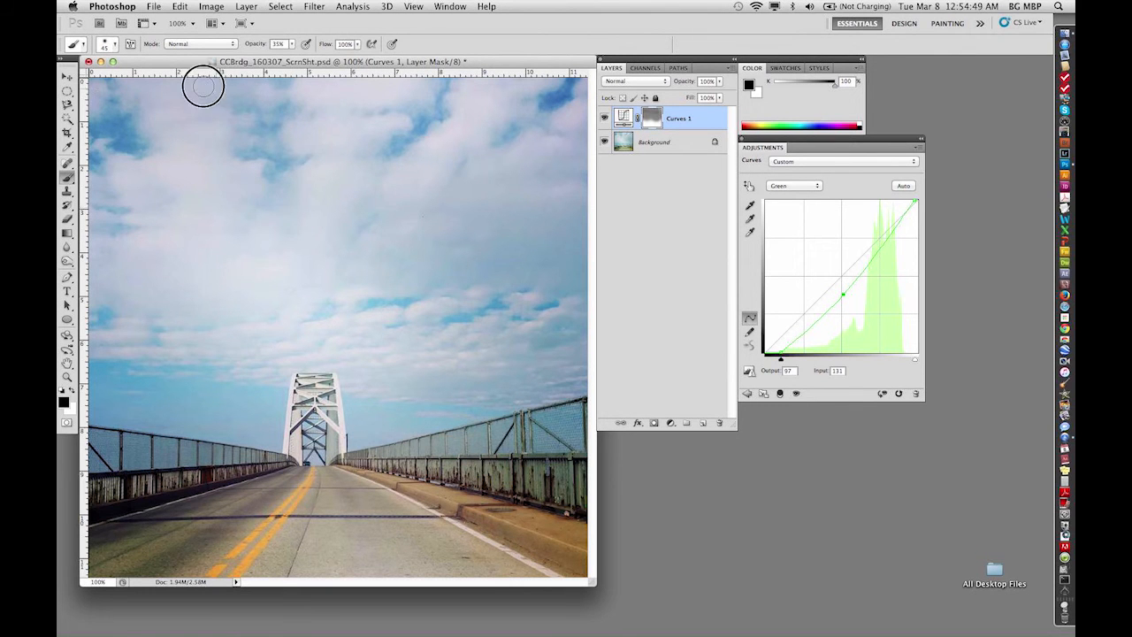
mouse_move(198, 111)
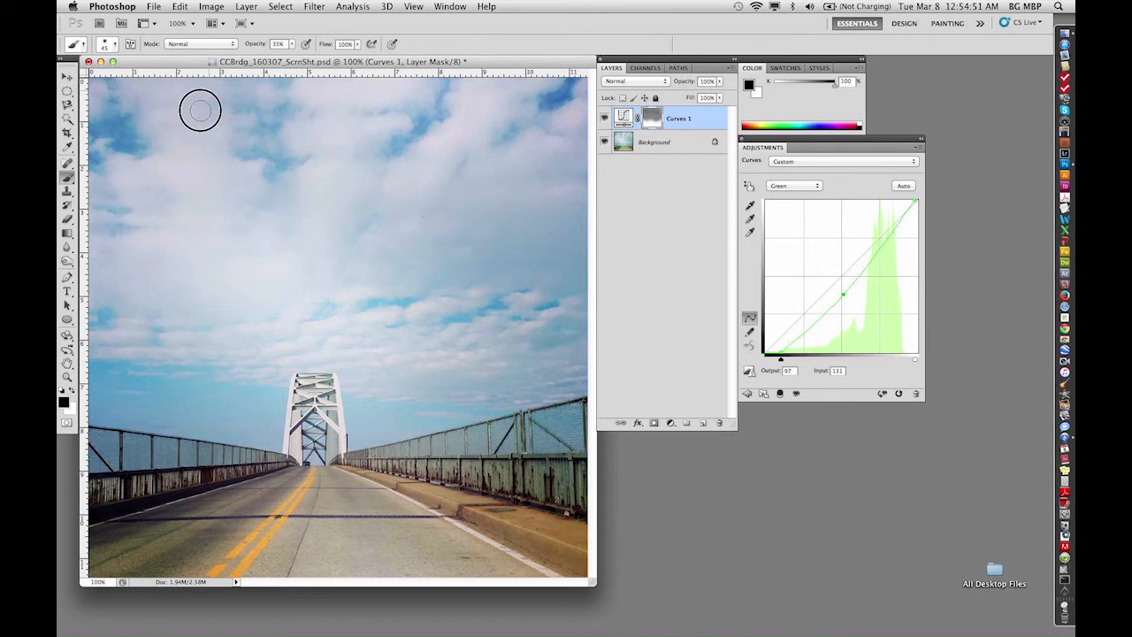
mouse_move(536, 191)
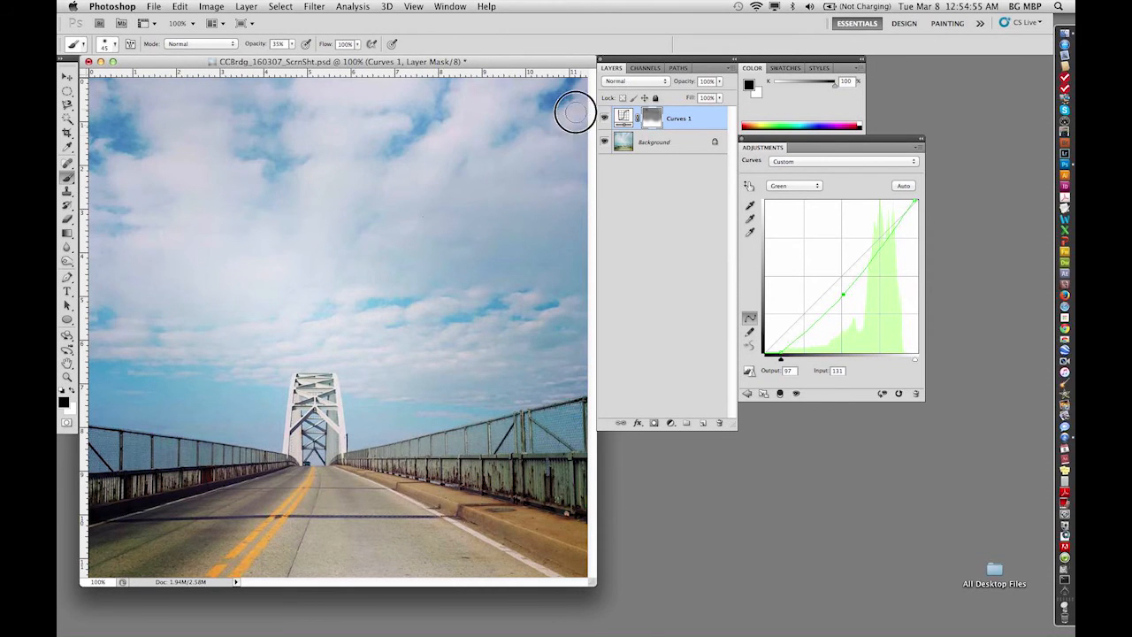
mouse_move(98, 104)
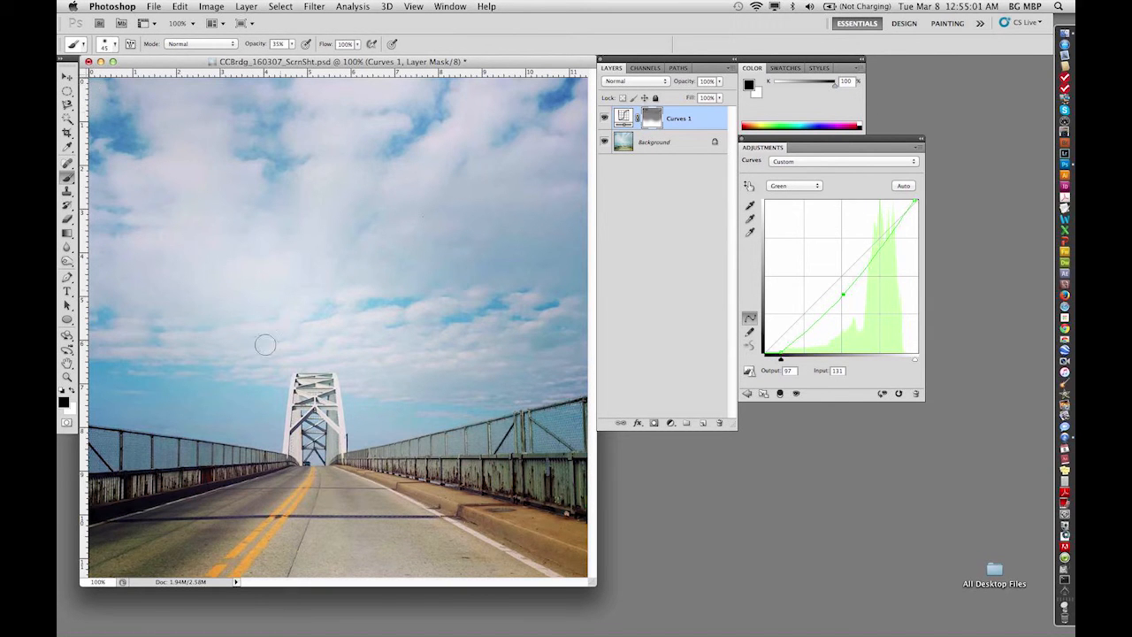
mouse_move(344, 278)
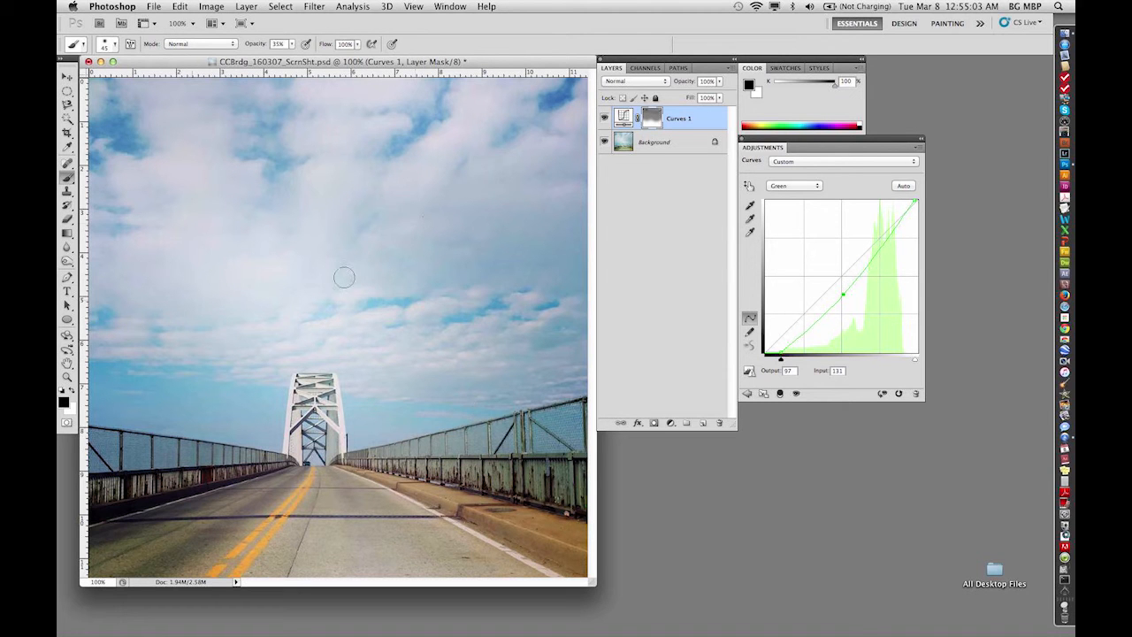
mouse_move(388, 564)
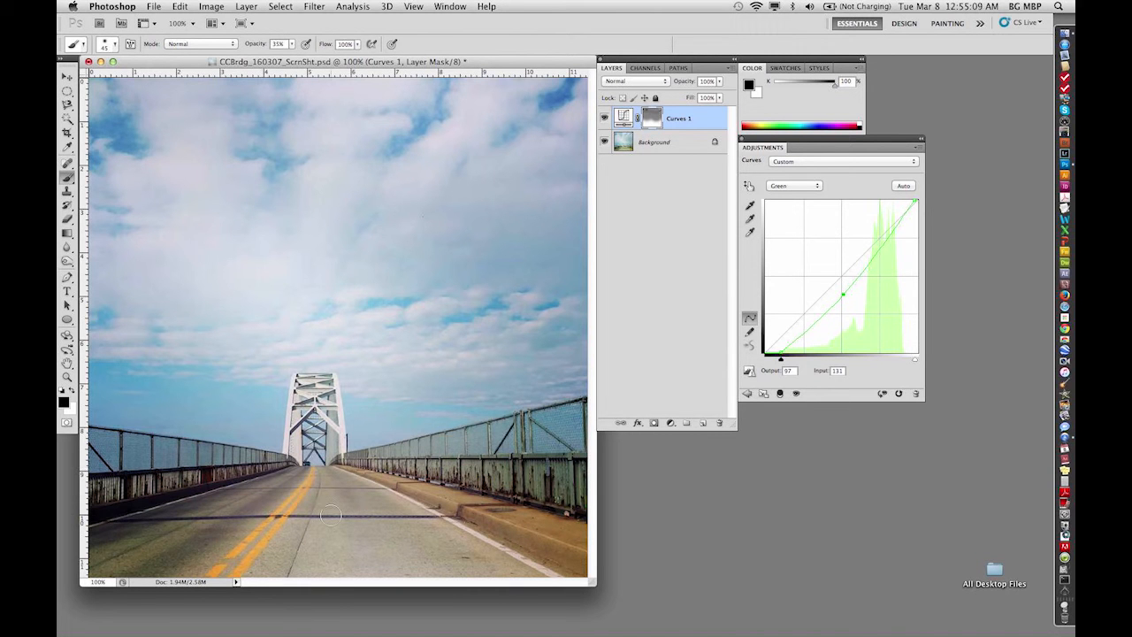
mouse_move(468, 440)
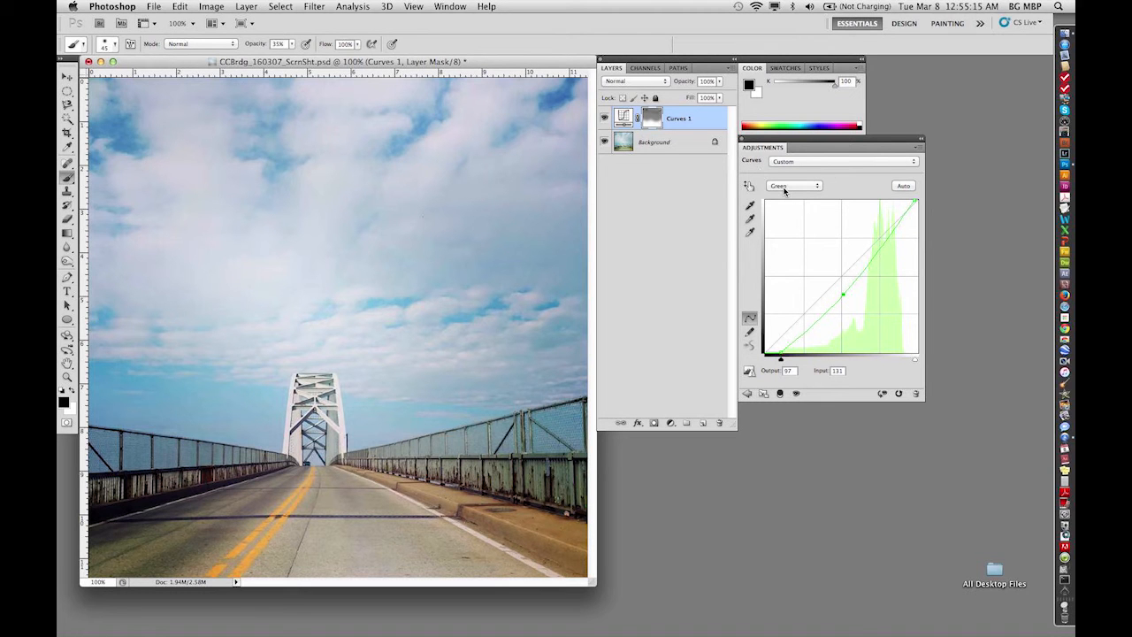
Step: Switch Curves to the RGB channel and pull points near 172→160 and 69→50 for contrast
left_click(792, 186)
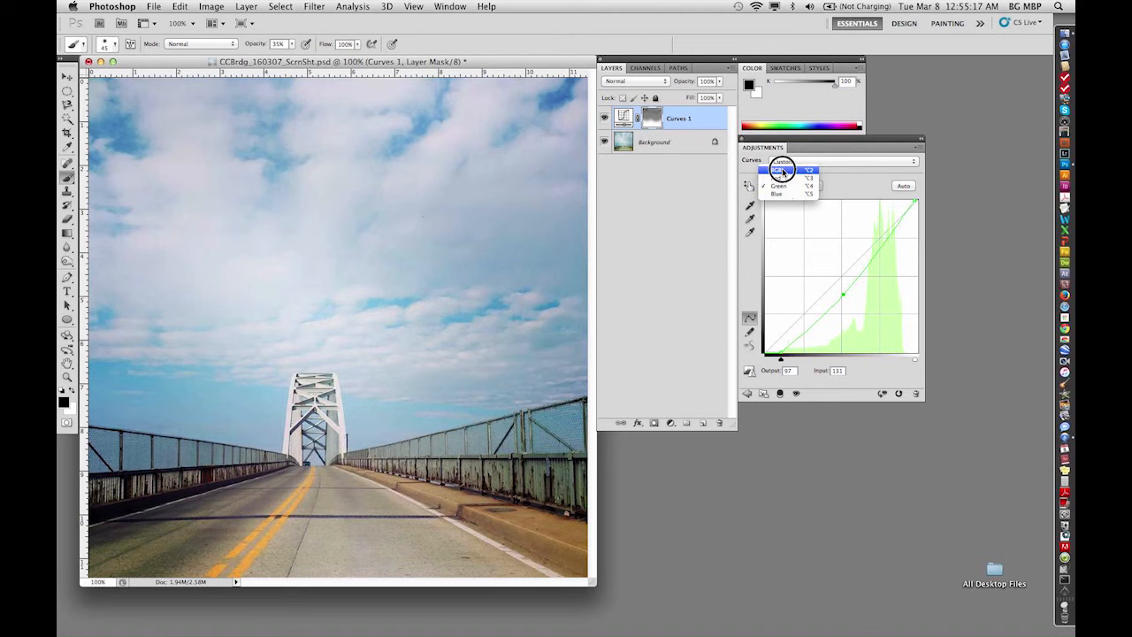
left_click(781, 170)
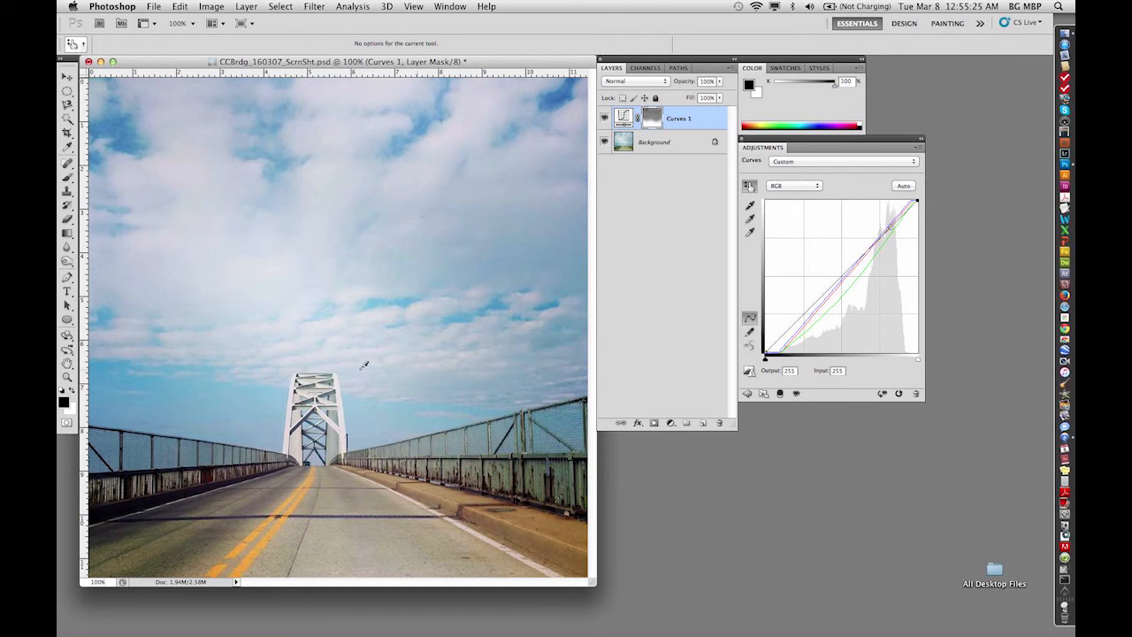
left_click_drag(917, 202, 904, 214)
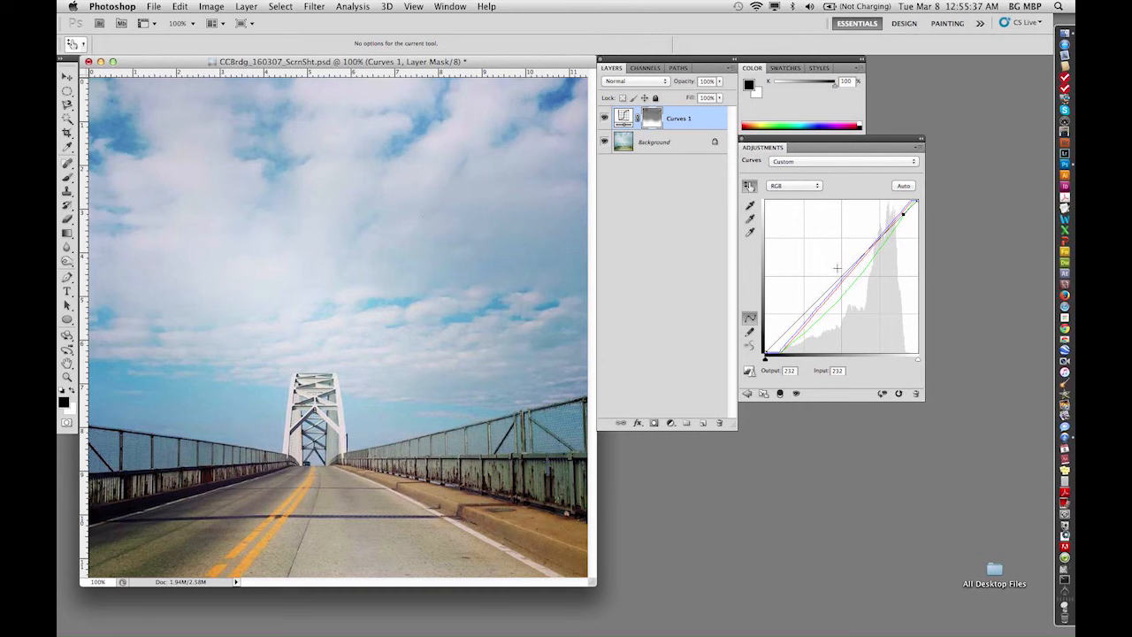
left_click_drag(903, 213, 869, 245)
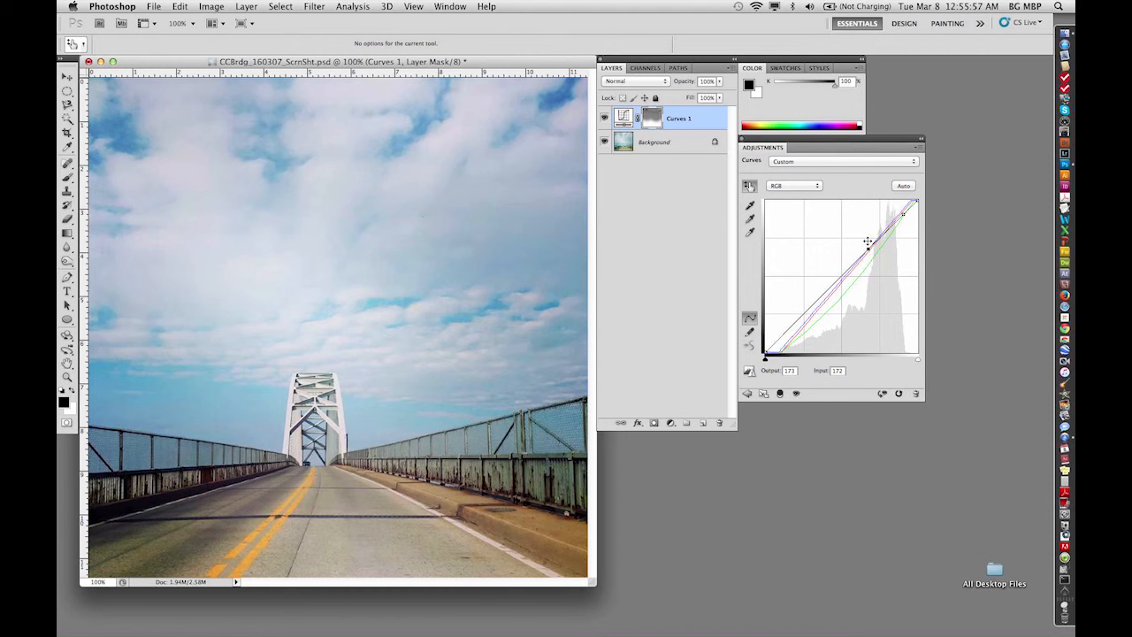
left_click_drag(868, 241, 868, 253)
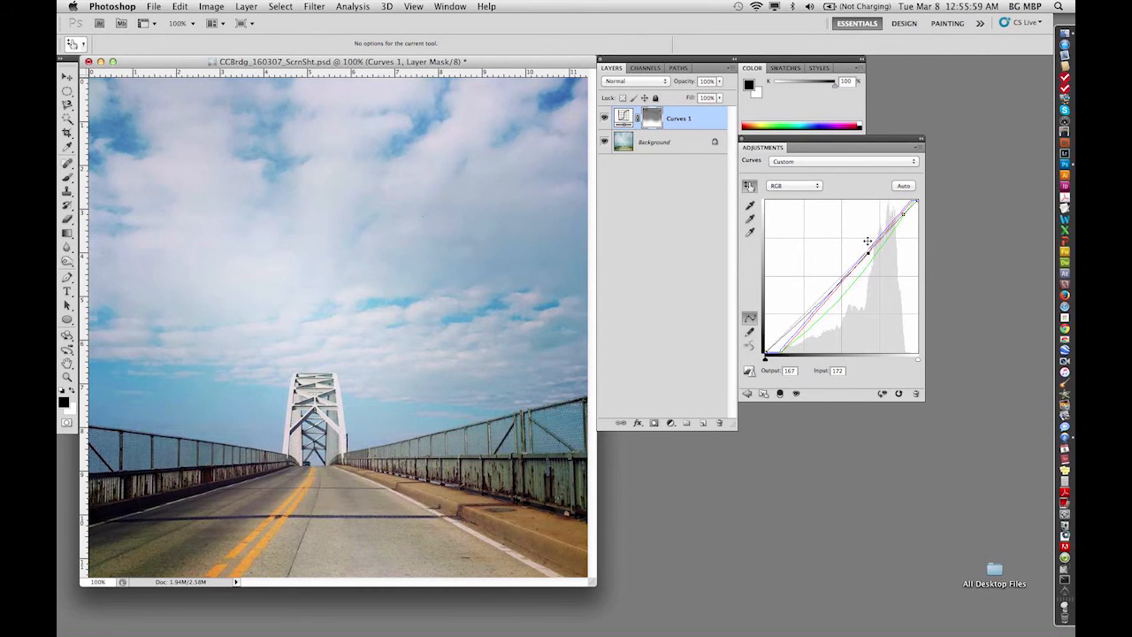
left_click_drag(869, 252, 869, 259)
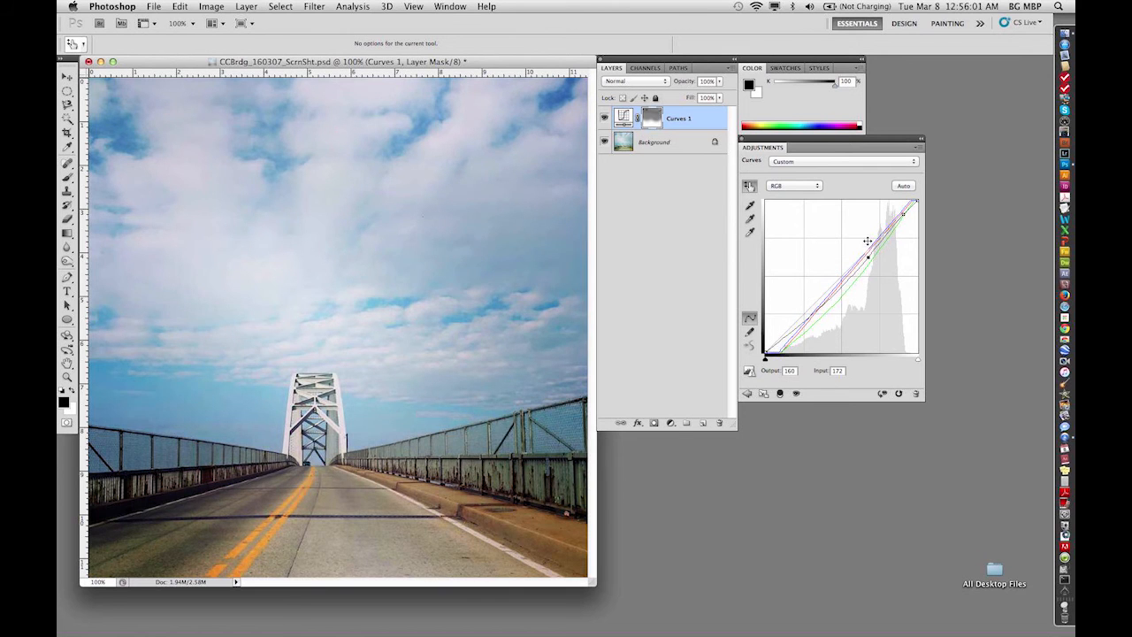
left_click_drag(867, 240, 868, 259)
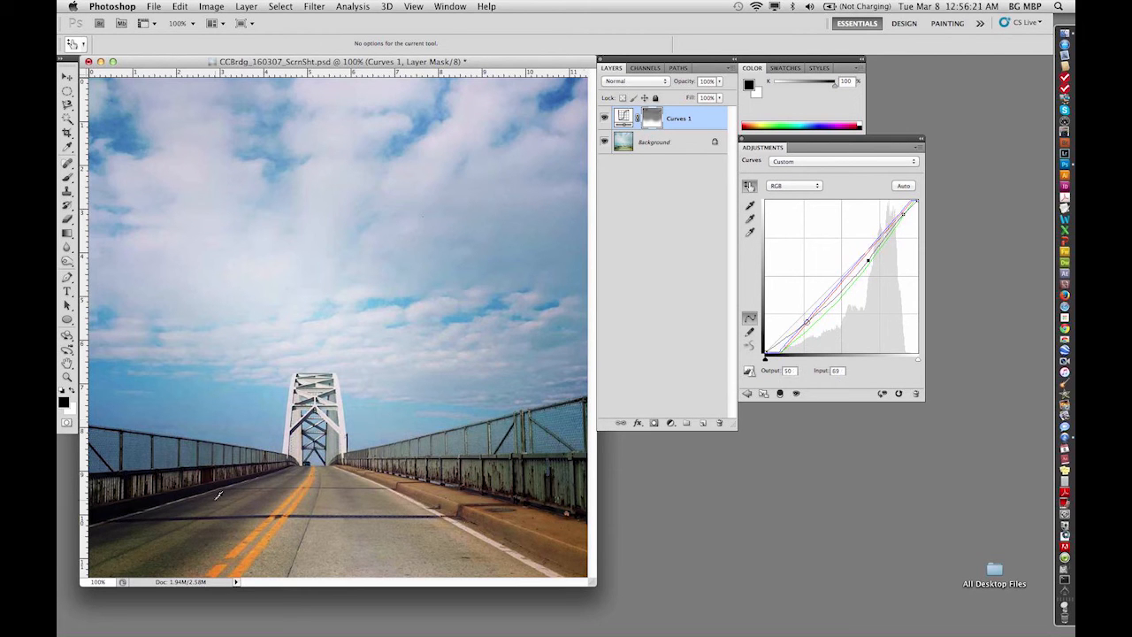
Step: Reshape the lower and midtone sections of the RGB curve
left_click_drag(807, 320, 809, 317)
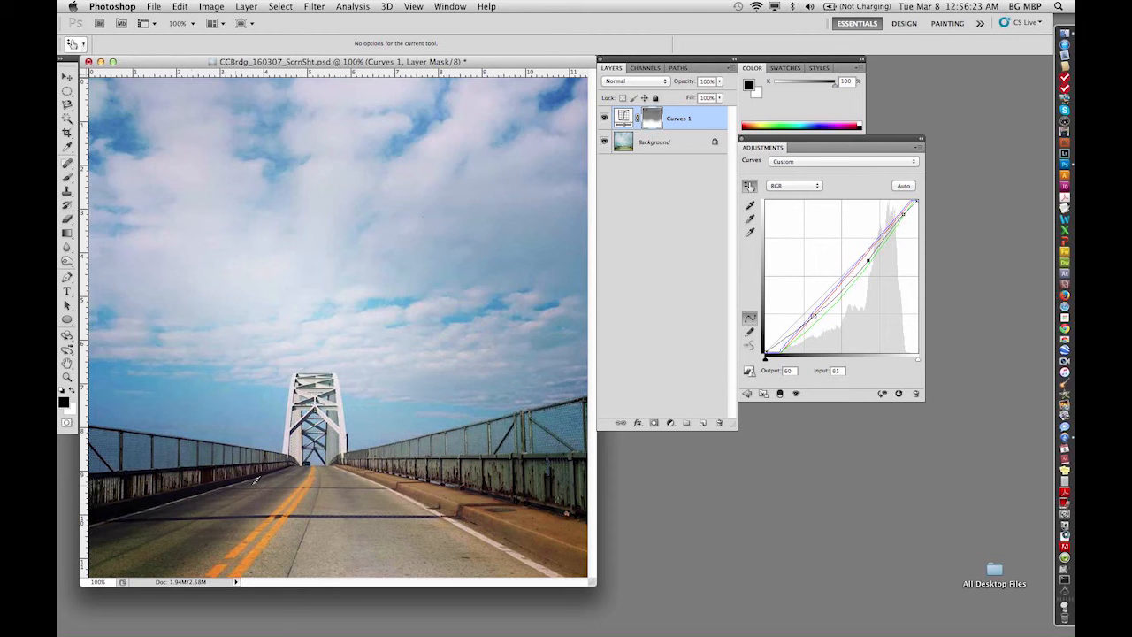
left_click_drag(811, 316, 839, 293)
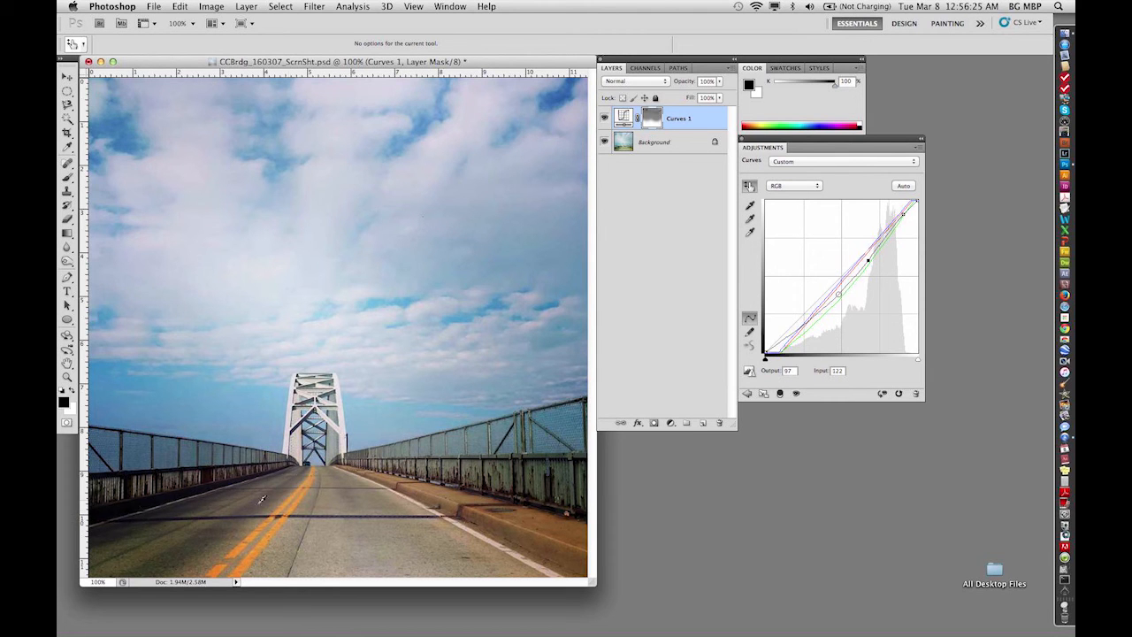
left_click_drag(838, 292, 869, 259)
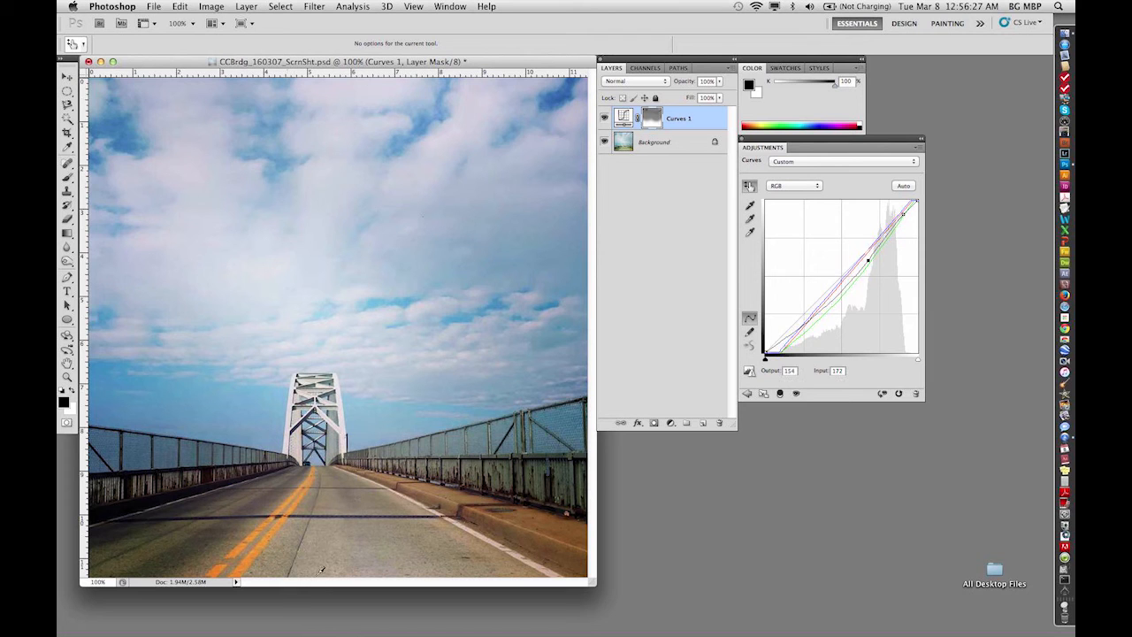
left_click_drag(869, 259, 867, 261)
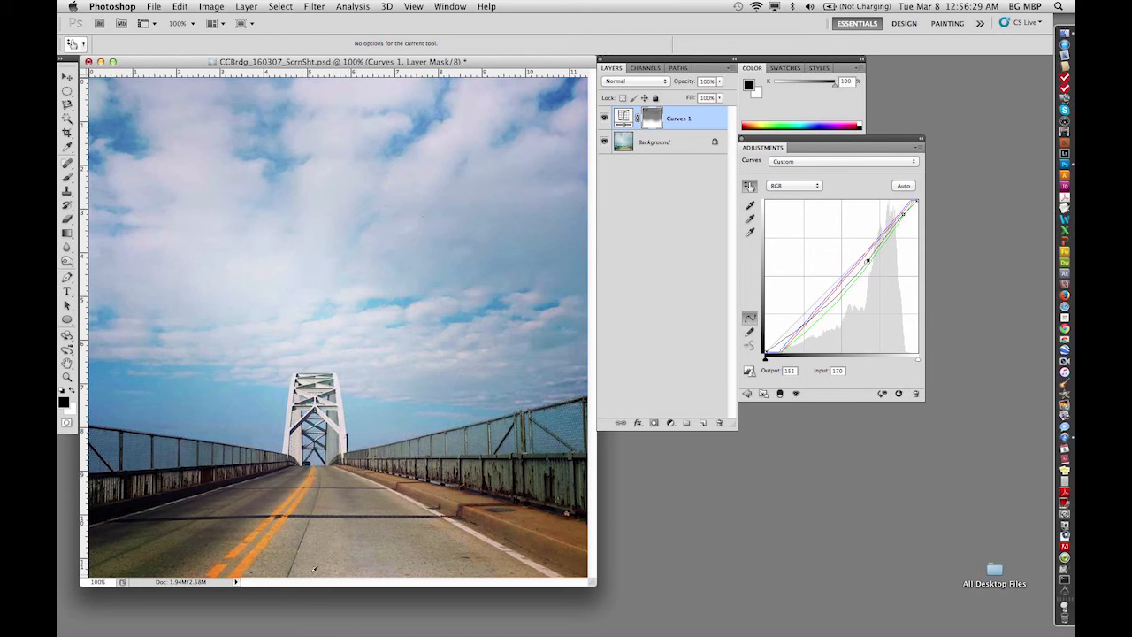
left_click_drag(867, 260, 867, 257)
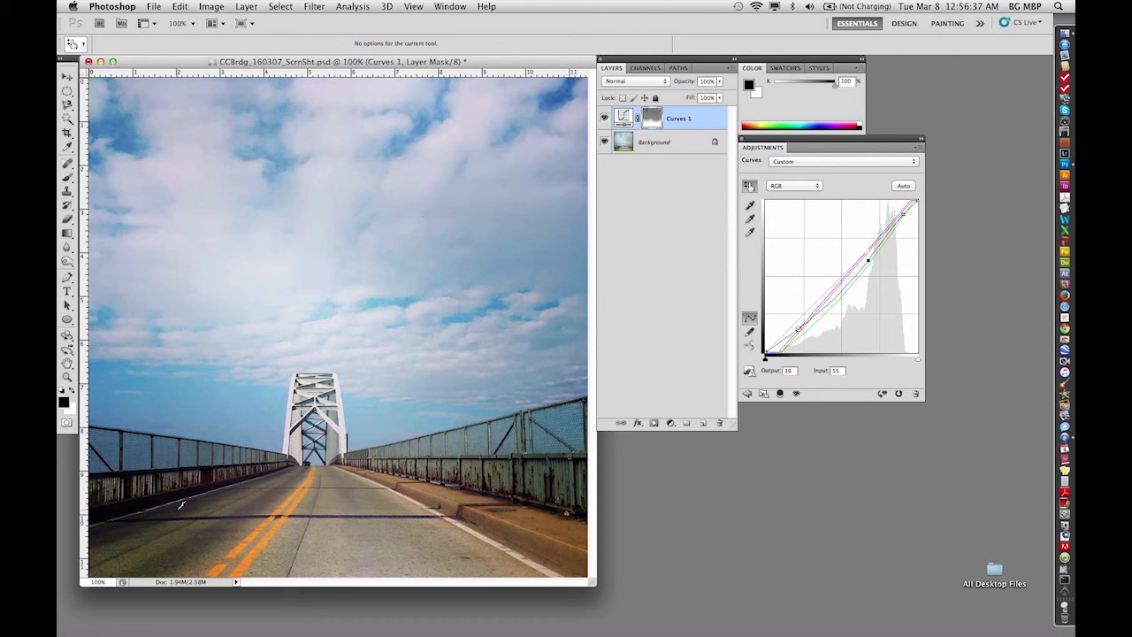
Step: Settle the shadow point near input 55, output 54 and tweak the upper curve
left_click_drag(798, 328, 799, 327)
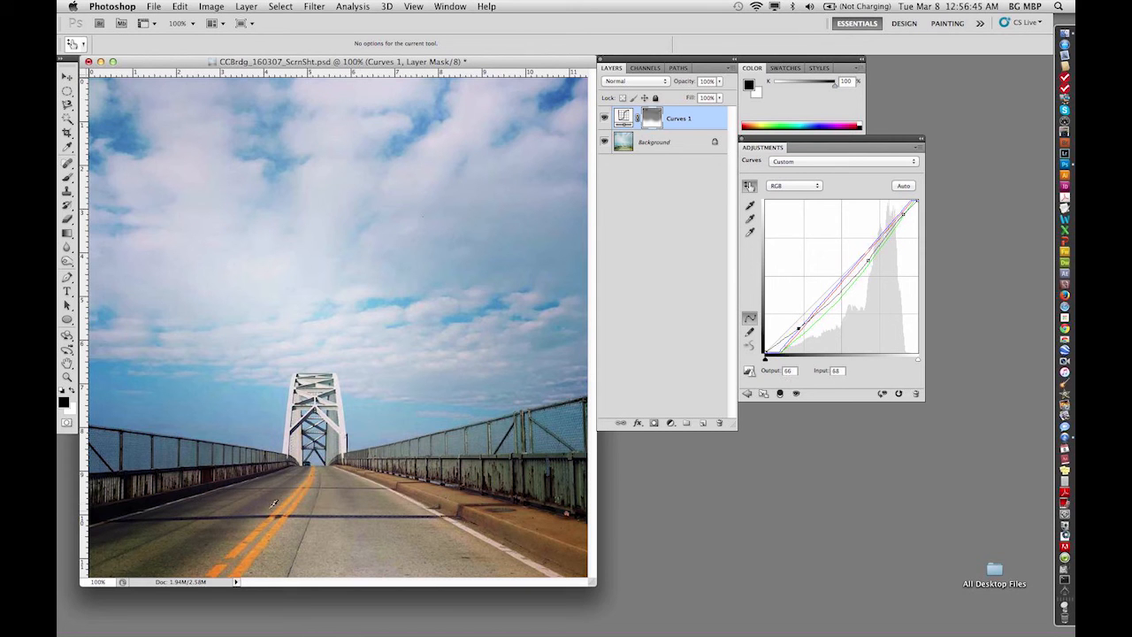
left_click_drag(814, 314, 798, 321)
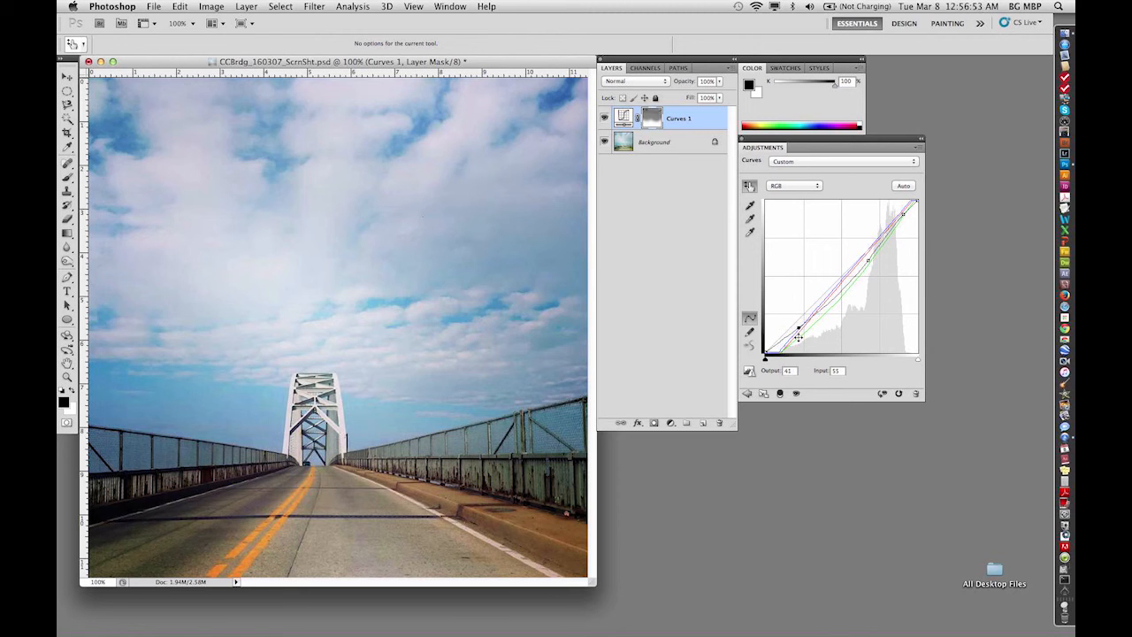
left_click_drag(799, 336, 799, 328)
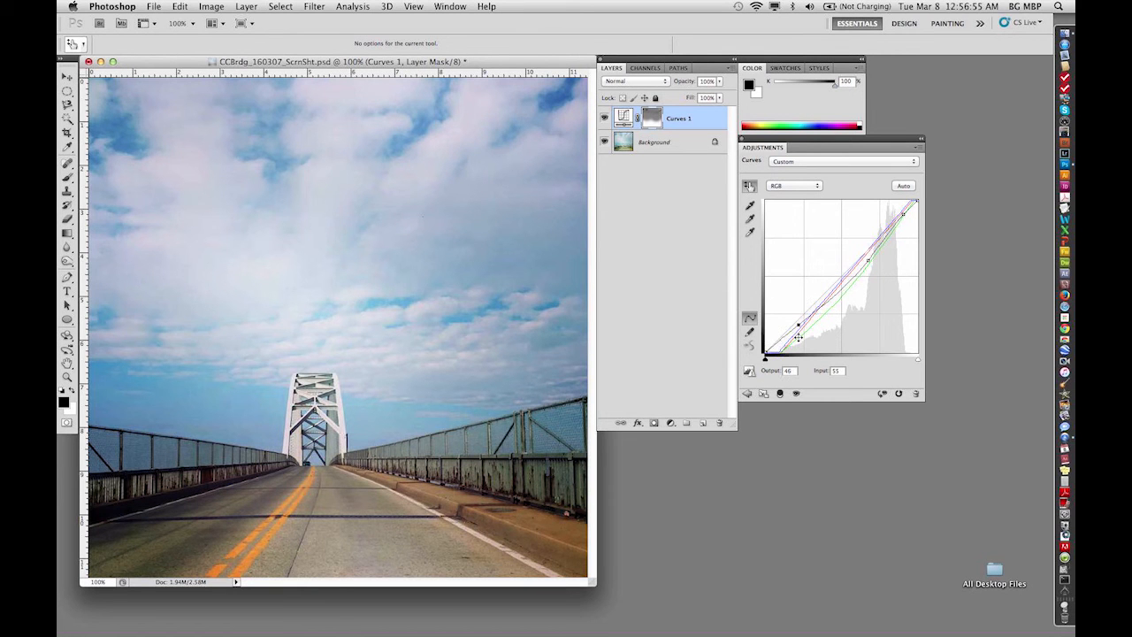
left_click_drag(798, 327, 796, 320)
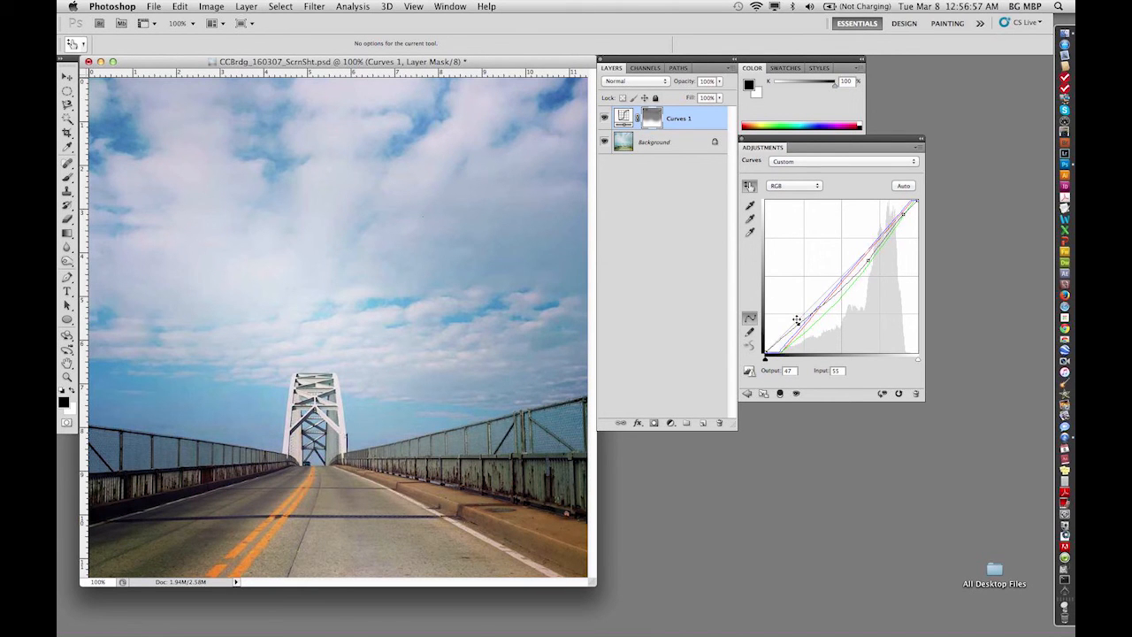
left_click_drag(797, 320, 798, 333)
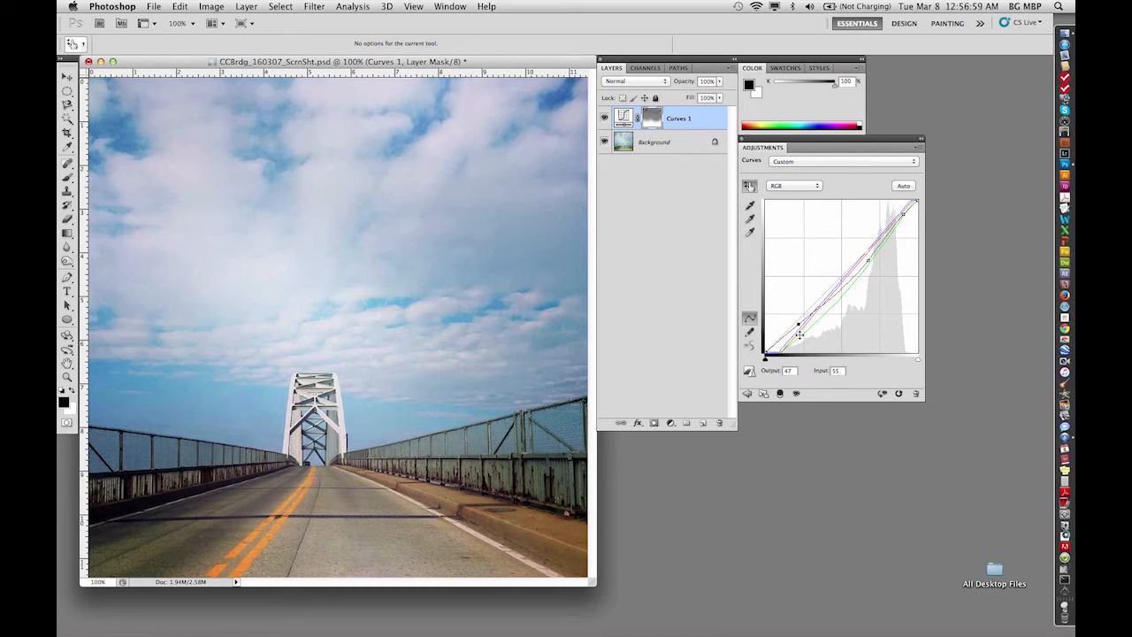
left_click_drag(799, 324, 798, 322)
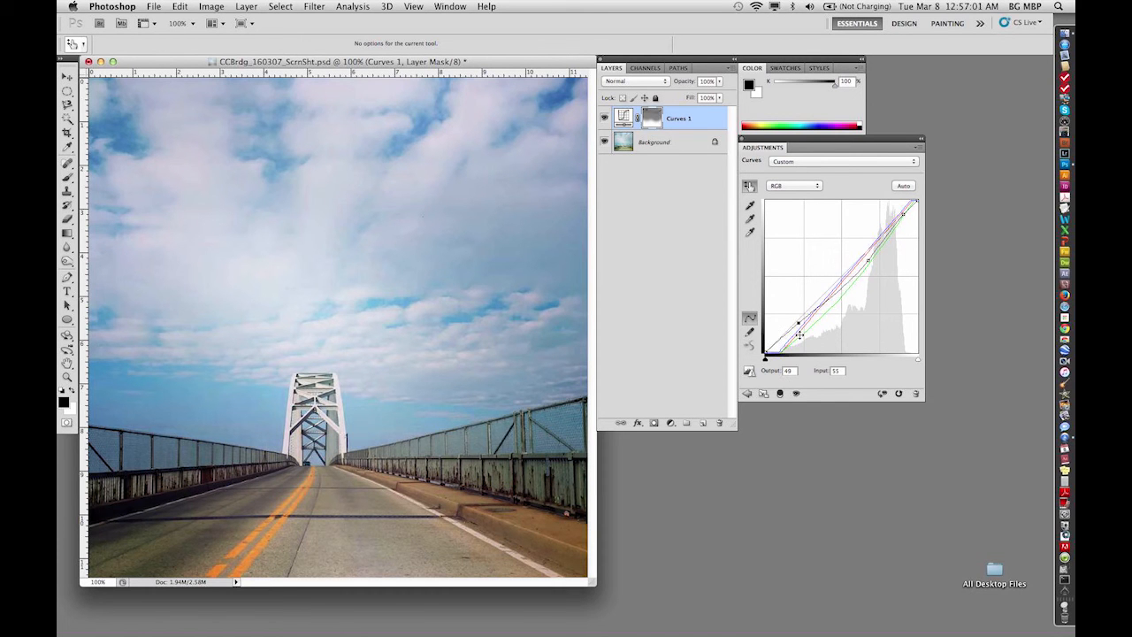
left_click_drag(799, 335, 798, 330)
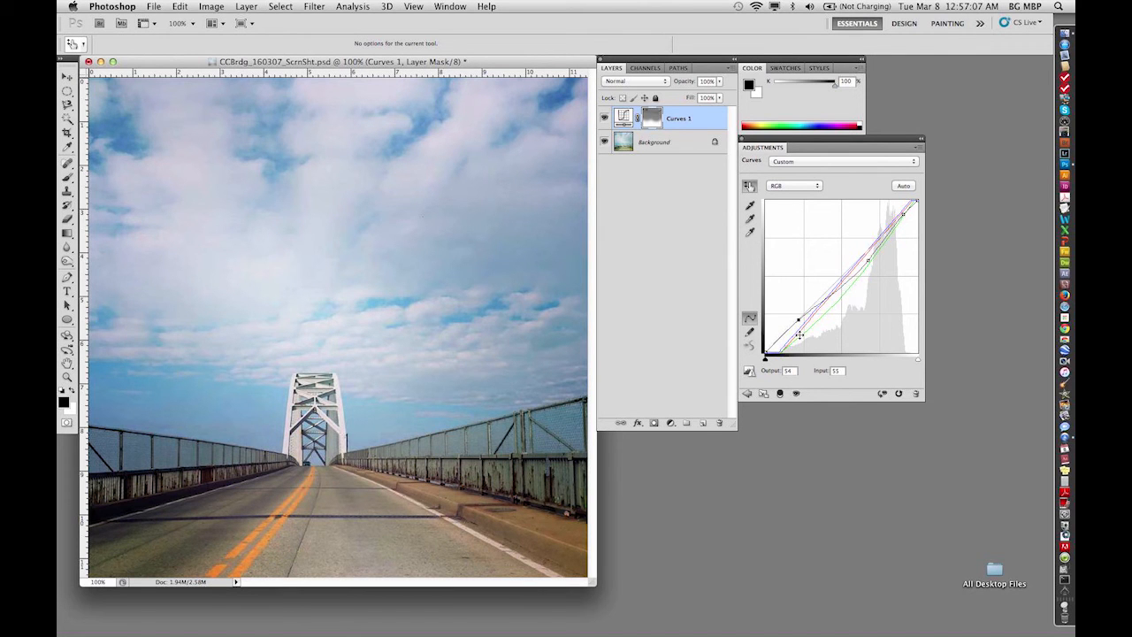
mouse_move(695, 222)
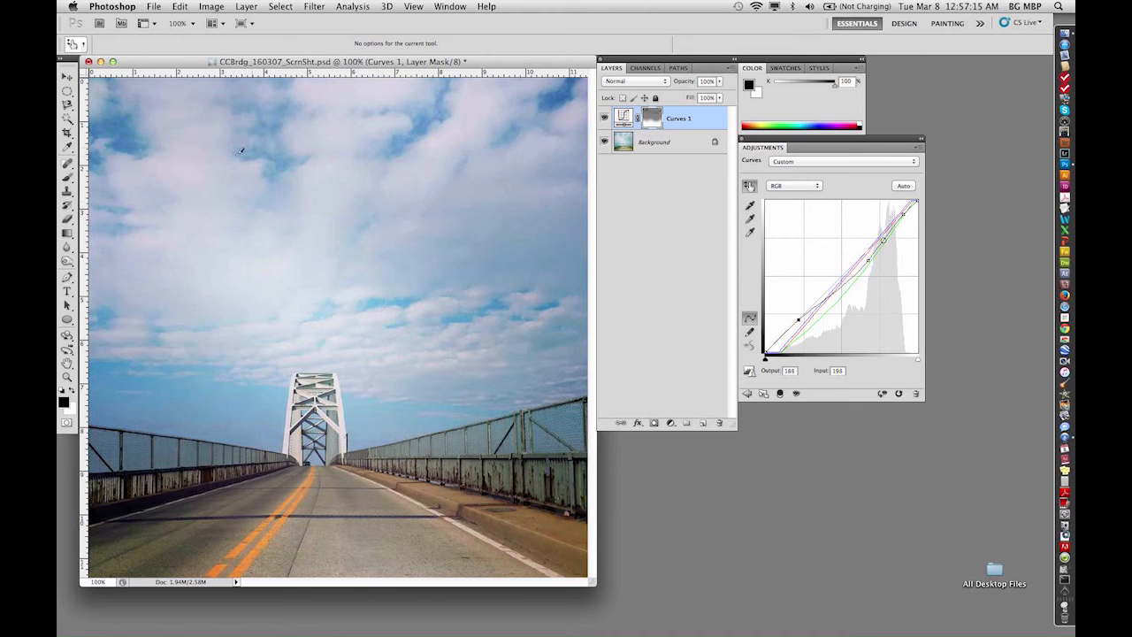
left_click_drag(884, 241, 900, 228)
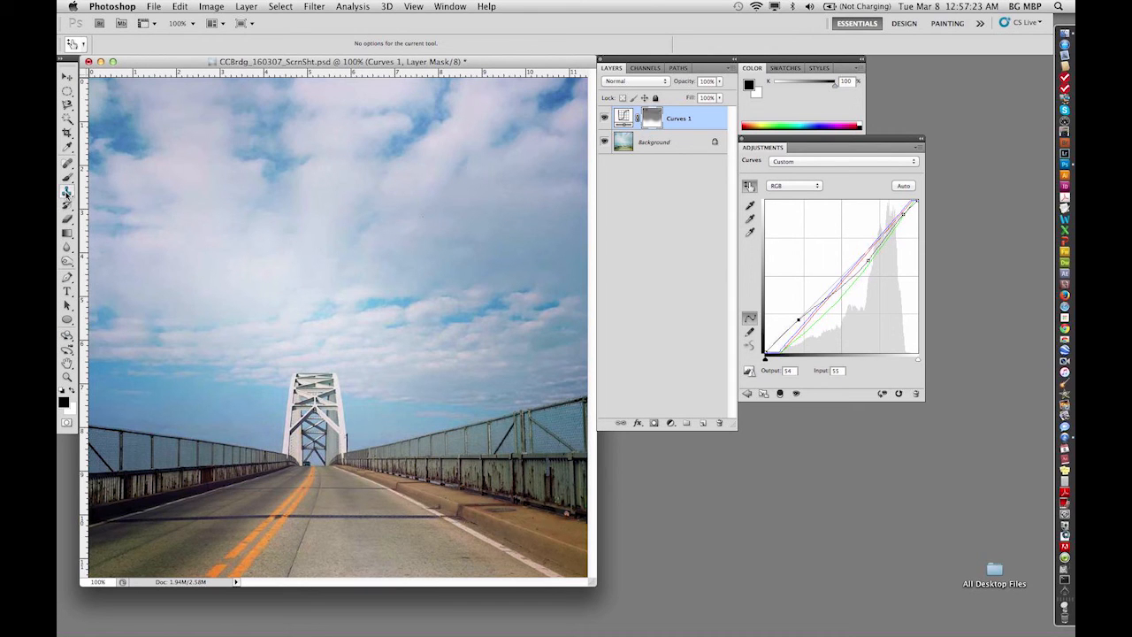
Step: Select the soft Brush tool at 35% opacity for painting the mask
left_click(66, 192)
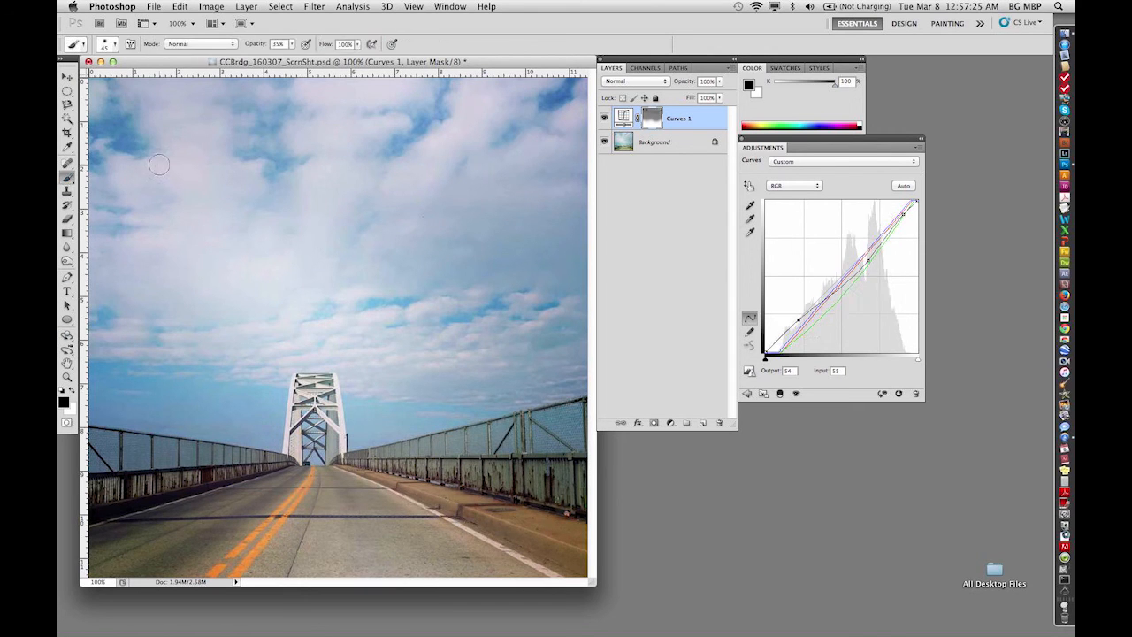
mouse_move(198, 106)
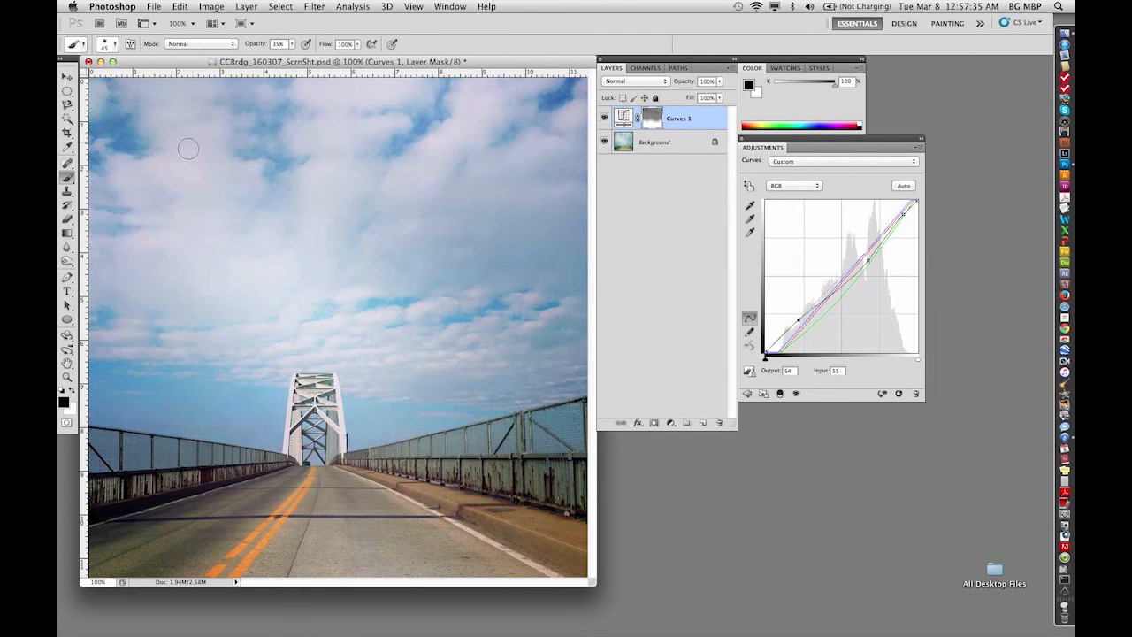
mouse_move(186, 156)
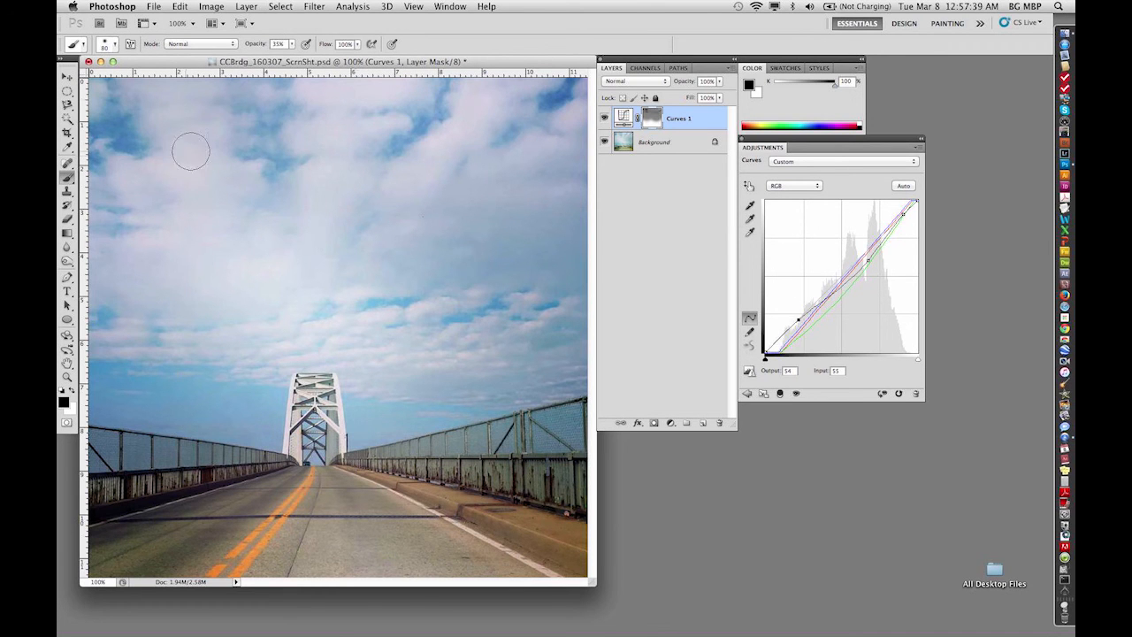
mouse_move(551, 135)
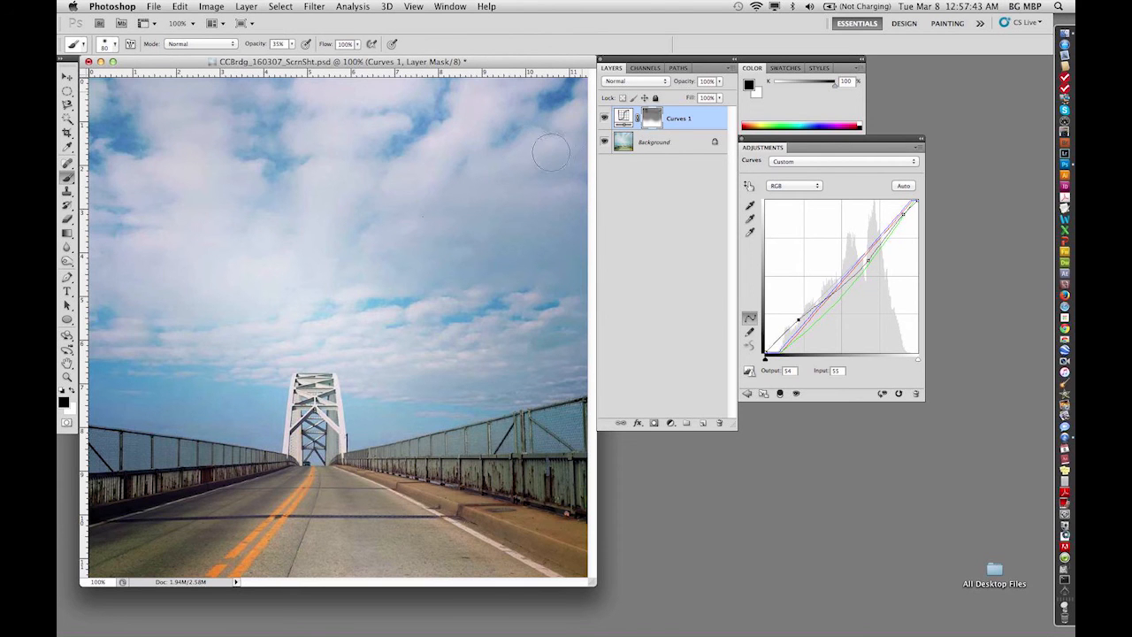
mouse_move(498, 103)
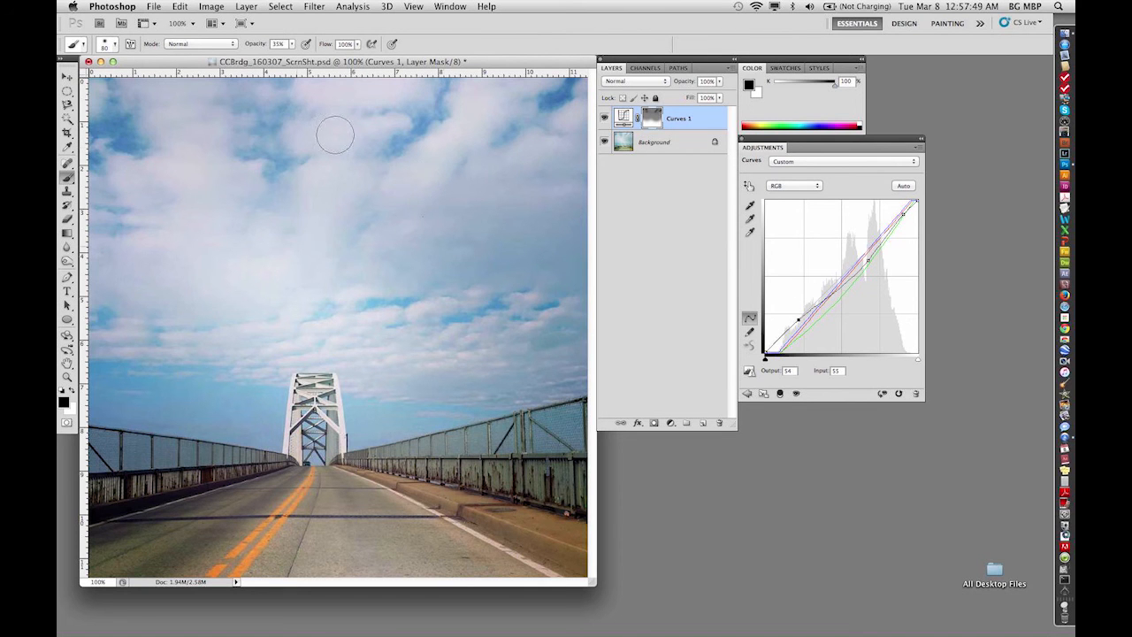
mouse_move(248, 281)
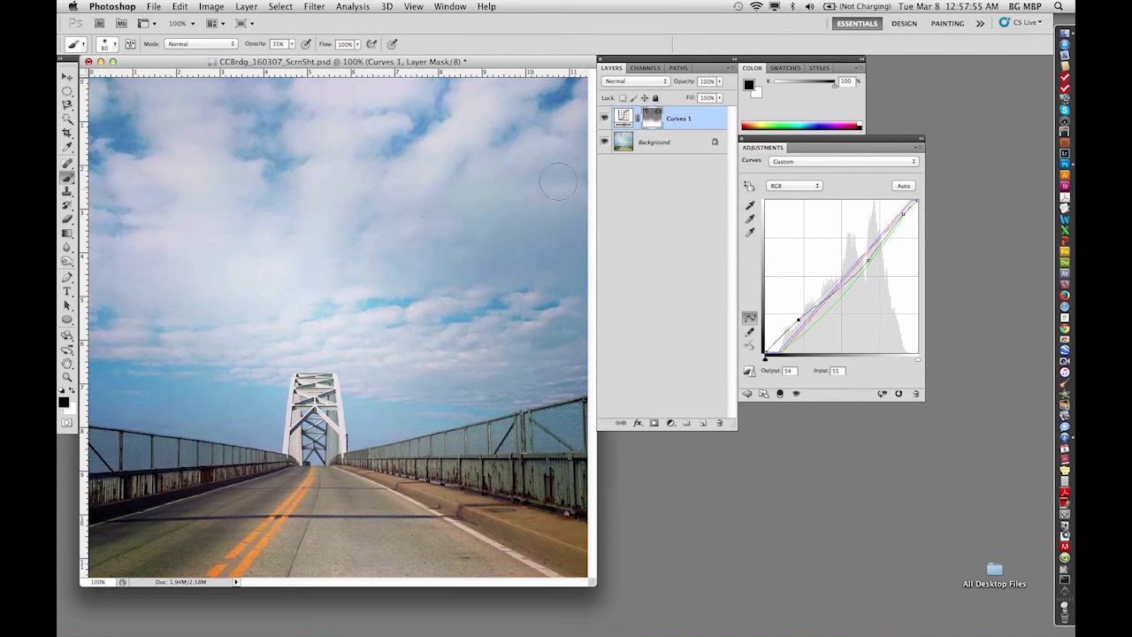
mouse_move(378, 185)
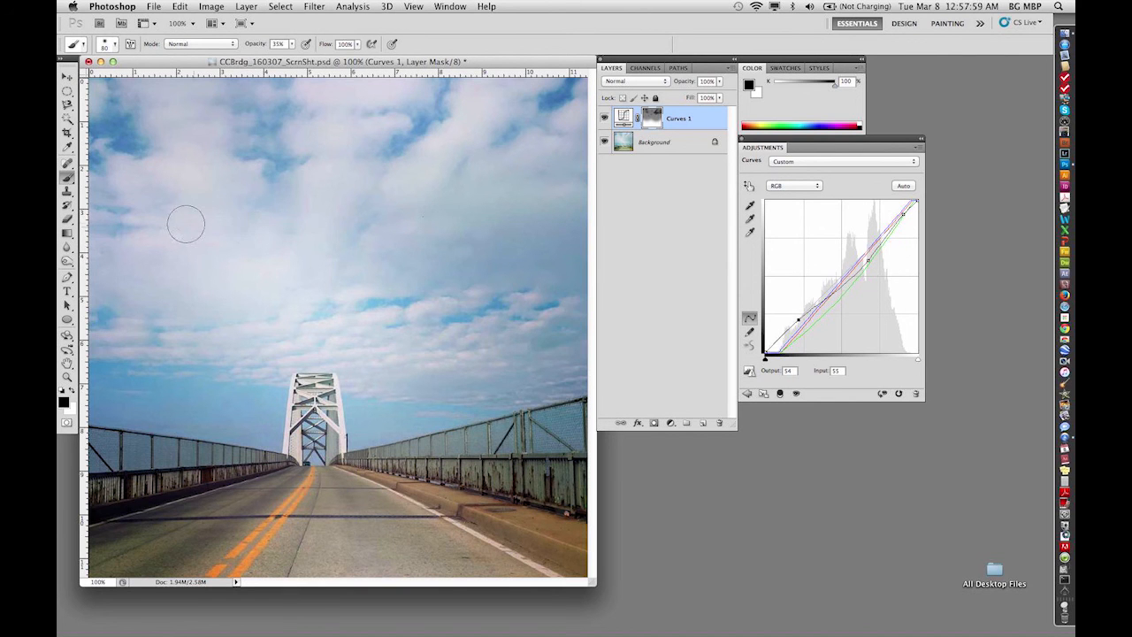
mouse_move(336, 276)
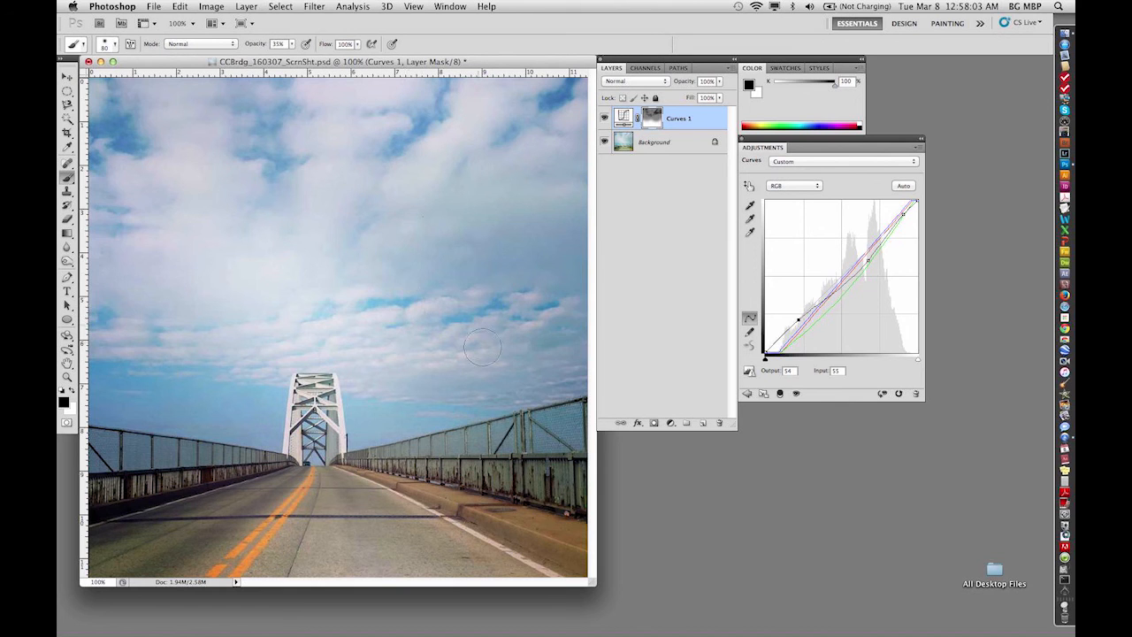
mouse_move(169, 234)
type("B+W Point")
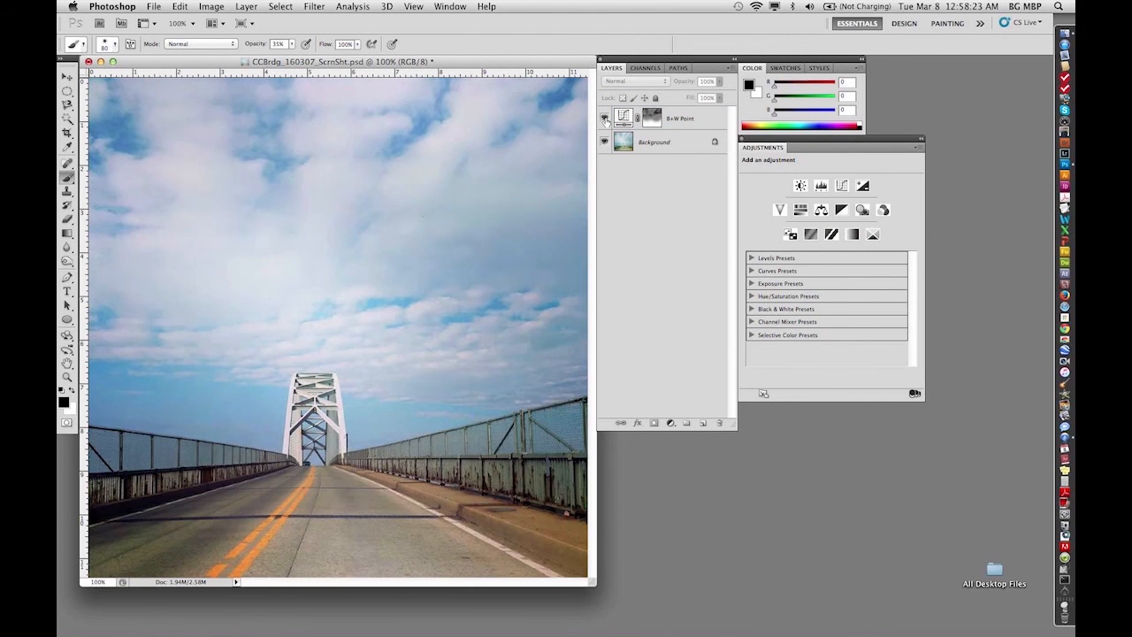
Step: Hide and re-show the B+W Point layer to compare before and after
left_click(603, 117)
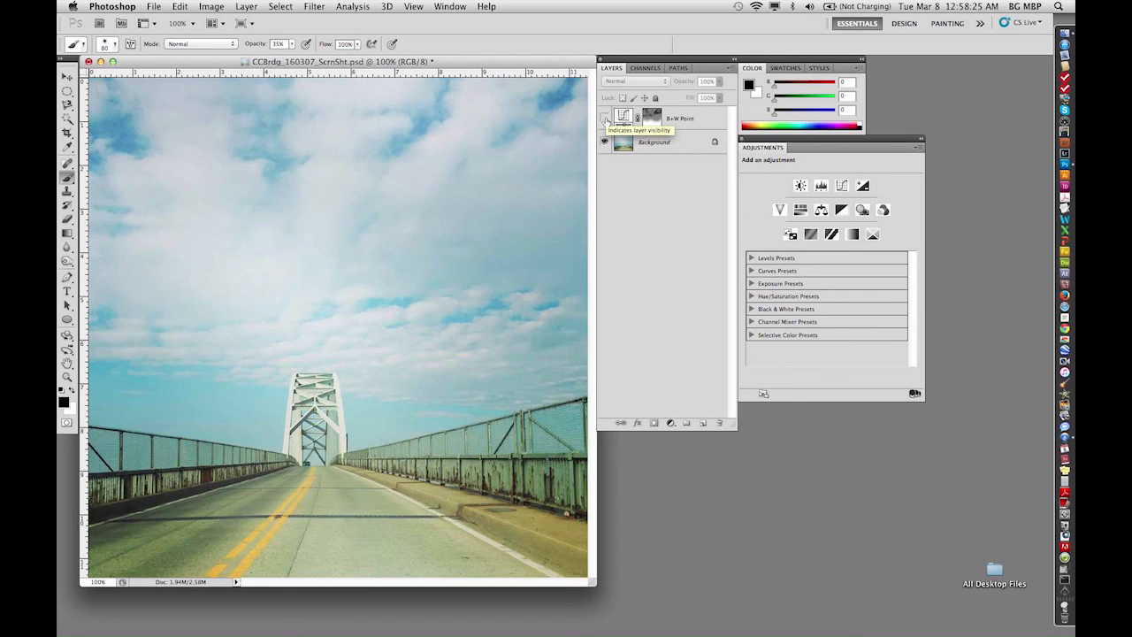
left_click(603, 118)
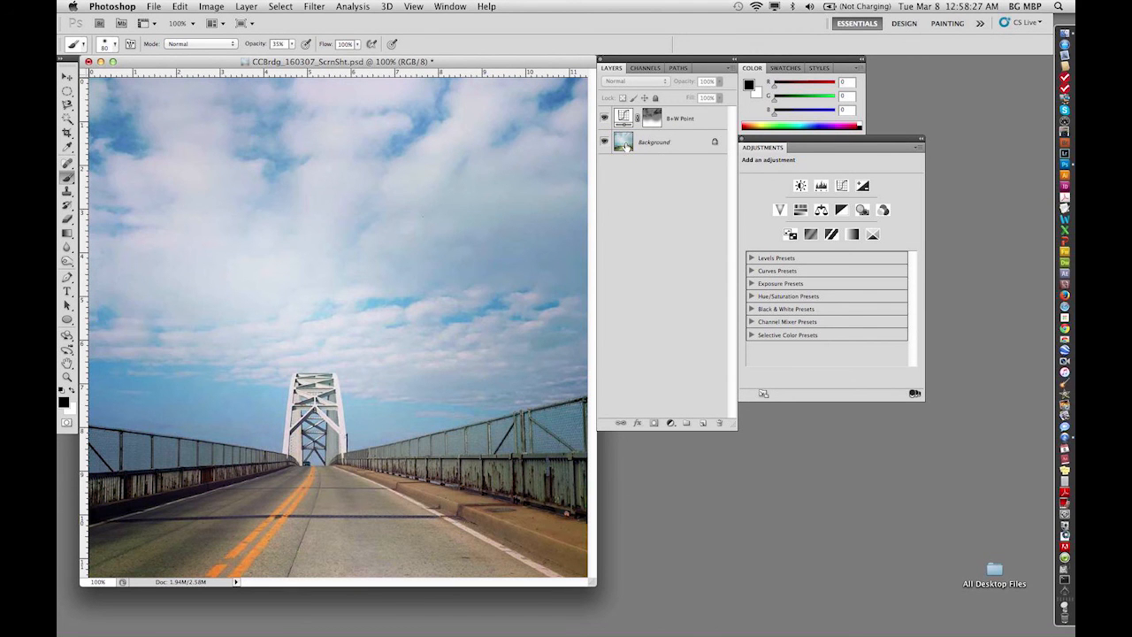
mouse_move(621, 142)
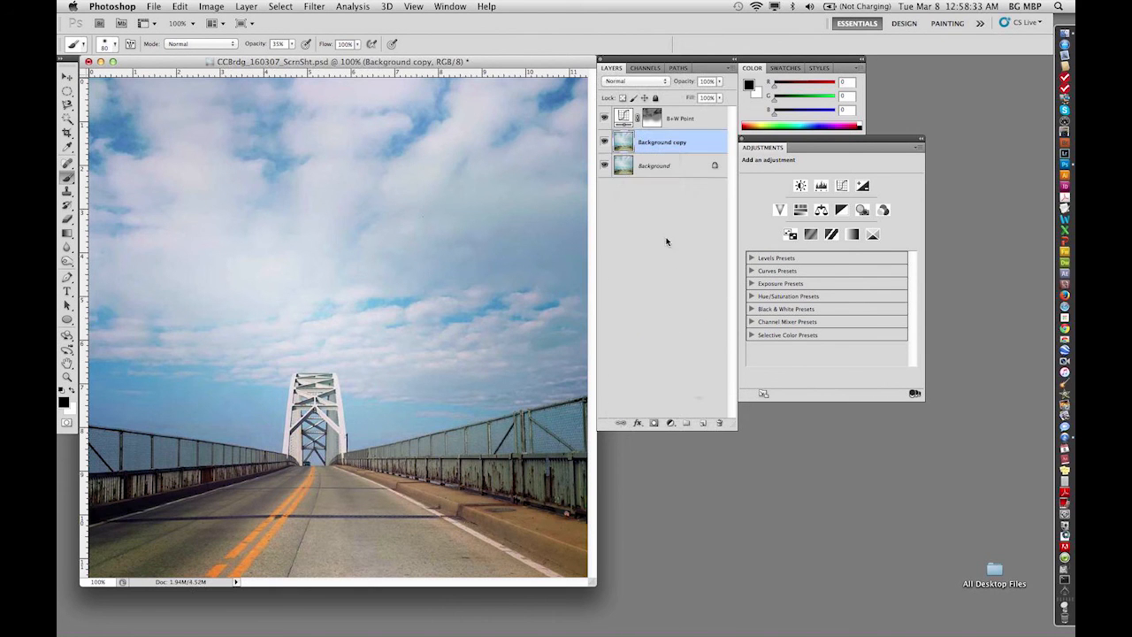
Step: Rename the Background copy layer to 'USM' and open the Unsharp Mask filter
double_click(663, 141)
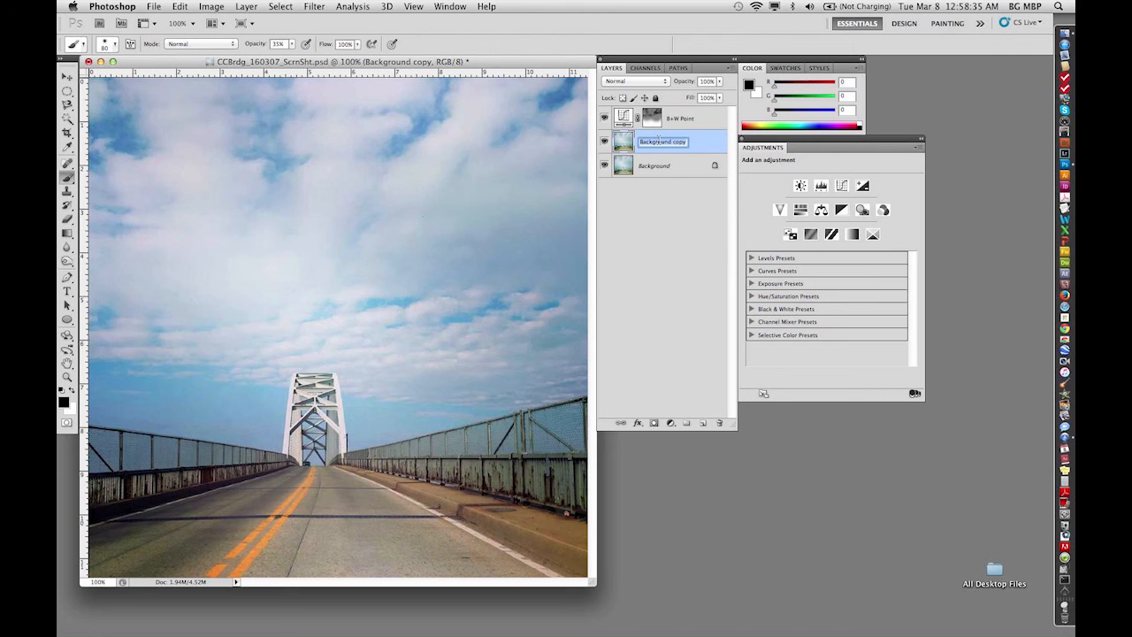
type("USM")
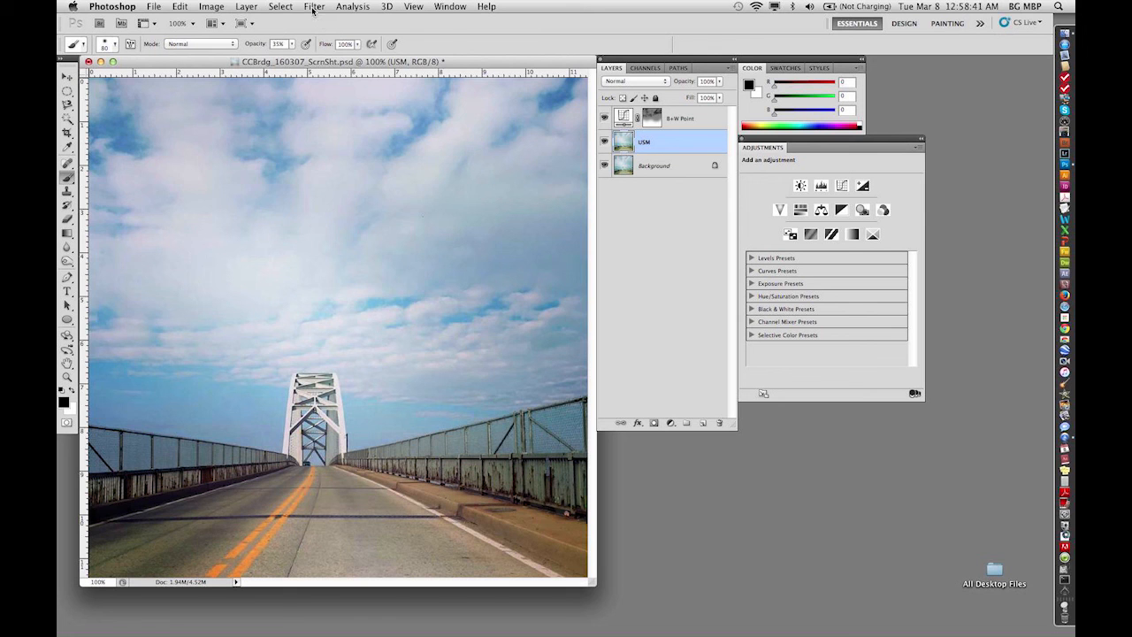
left_click(314, 6)
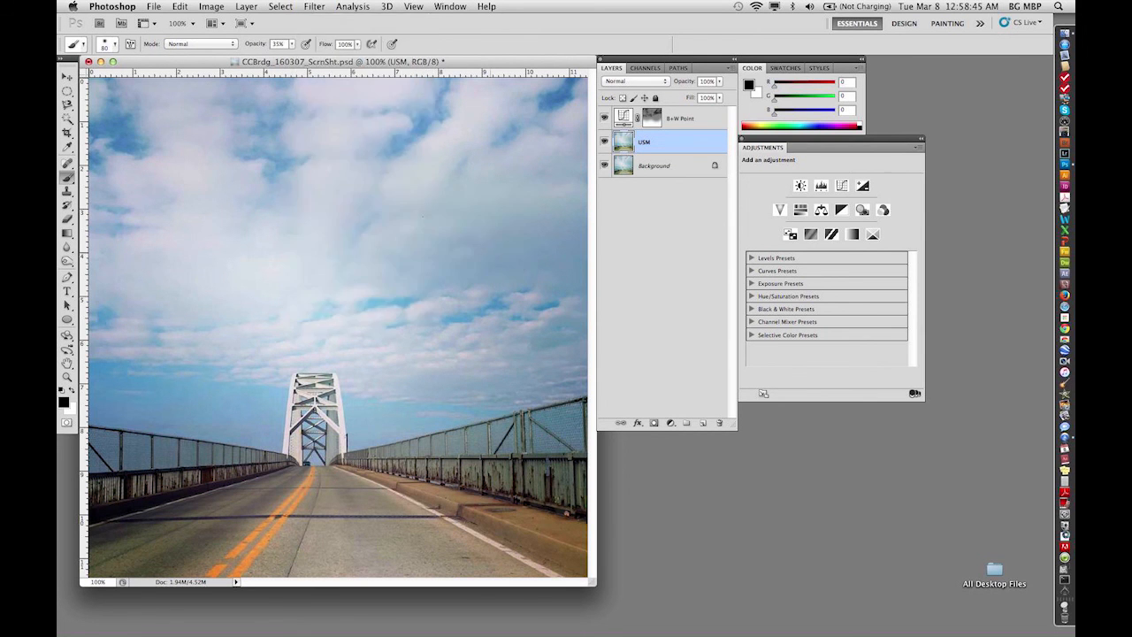
left_click(315, 6)
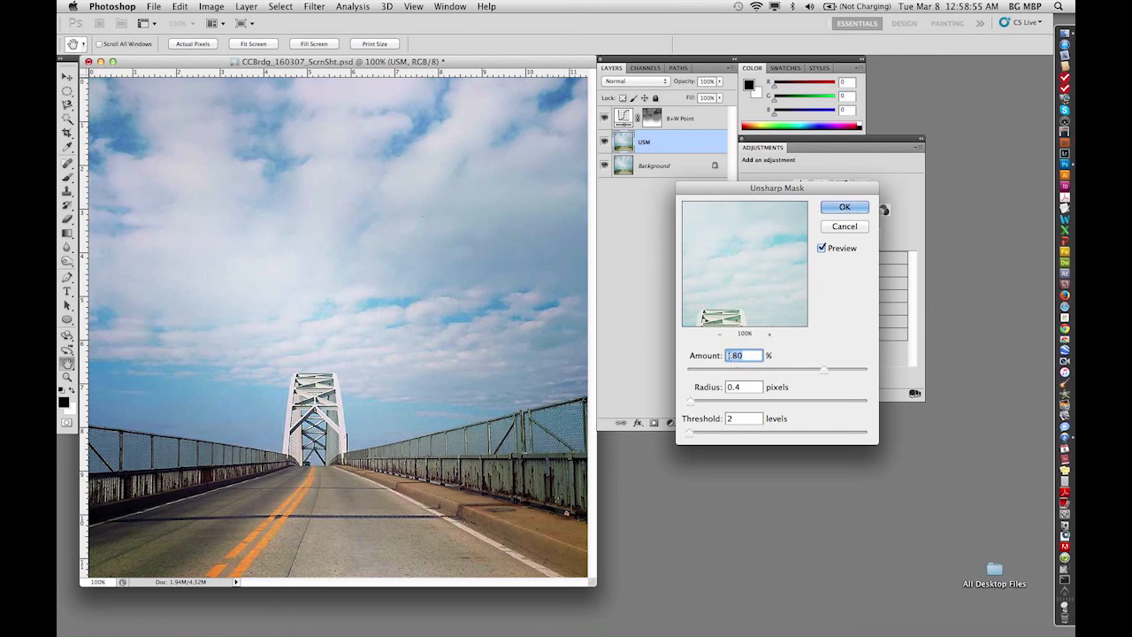
Step: Apply Unsharp Mask with 180% amount, 0.4 pixel radius and threshold 2
type("180")
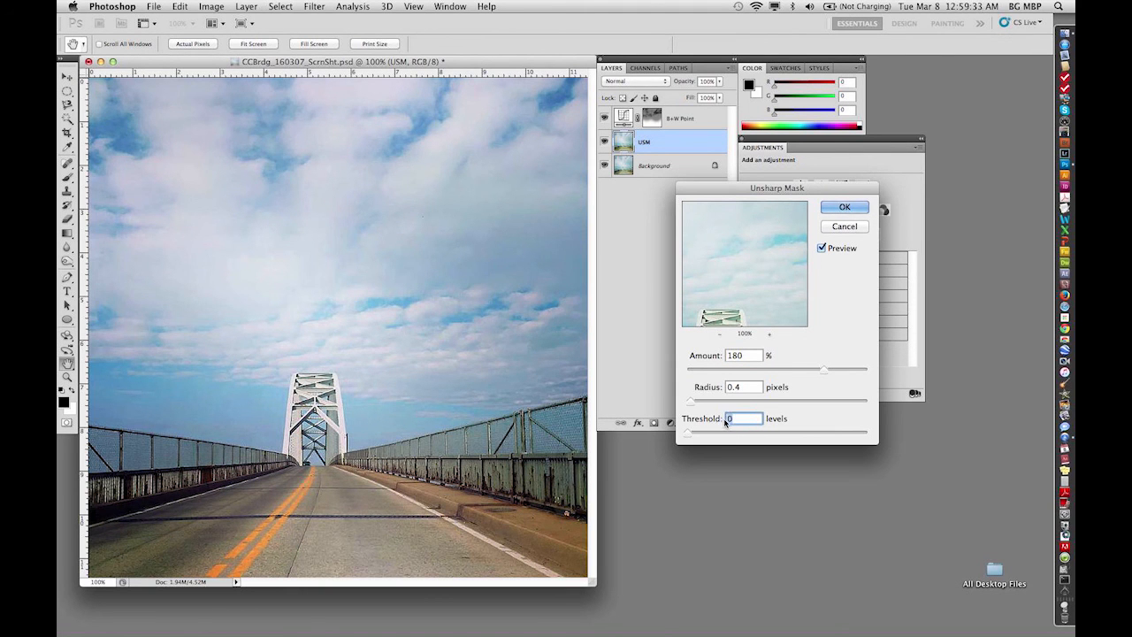
type("2")
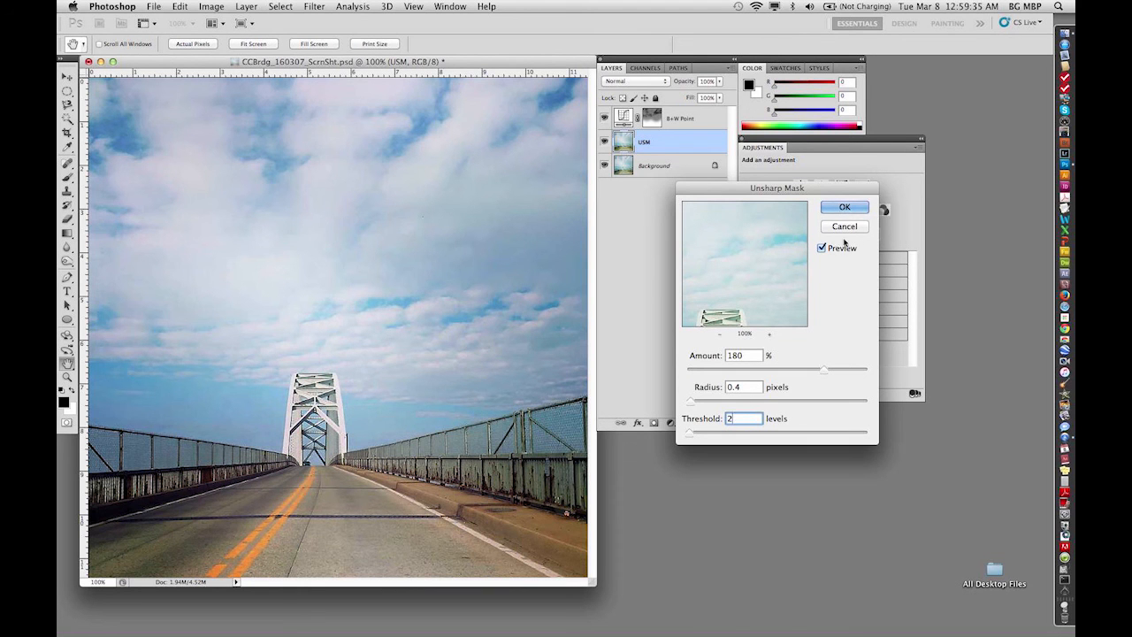
left_click(844, 206)
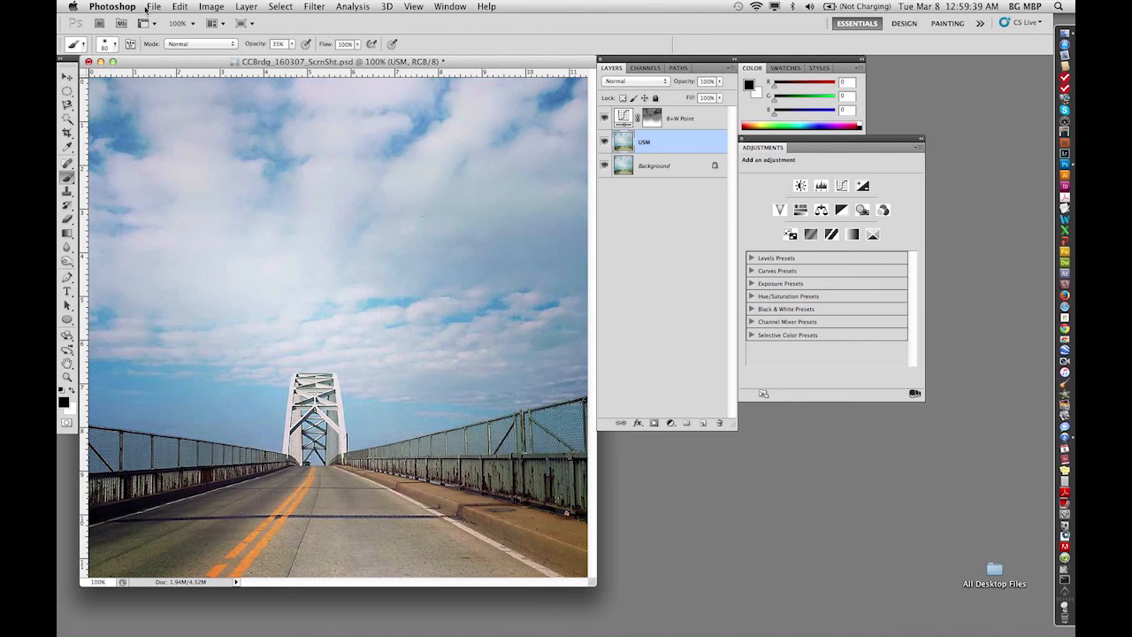
left_click(154, 7)
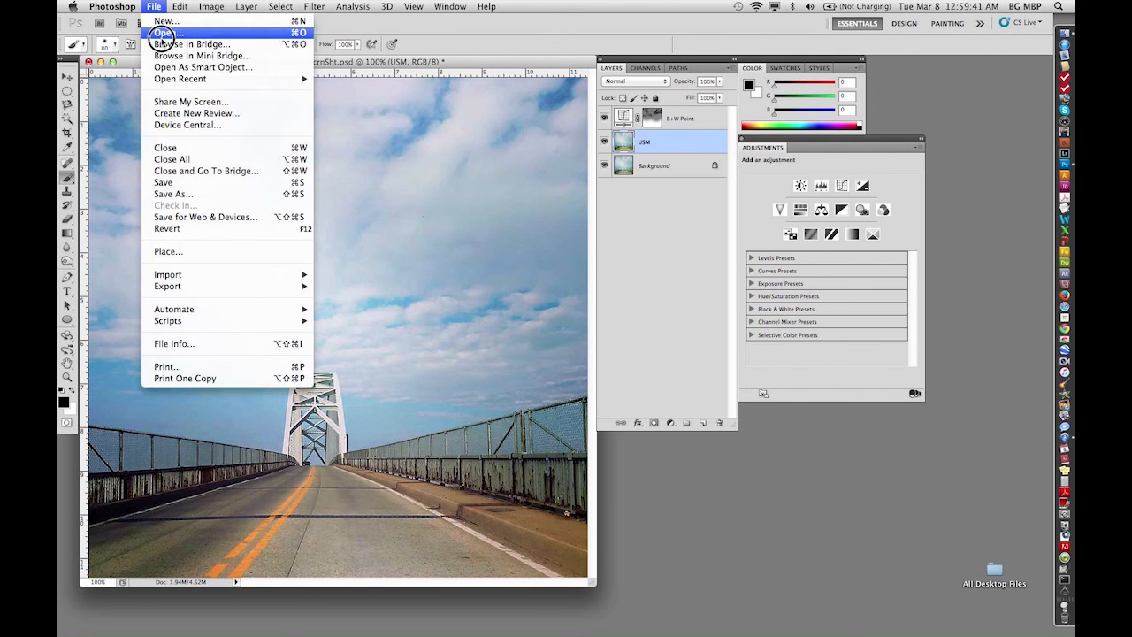